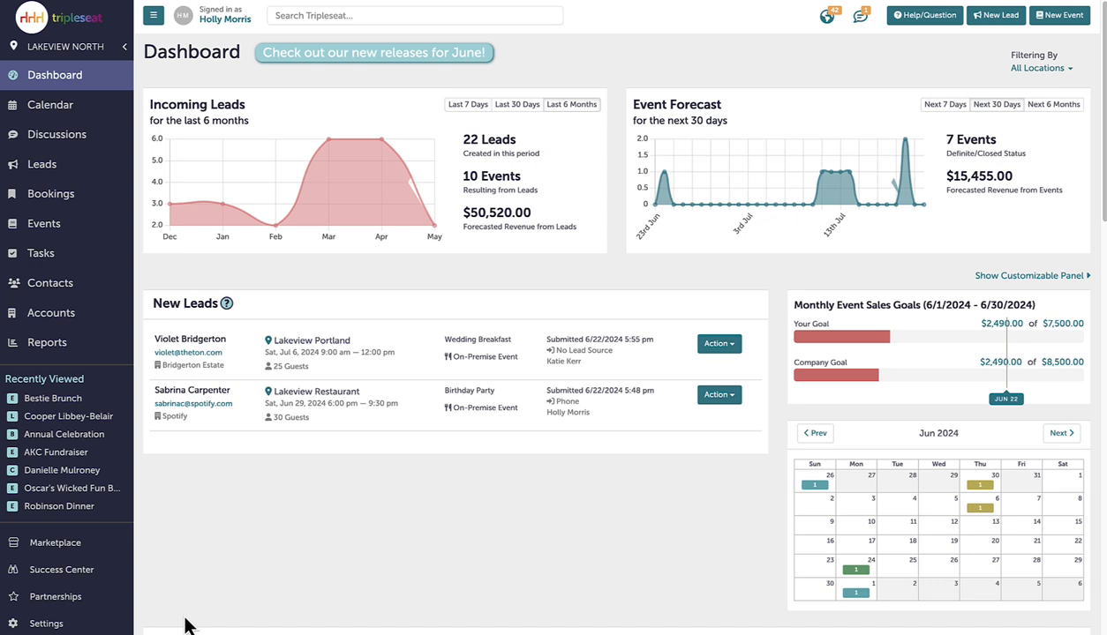
Step: Open Settings and show the list of six existing automations
{"action": "left_click", "coordinate": [46, 623]}
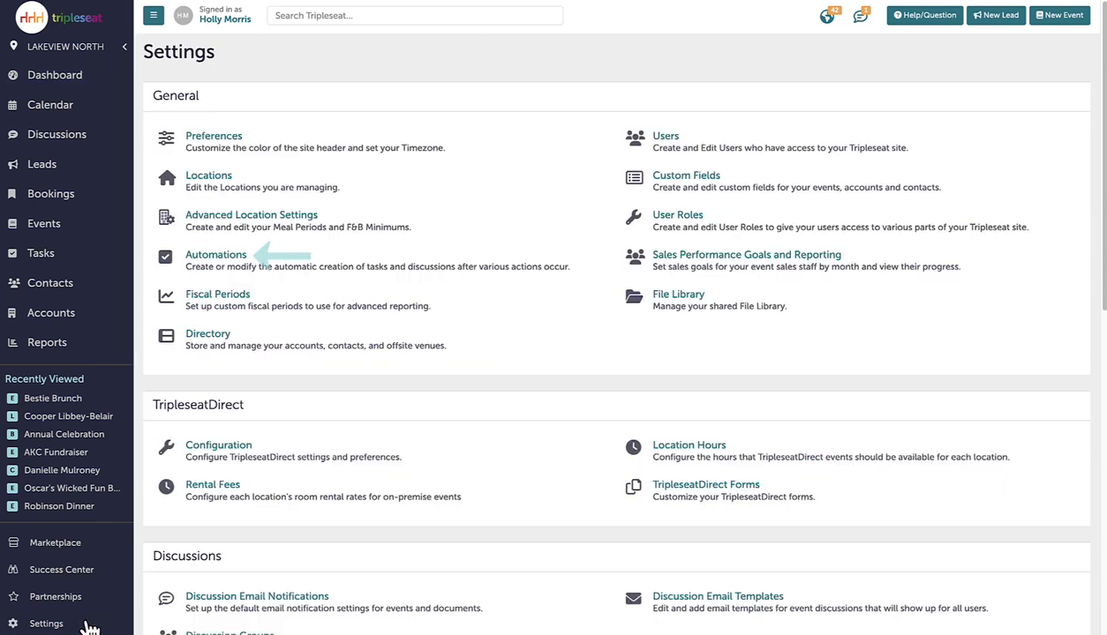
{"action": "left_click", "coordinate": [215, 254]}
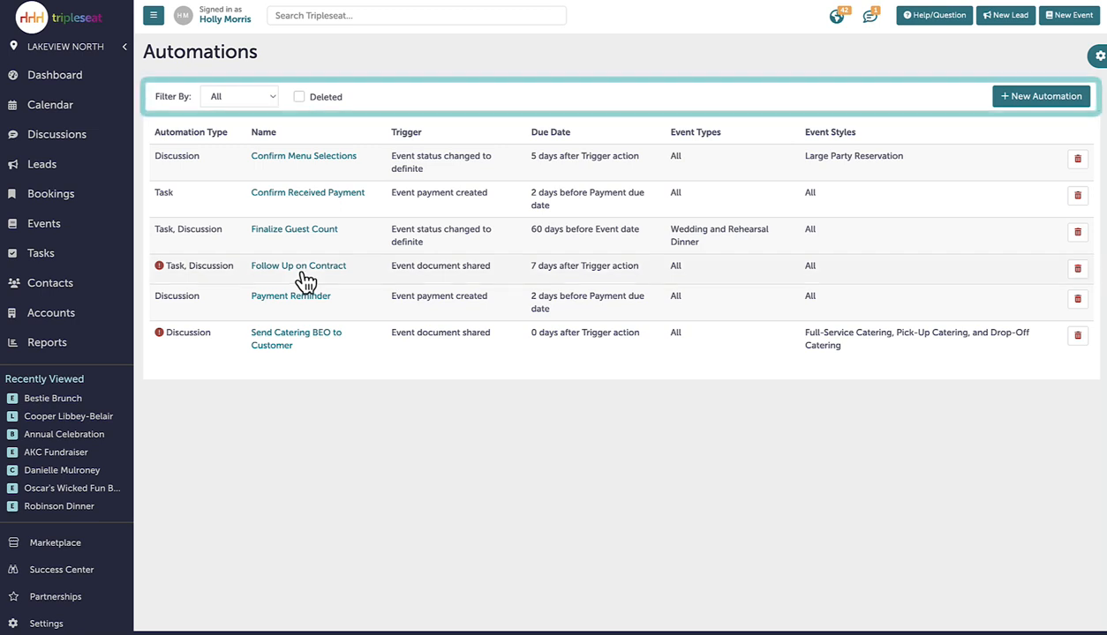
{"action": "left_click", "coordinate": [238, 97]}
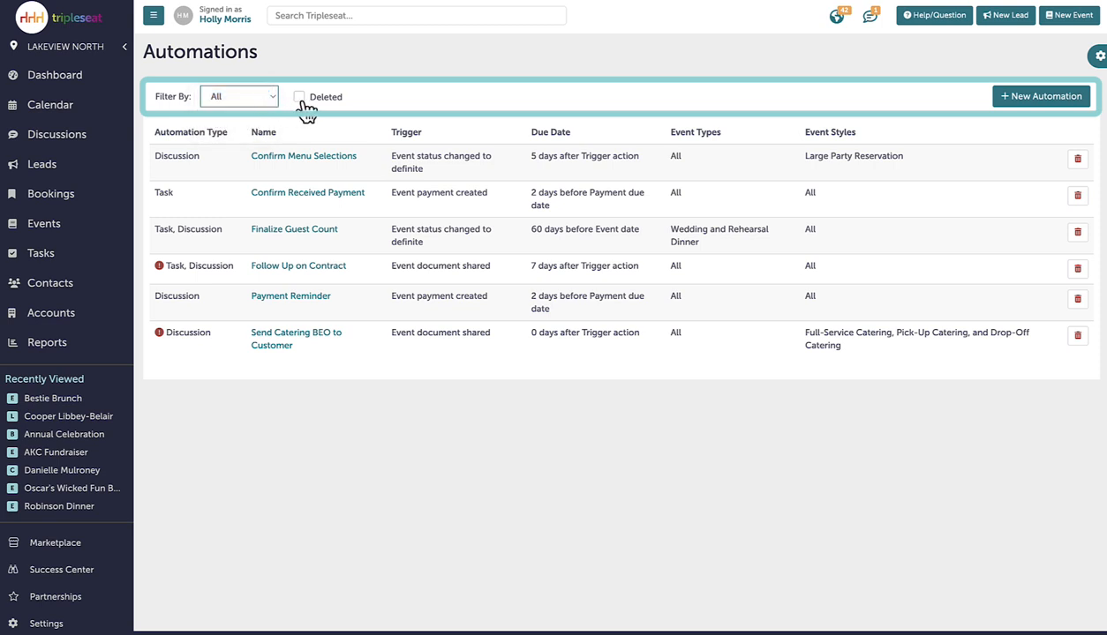
{"action": "mouse_move", "coordinate": [533, 100]}
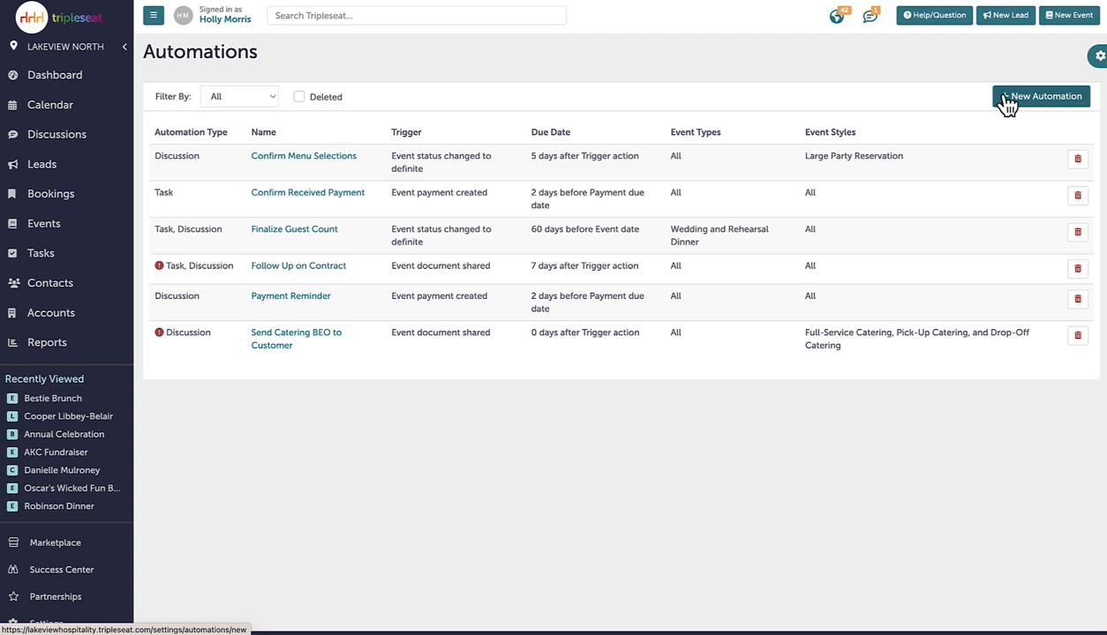
Step: Create a new automation for all three Lakeview locations, triggered by event status changing to prospect
{"action": "left_click", "coordinate": [1041, 96]}
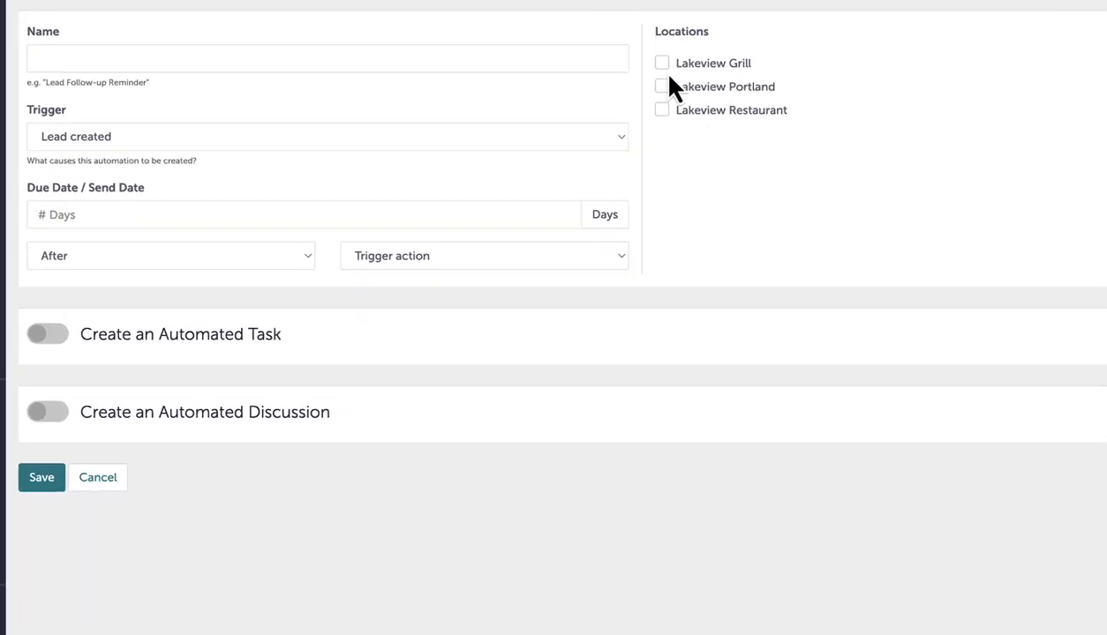
{"action": "left_click", "coordinate": [662, 87]}
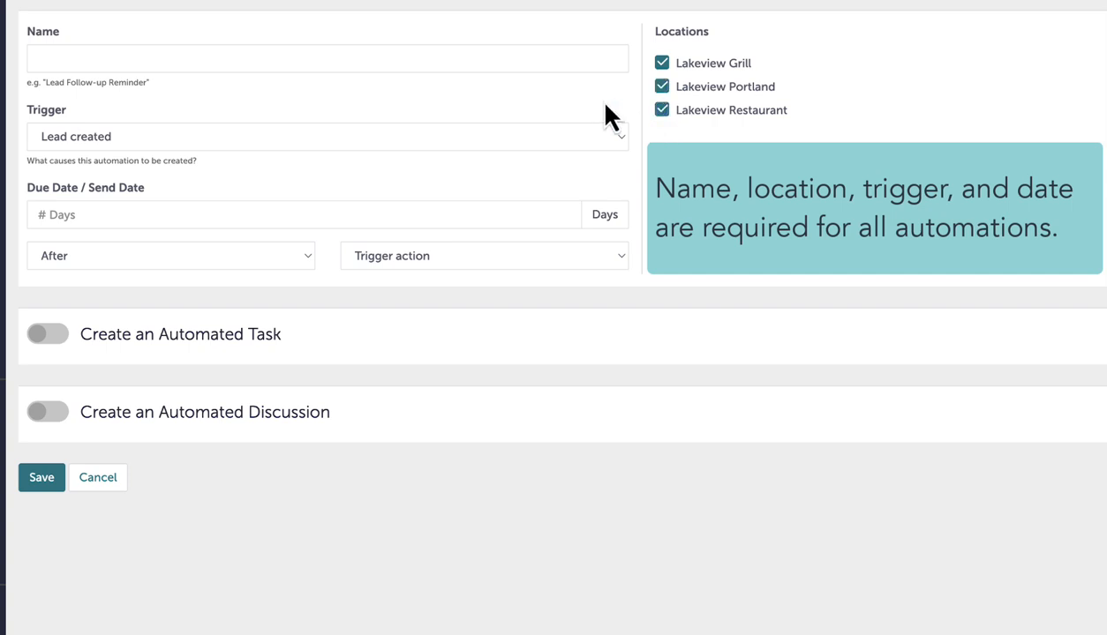
{"action": "left_click", "coordinate": [327, 136]}
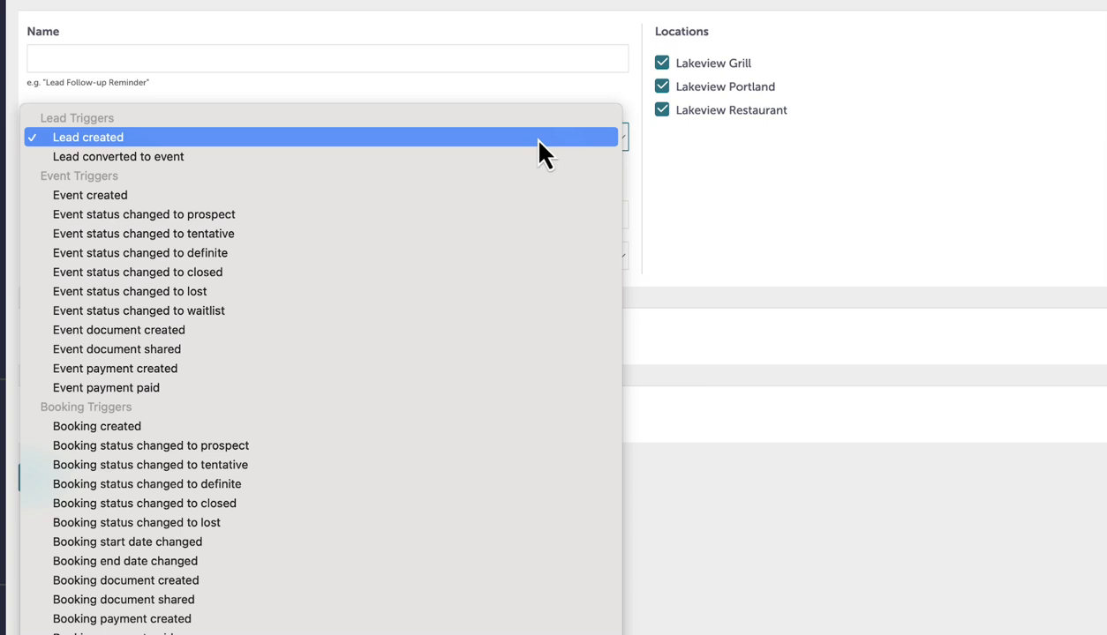
{"action": "mouse_move", "coordinate": [476, 213]}
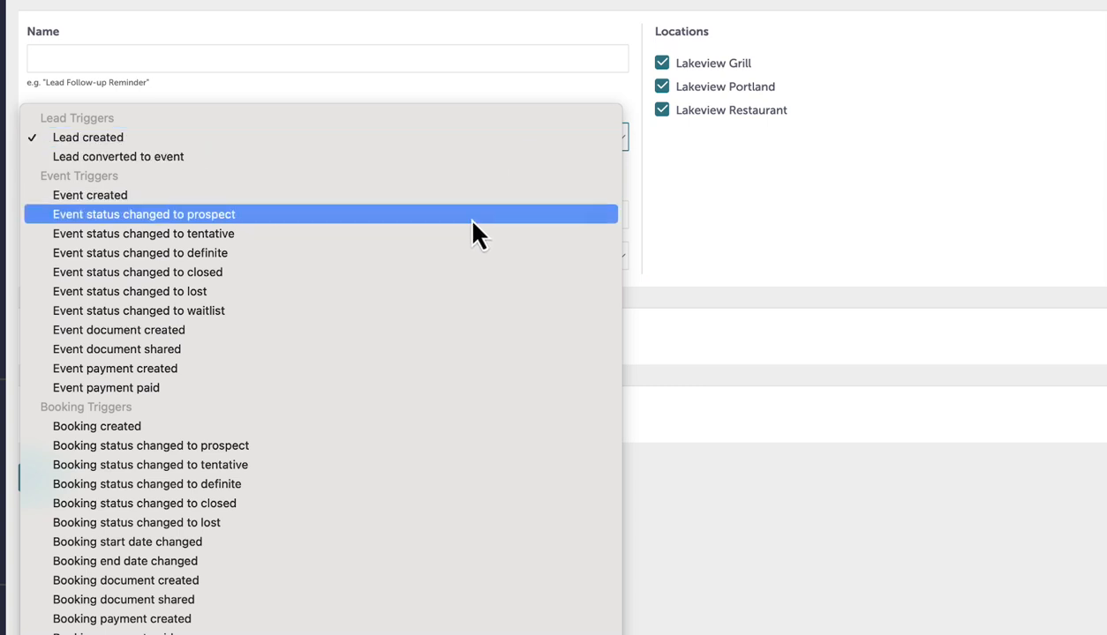
{"action": "left_click", "coordinate": [138, 213]}
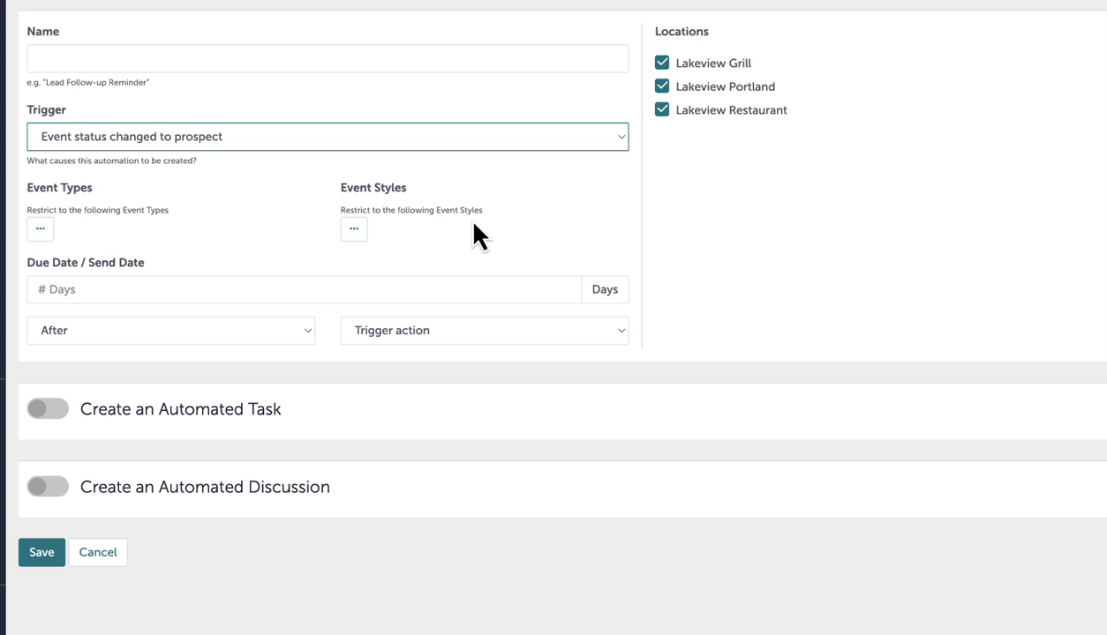
{"action": "mouse_move", "coordinate": [69, 250]}
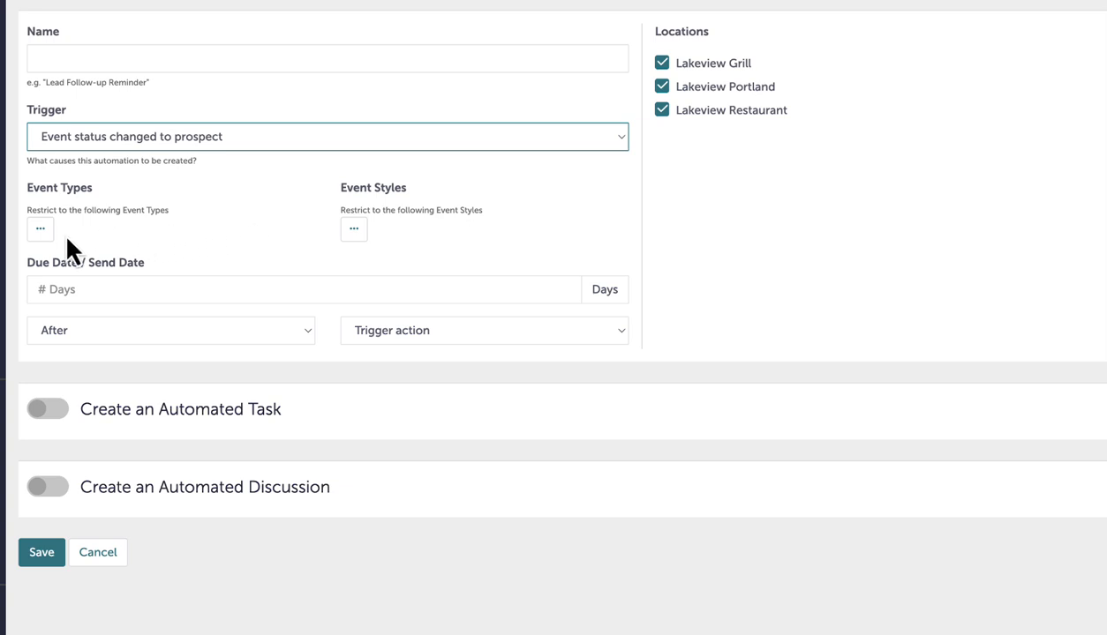
{"action": "mouse_move", "coordinate": [53, 243]}
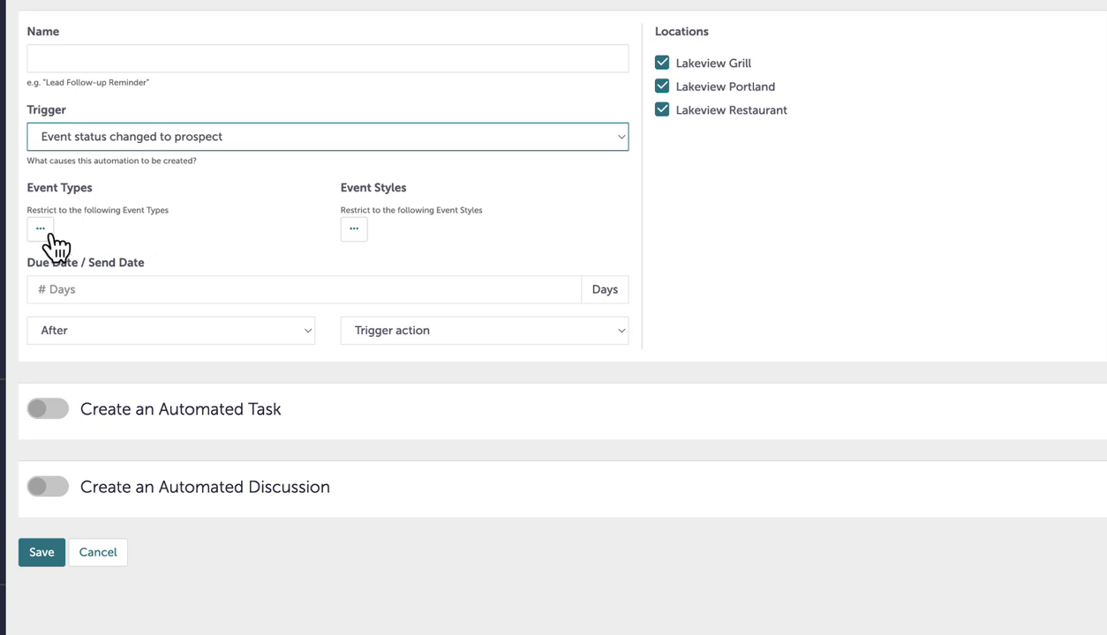
Step: Show the Event Types and Event Styles options, toggling the Wedding restriction
{"action": "left_click", "coordinate": [41, 229]}
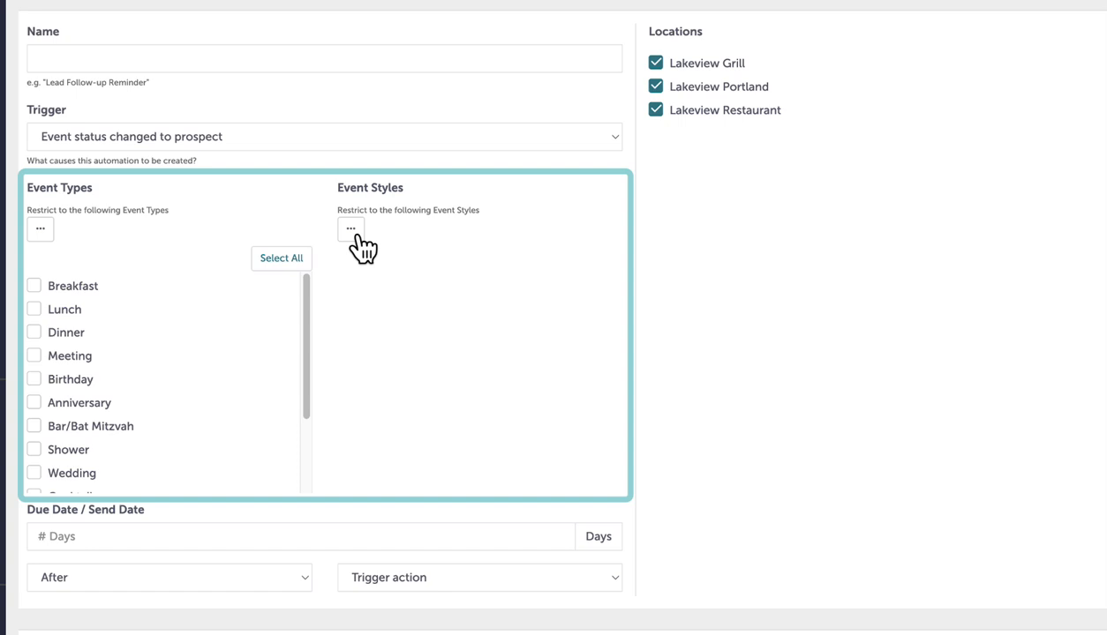
{"action": "left_click", "coordinate": [350, 228]}
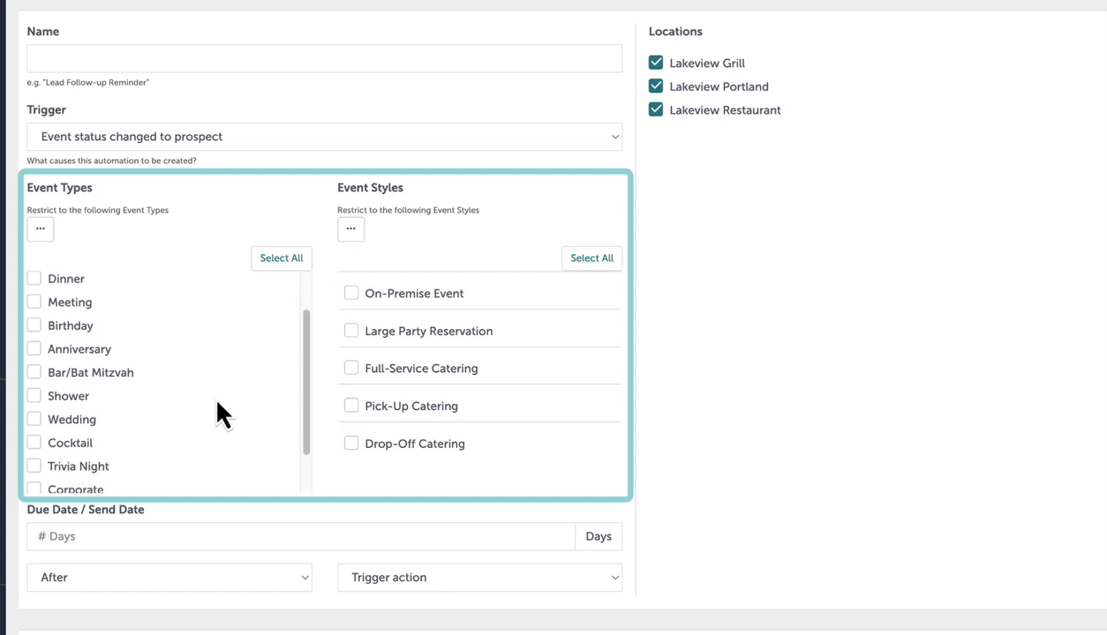
{"action": "left_click", "coordinate": [34, 420]}
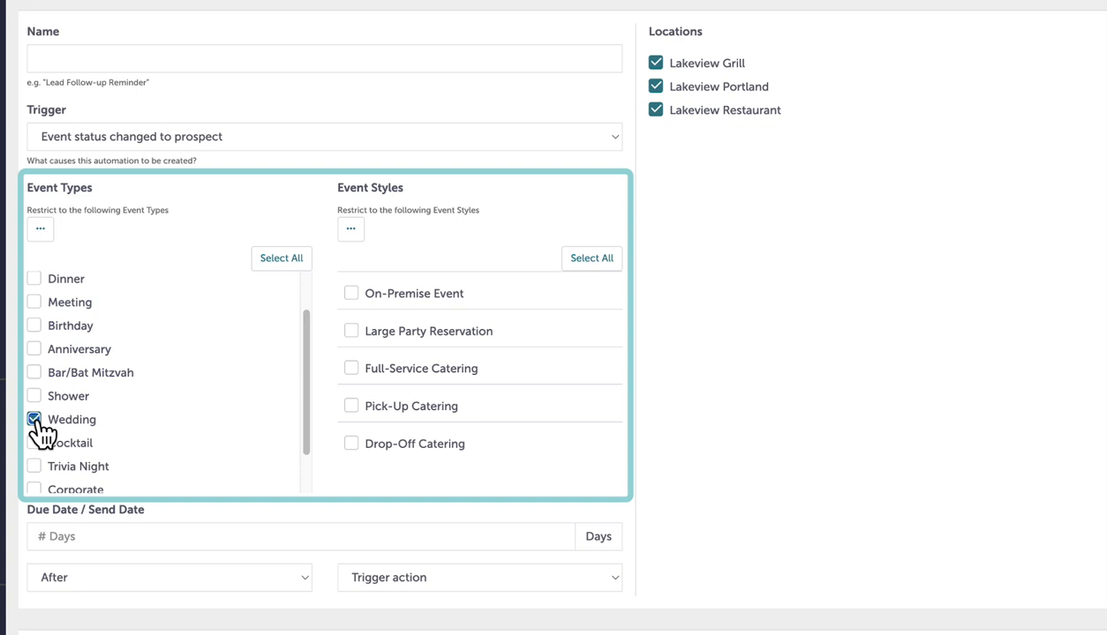
{"action": "left_click", "coordinate": [35, 420]}
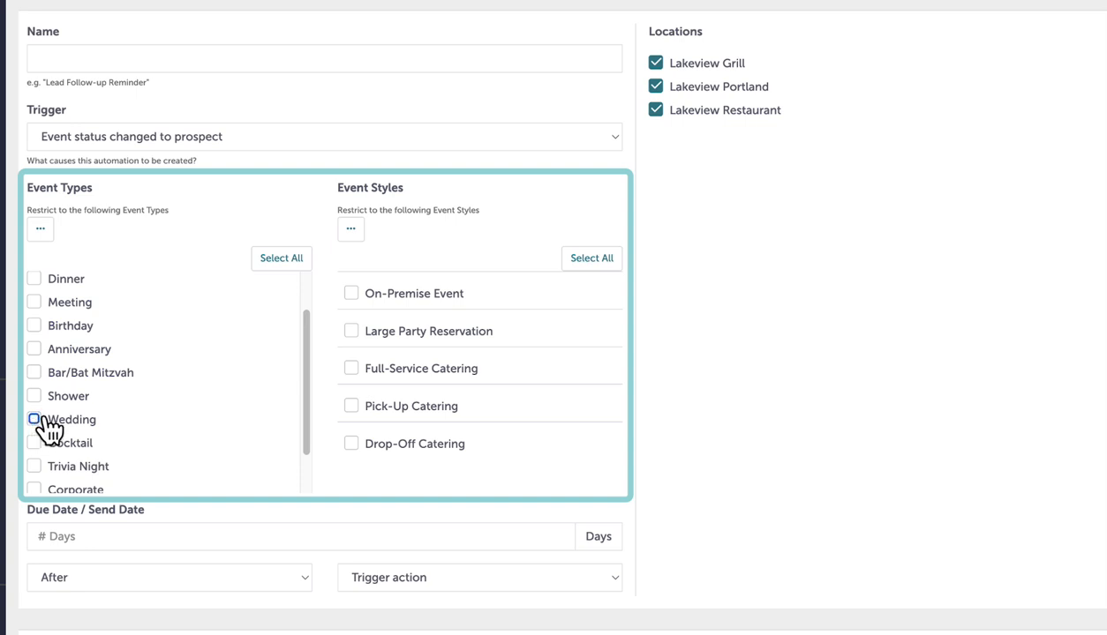
{"action": "left_click", "coordinate": [35, 420]}
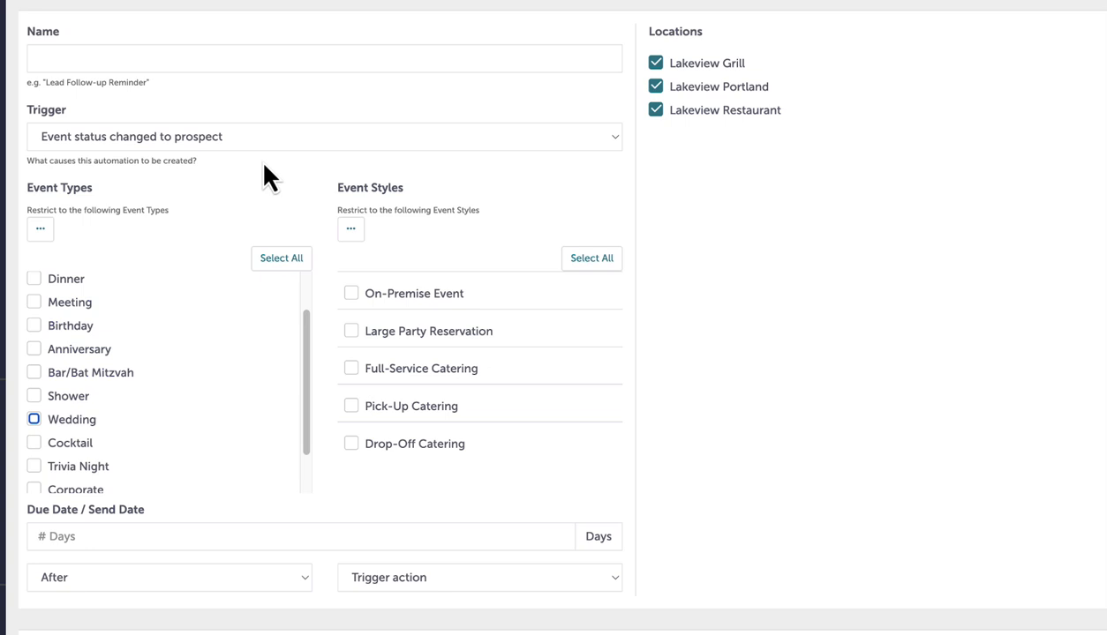
{"action": "mouse_move", "coordinate": [270, 161]}
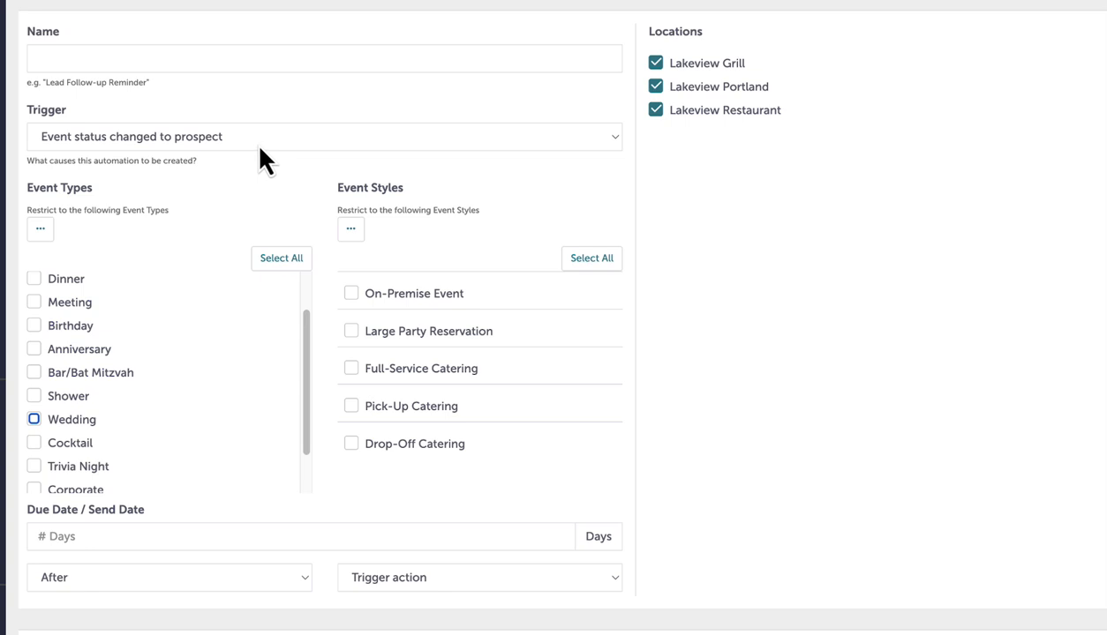
Step: Name the automation 'Moving forward with Lead', triggered by lead converted to event, due 0 days after
{"action": "left_click", "coordinate": [324, 136]}
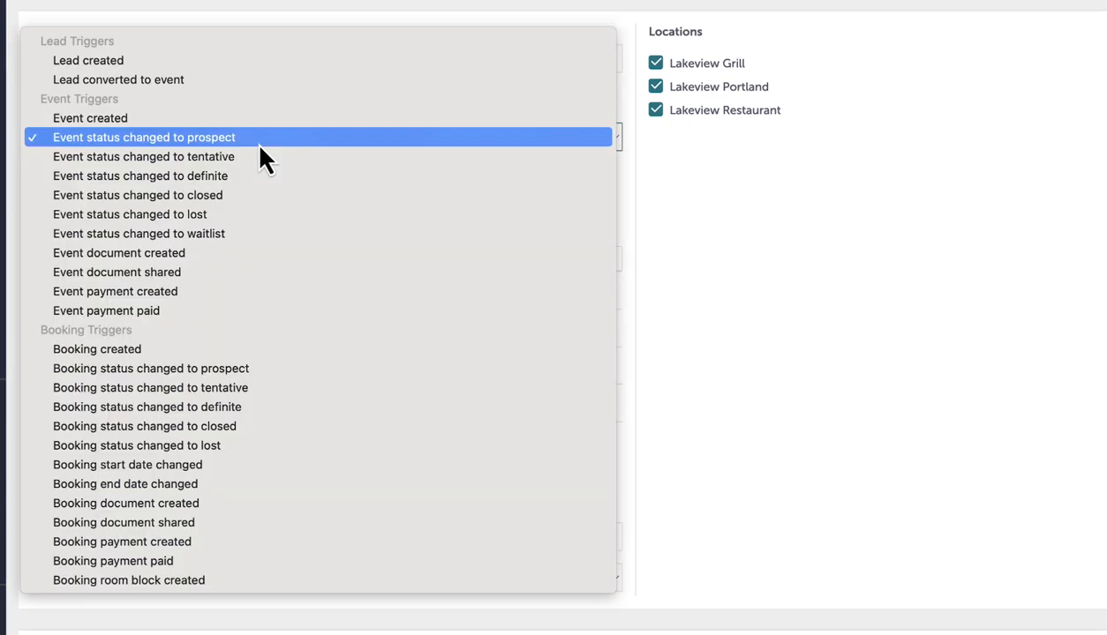
{"action": "mouse_move", "coordinate": [256, 106]}
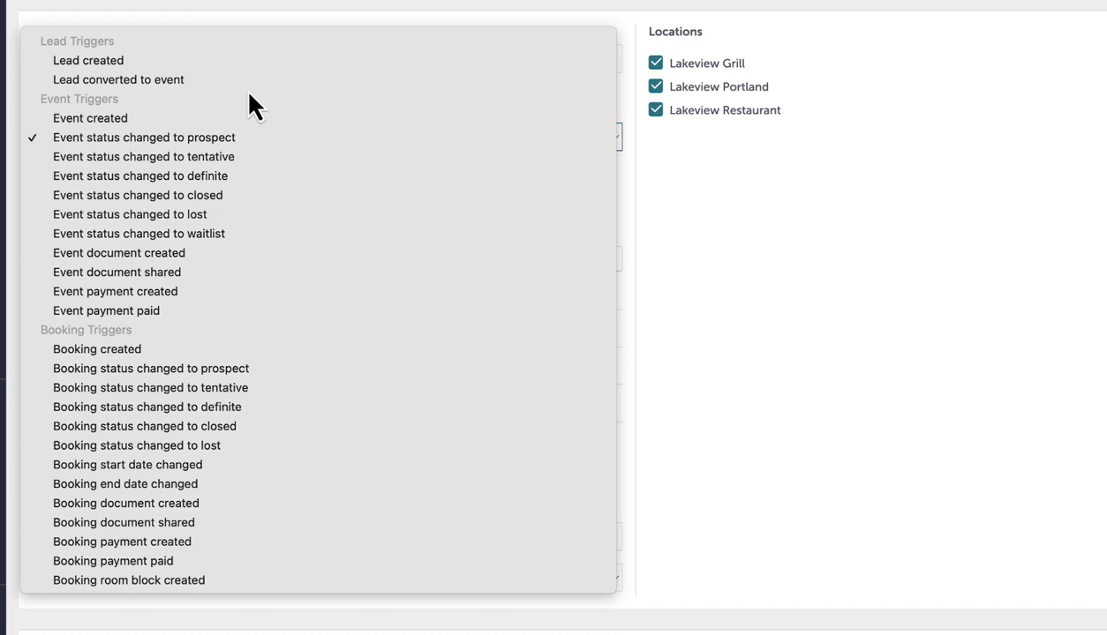
{"action": "left_click", "coordinate": [119, 79]}
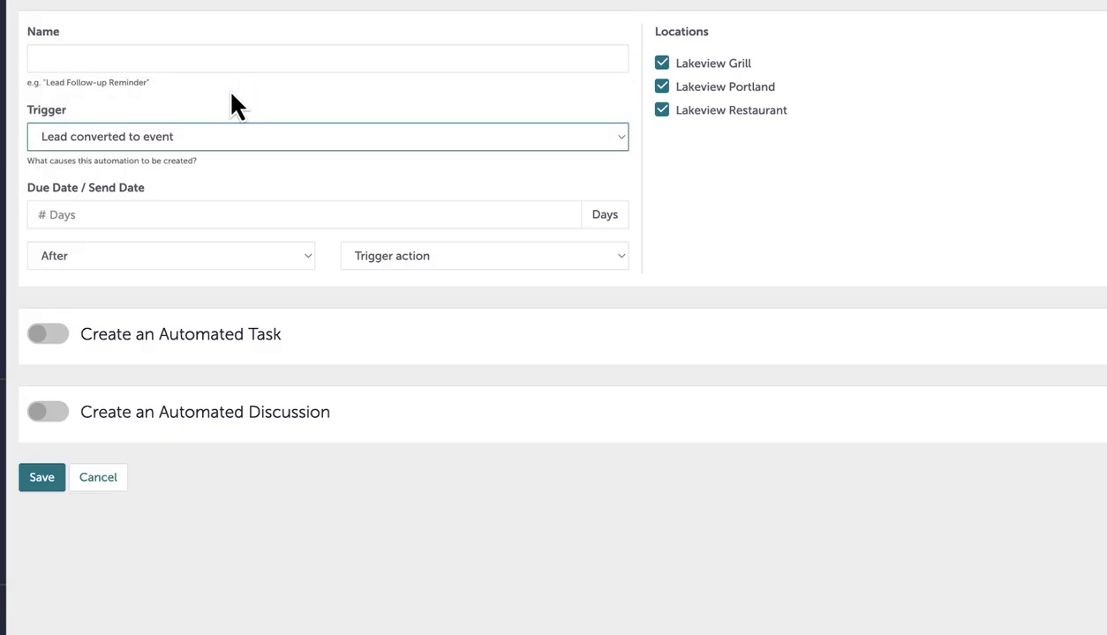
{"action": "type", "text": "Moving forward with Lead"}
{"action": "left_click", "coordinate": [303, 214]}
{"action": "type", "text": "0"}
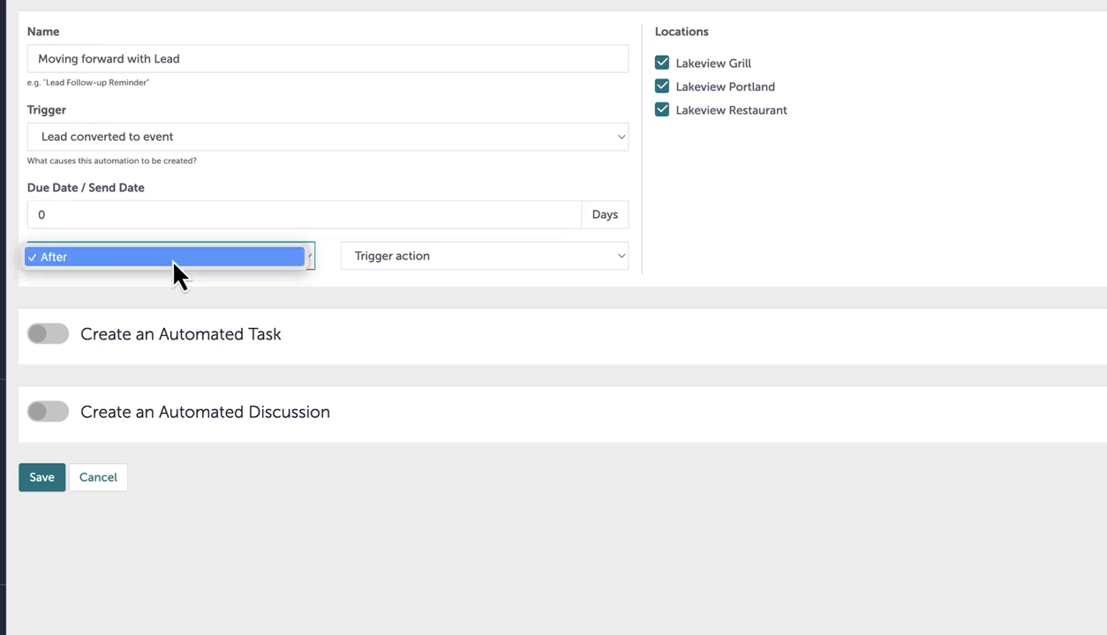
{"action": "left_click", "coordinate": [484, 256]}
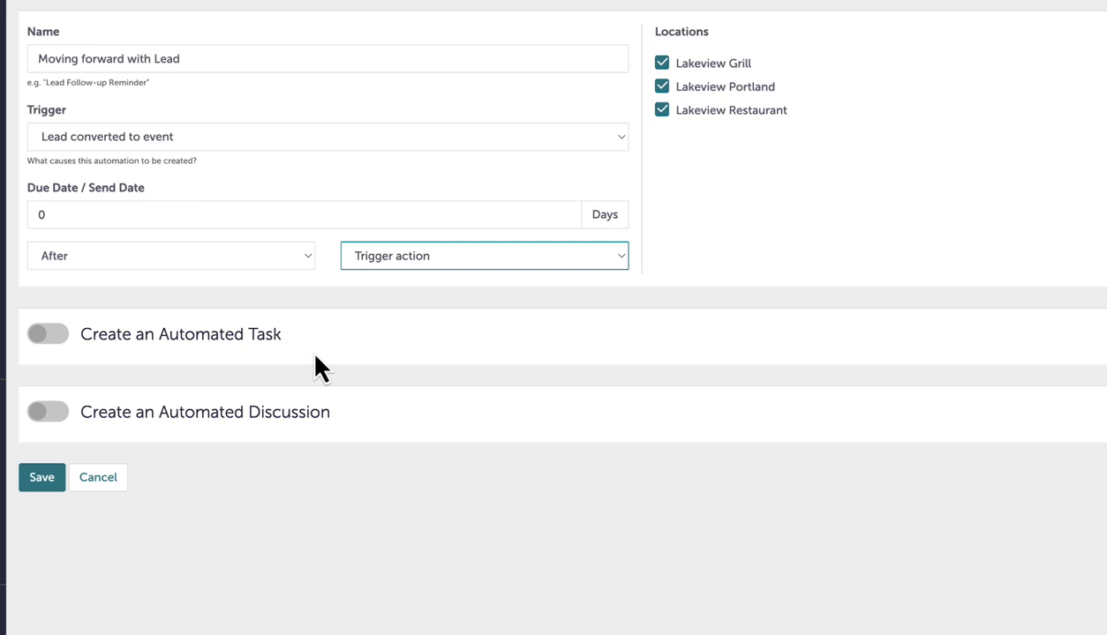
Step: Add an automated Detailing task 'Begin preparing event documents', smart-assigned to the Owner
{"action": "left_click", "coordinate": [48, 335]}
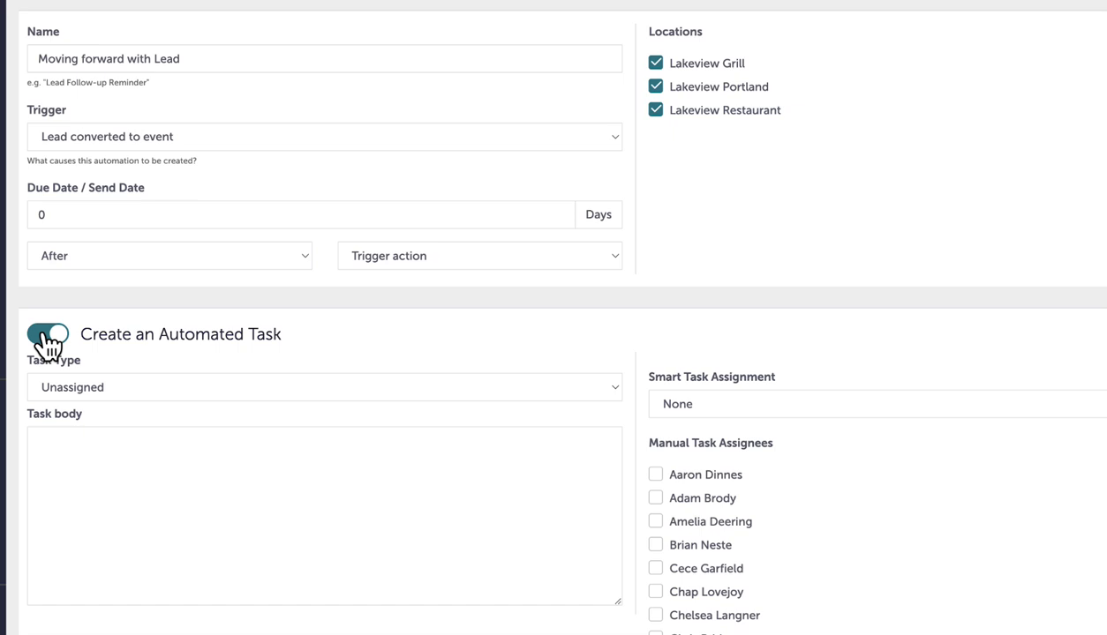
{"action": "left_click", "coordinate": [324, 386]}
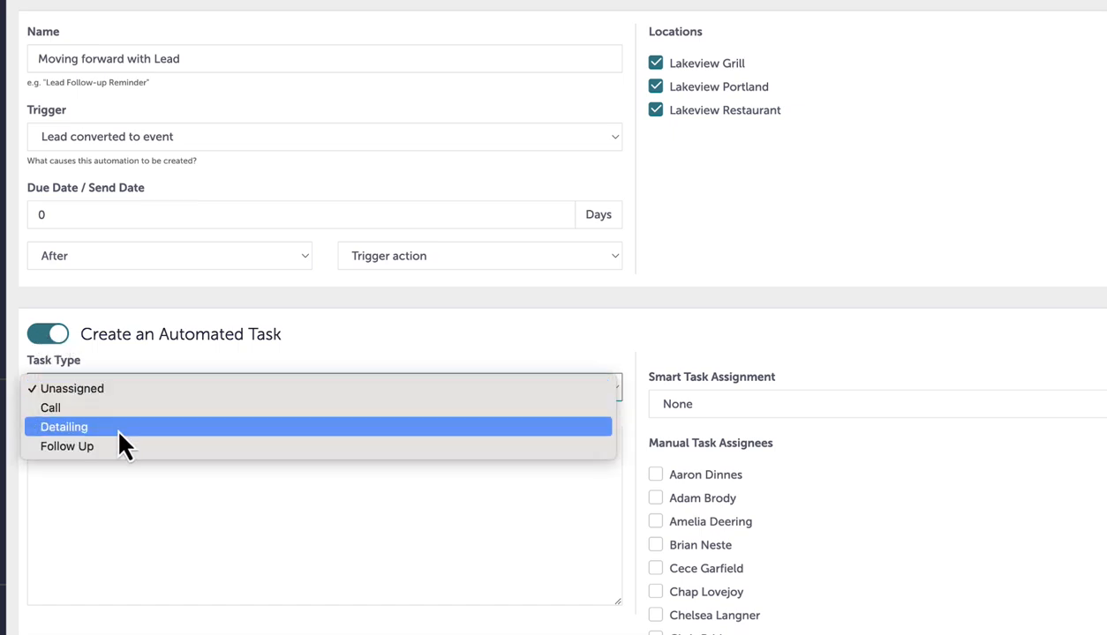
{"action": "left_click", "coordinate": [64, 427]}
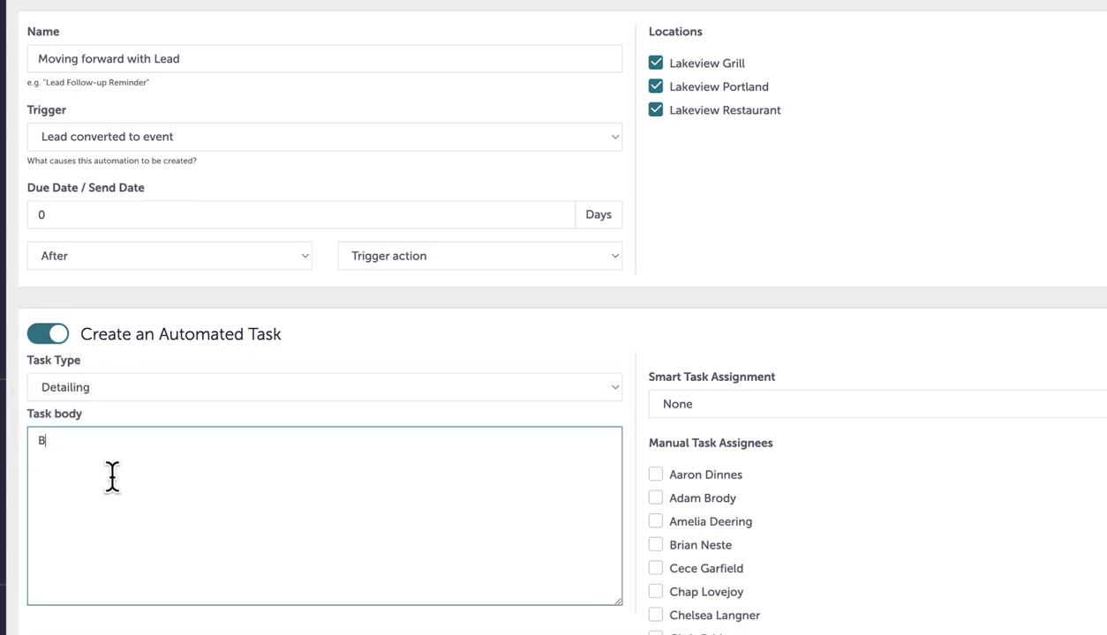
{"action": "type", "text": "egin prepa"}
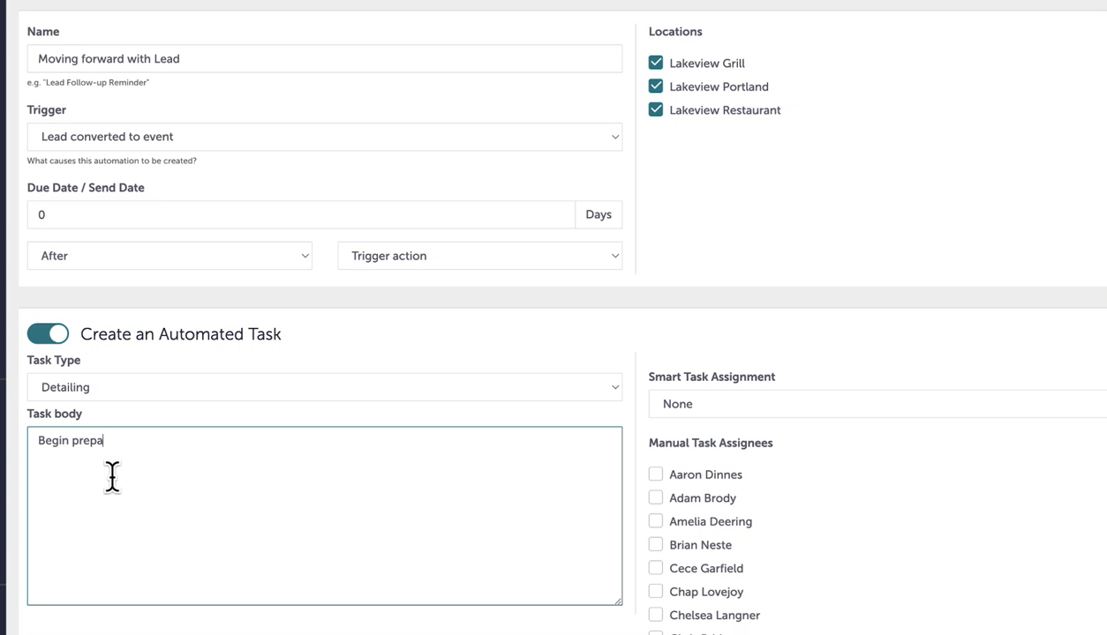
{"action": "type", "text": "ring event"}
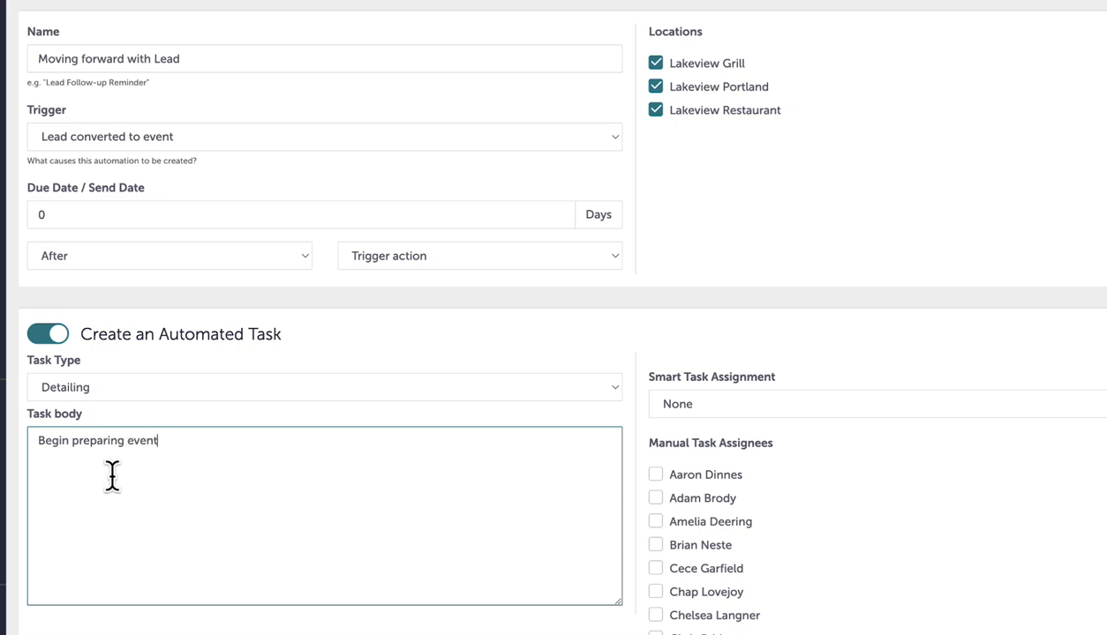
{"action": "type", "text": "documents"}
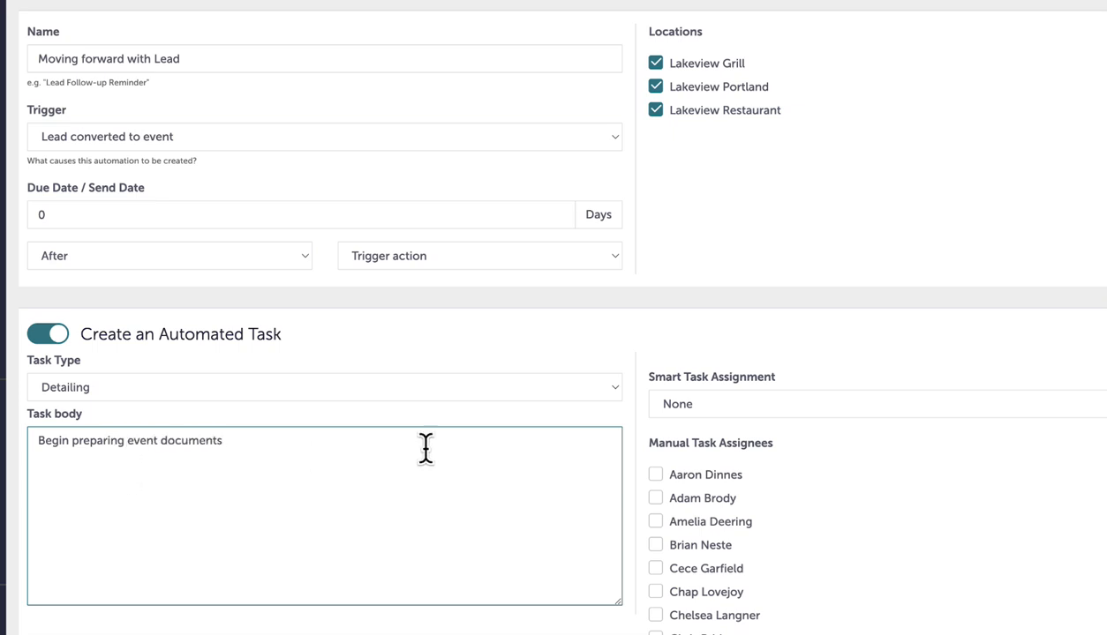
{"action": "left_click", "coordinate": [874, 404]}
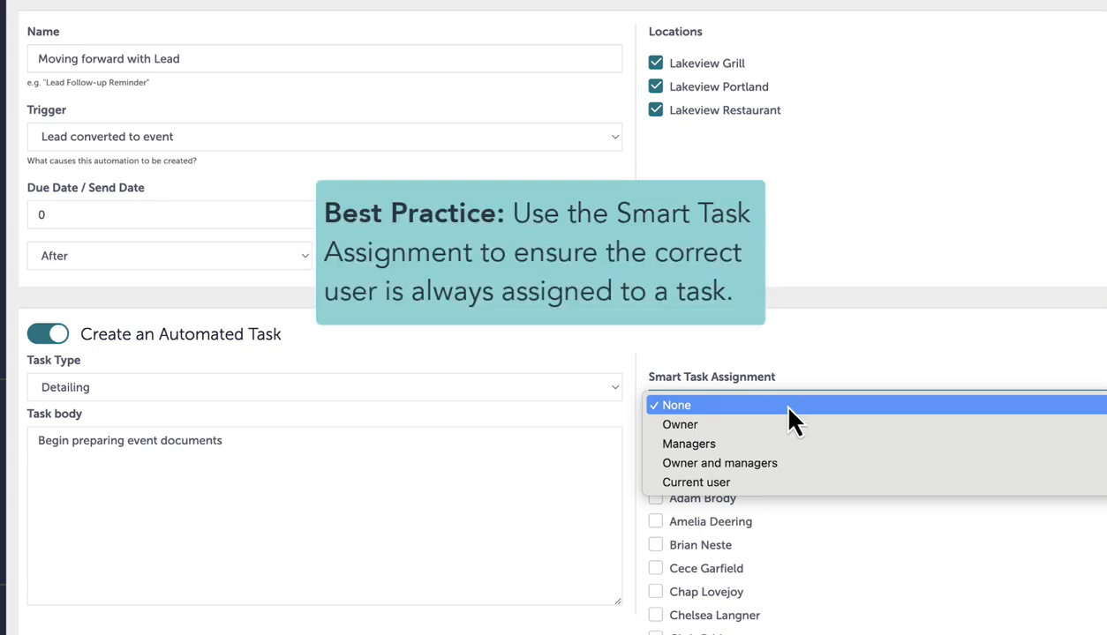
{"action": "left_click", "coordinate": [681, 424]}
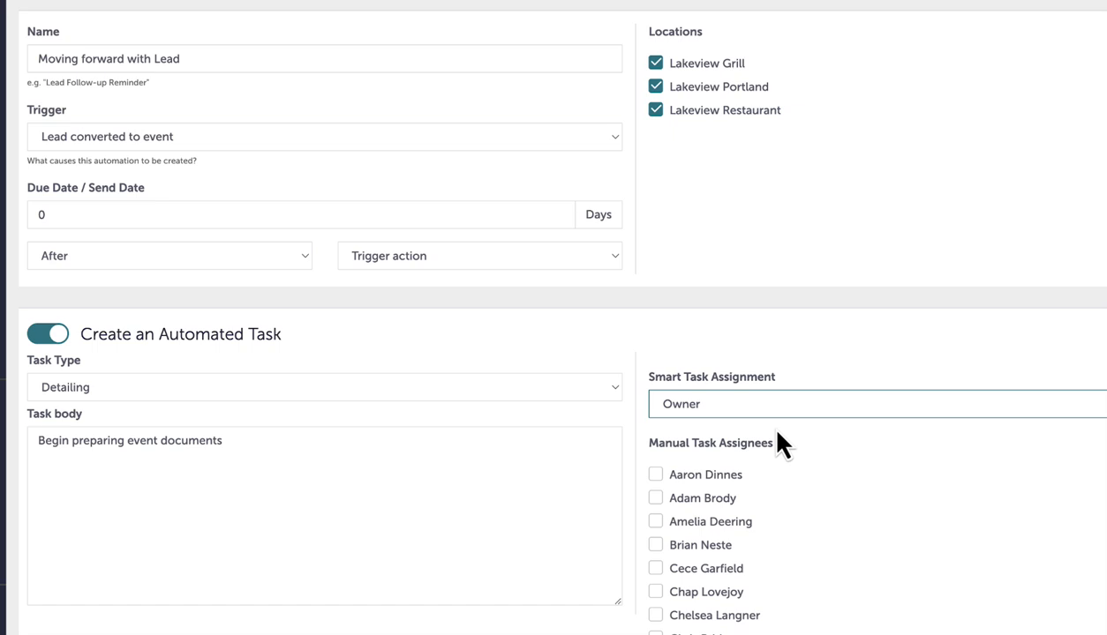
{"action": "scroll", "scroll_direction": "down", "scroll_amount": 3}
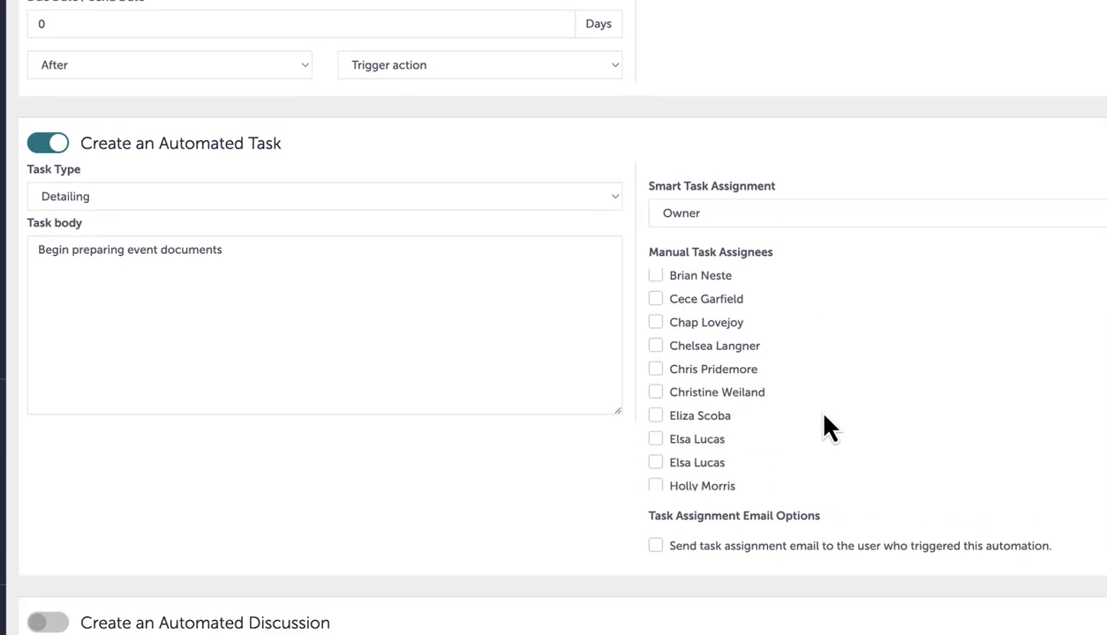
Step: Enable an automated discussion using the Converting Lead to Event email template
{"action": "scroll", "scroll_direction": "down", "scroll_amount": 3}
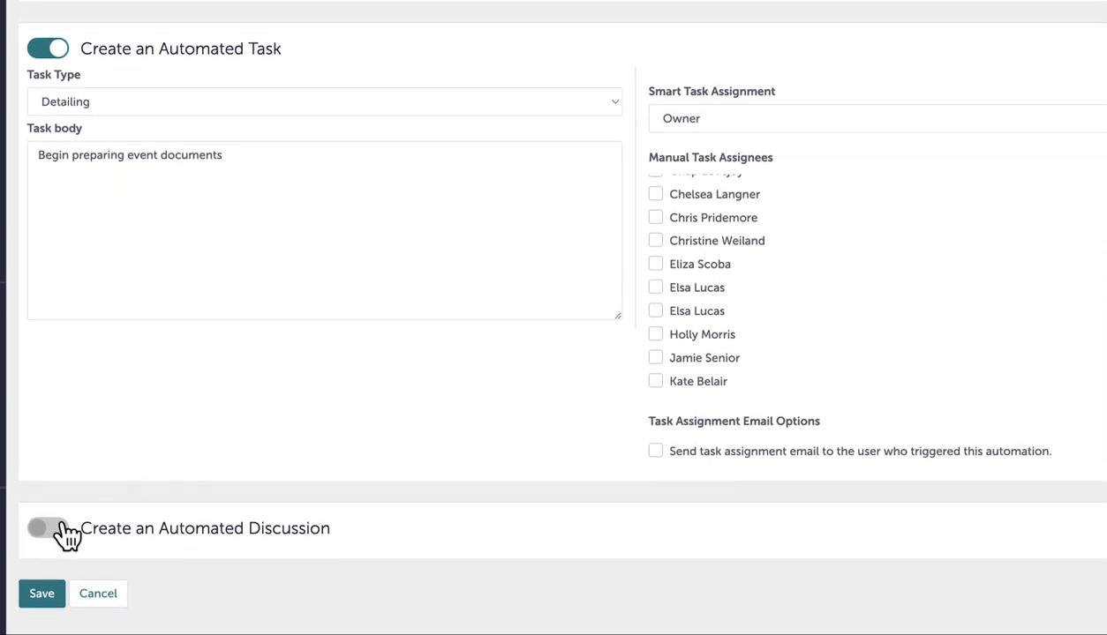
{"action": "left_click", "coordinate": [48, 528]}
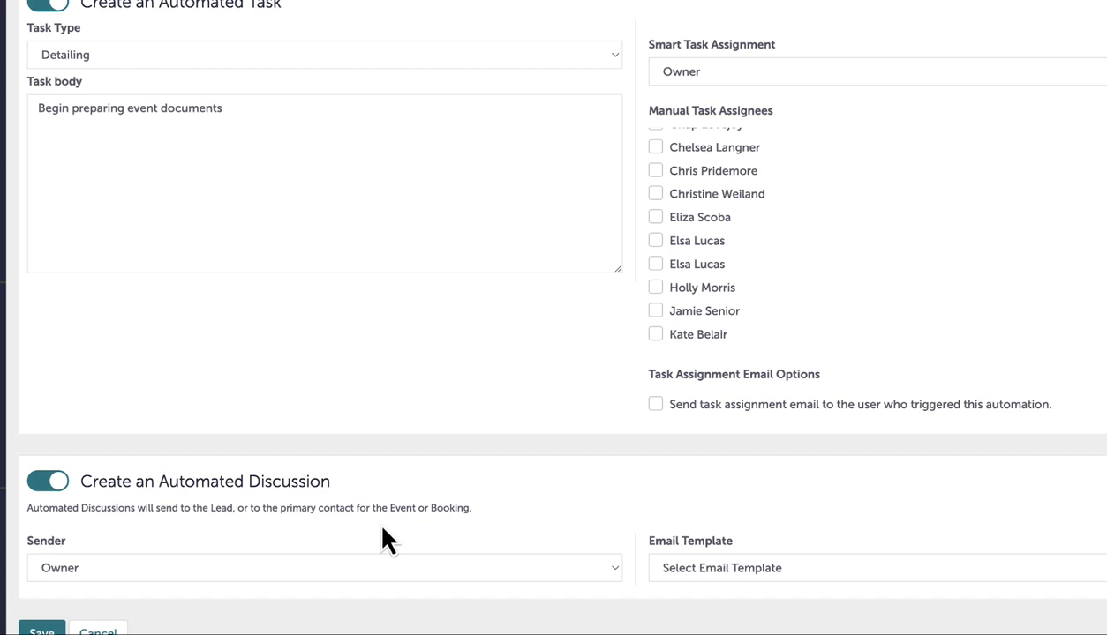
{"action": "scroll", "scroll_direction": "down", "scroll_amount": 3}
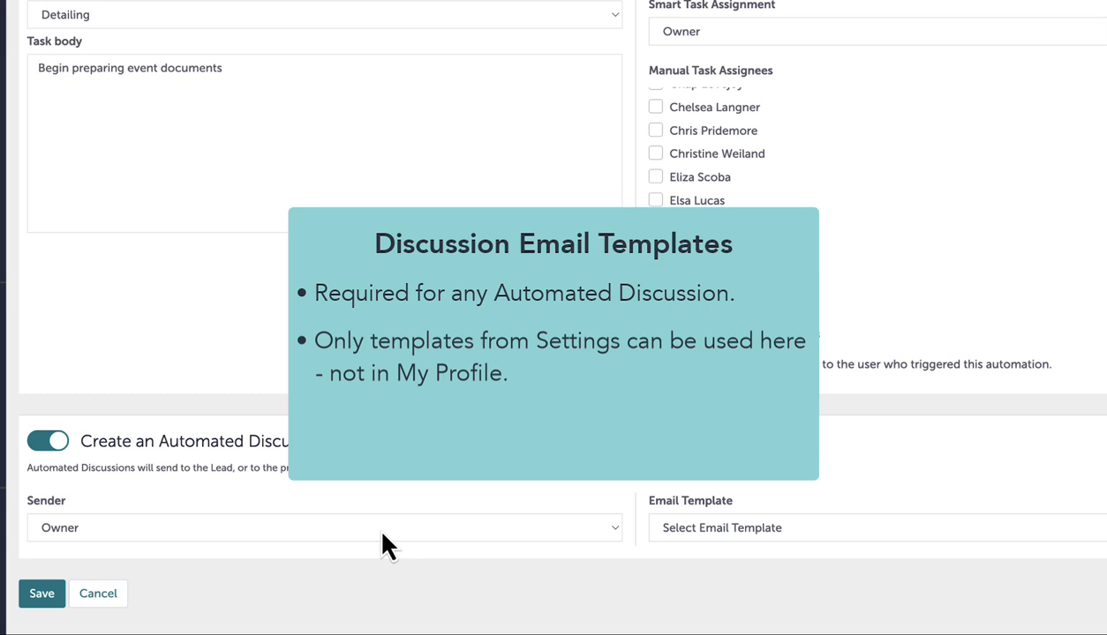
{"action": "left_click", "coordinate": [323, 528]}
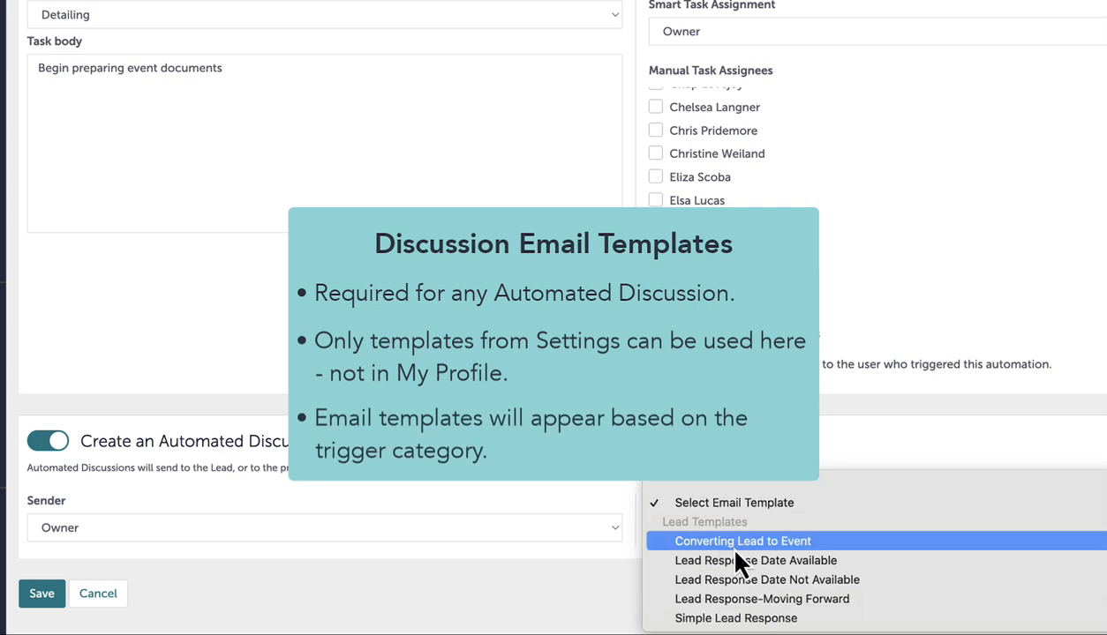
{"action": "left_click", "coordinate": [742, 541]}
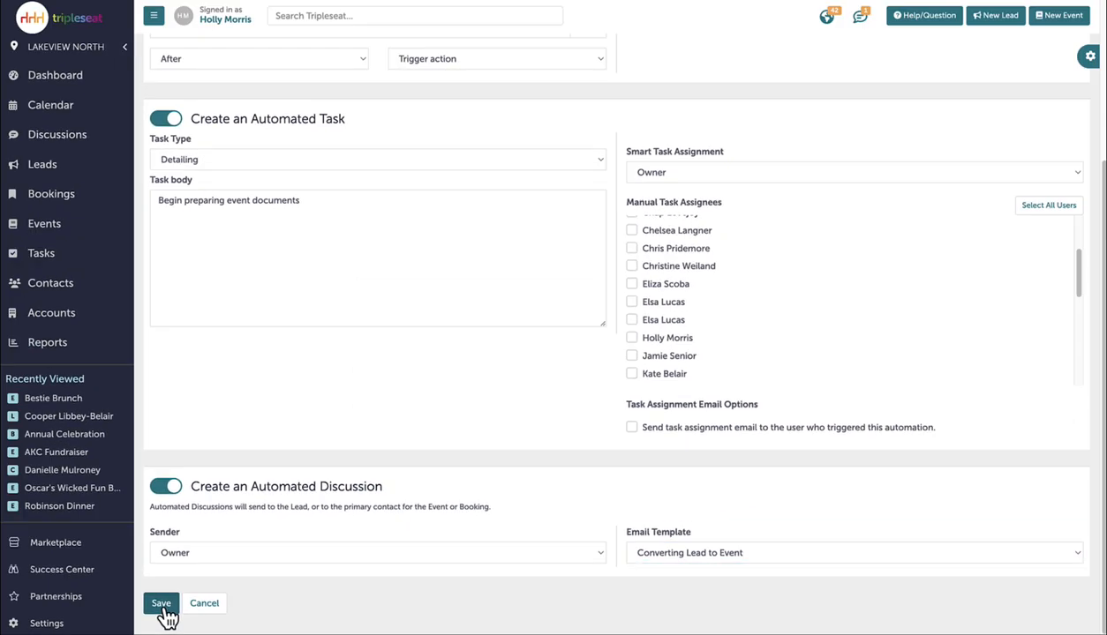
Step: Save the automation and create the Wedding Breakfast event in the Main Dining Room
{"action": "left_click", "coordinate": [161, 607]}
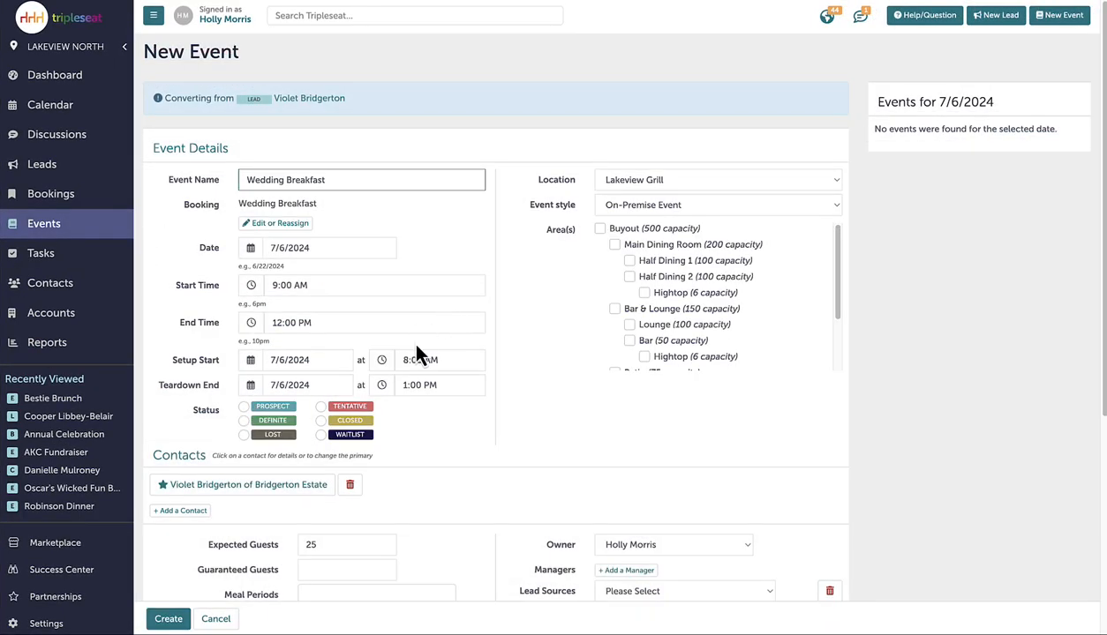
{"action": "left_click", "coordinate": [613, 245]}
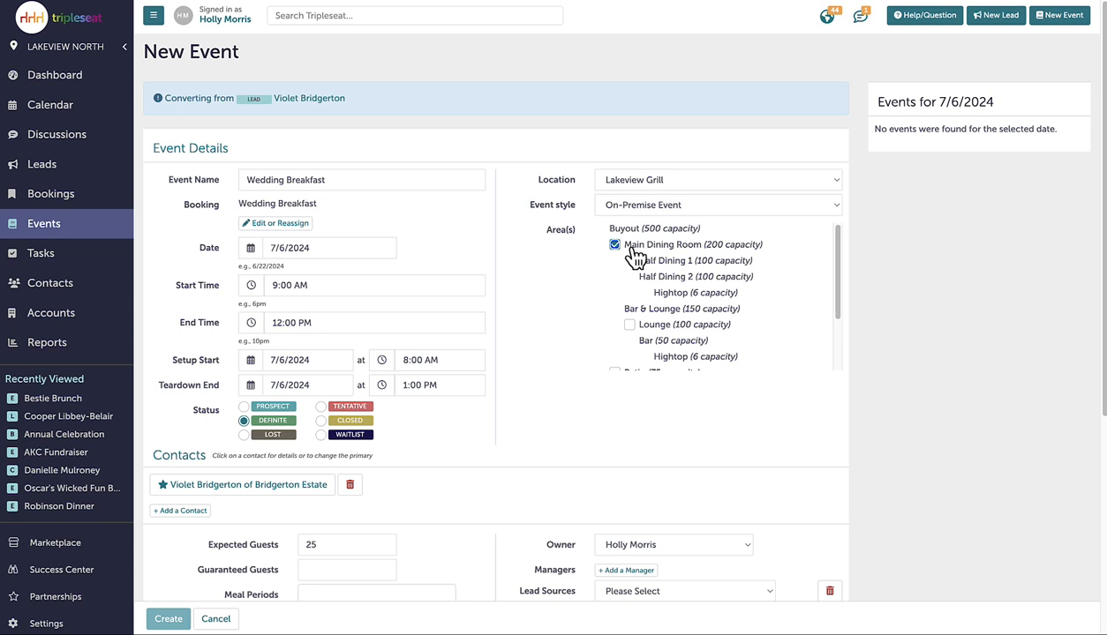
{"action": "left_click", "coordinate": [167, 619]}
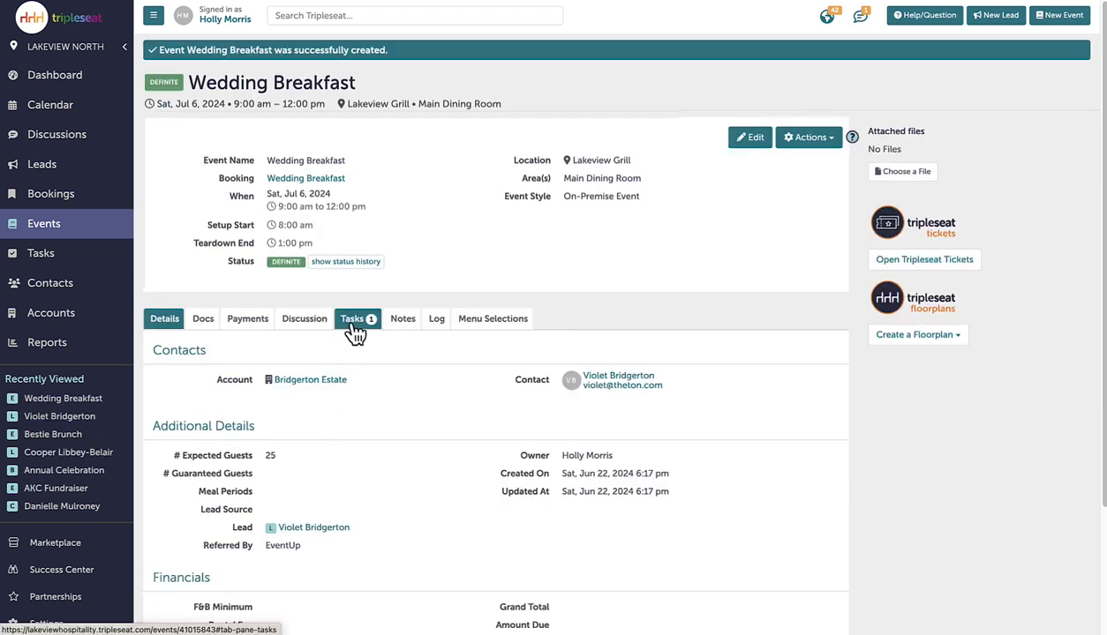
Step: Check the event's 'Begin preparing event documents' task, then switch to its discussions
{"action": "left_click", "coordinate": [352, 318]}
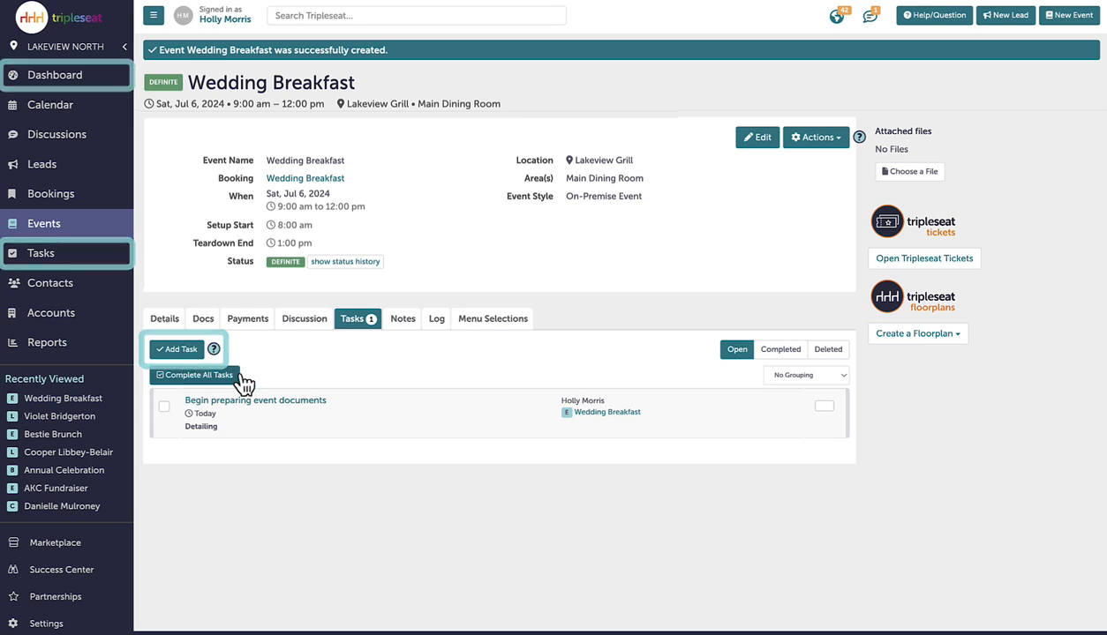
{"action": "left_click", "coordinate": [304, 319]}
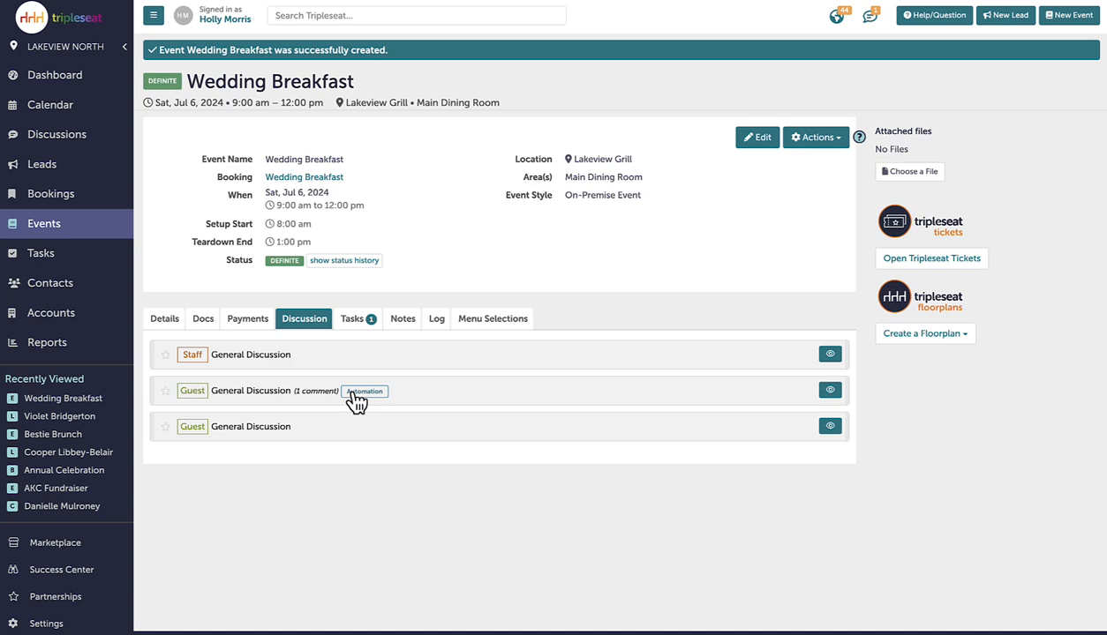
Step: Expand and scroll through the automated guest email sent to Violet
{"action": "left_click", "coordinate": [250, 391]}
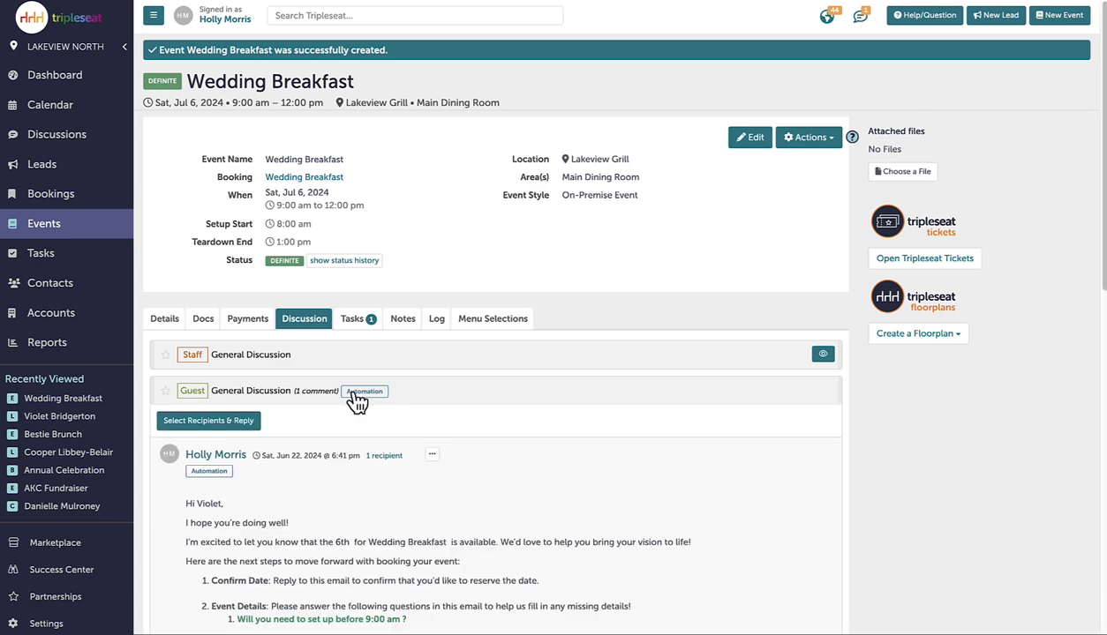
{"action": "scroll", "scroll_direction": "down", "scroll_amount": 3}
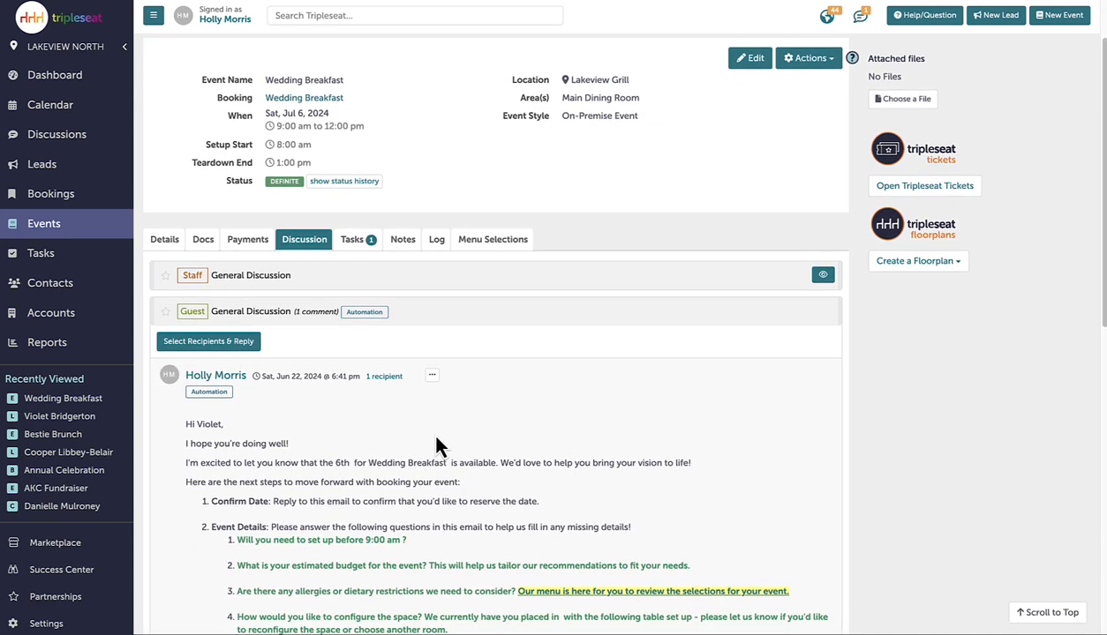
{"action": "scroll", "scroll_direction": "down", "scroll_amount": 3}
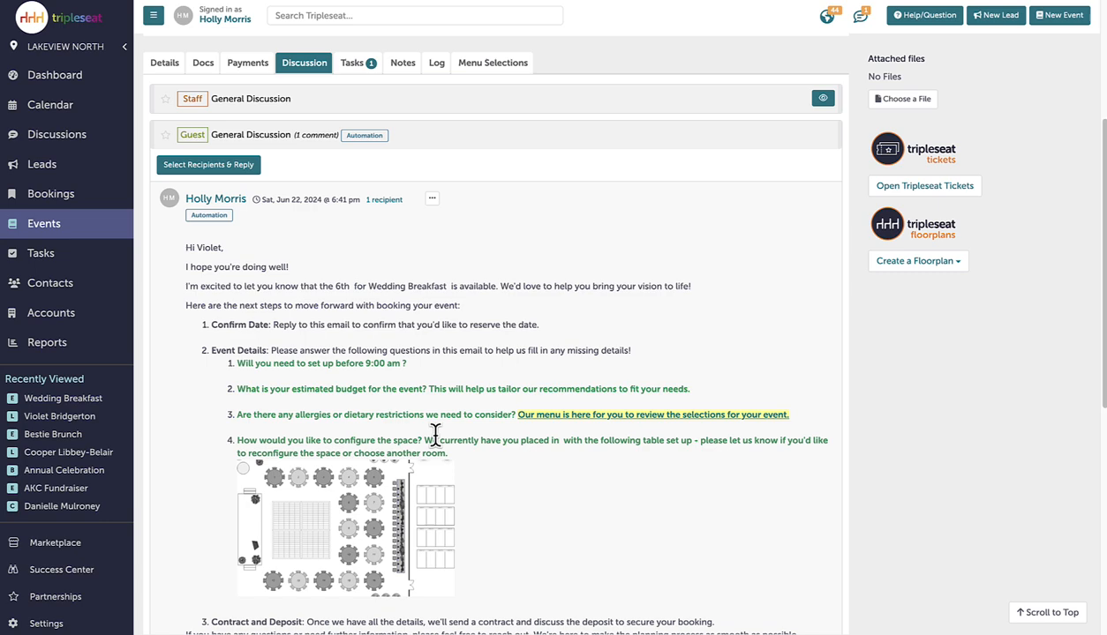
{"action": "scroll", "scroll_direction": "down", "scroll_amount": 3}
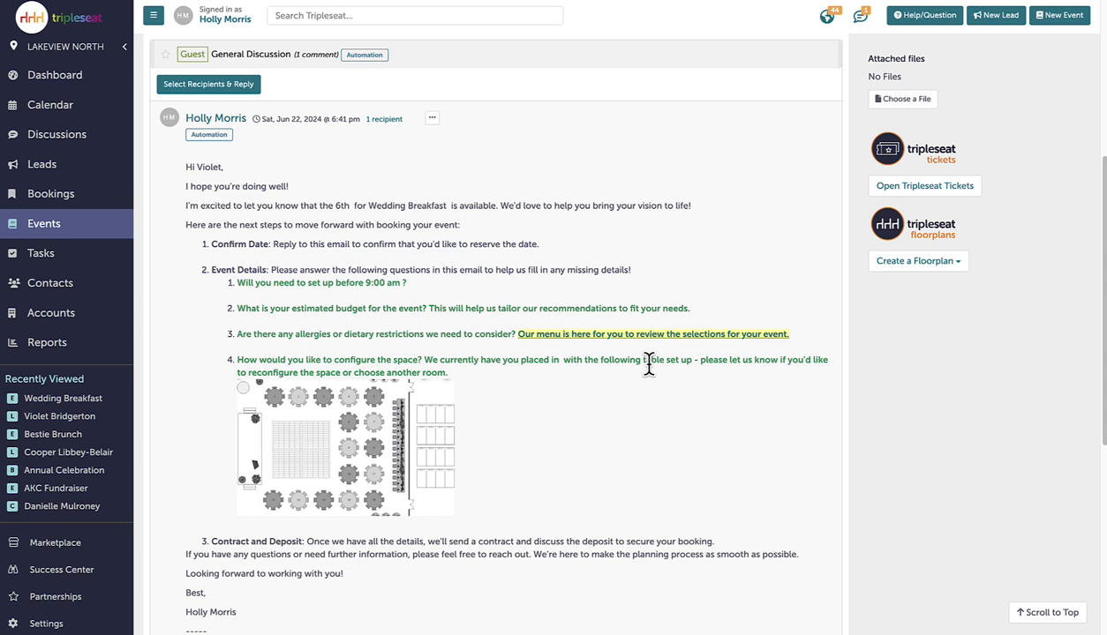
{"action": "mouse_move", "coordinate": [651, 379]}
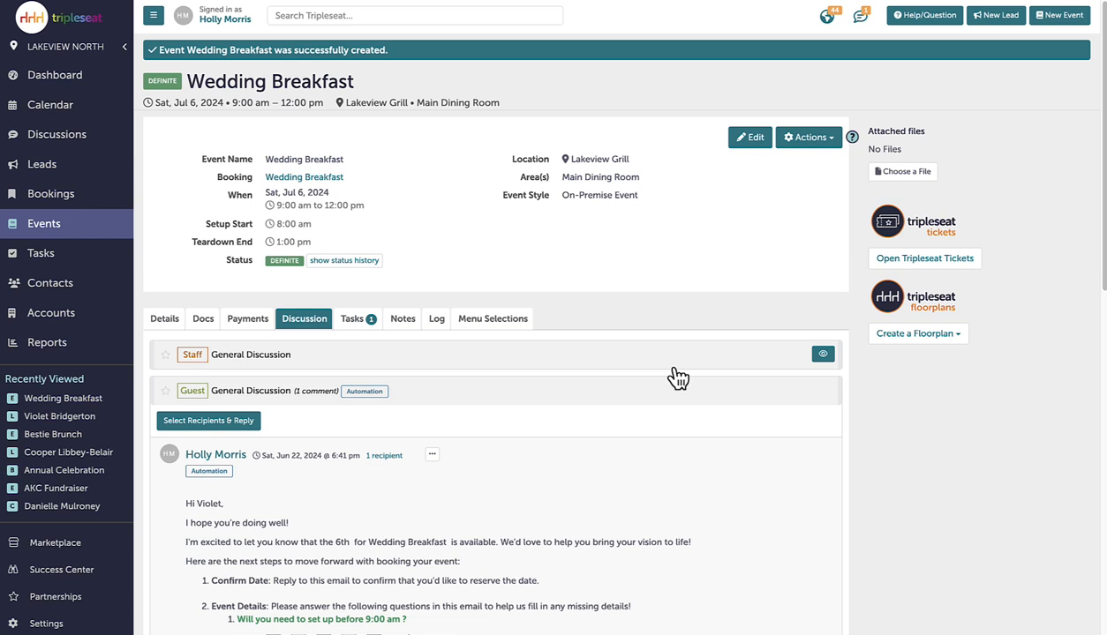
{"action": "mouse_move", "coordinate": [776, 535]}
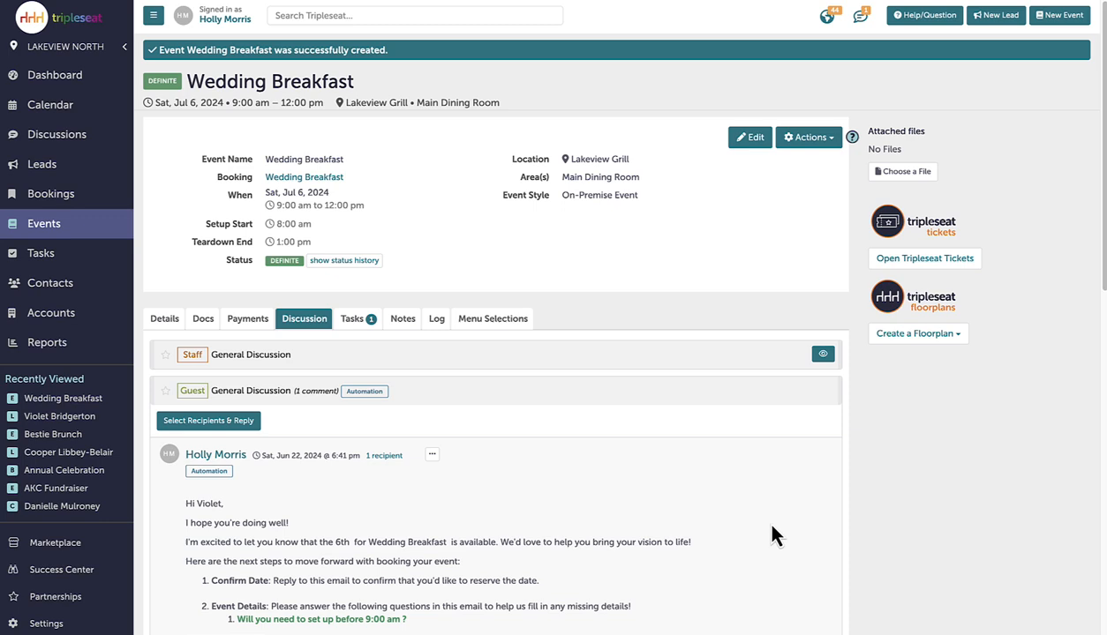
{"action": "mouse_move", "coordinate": [46, 624]}
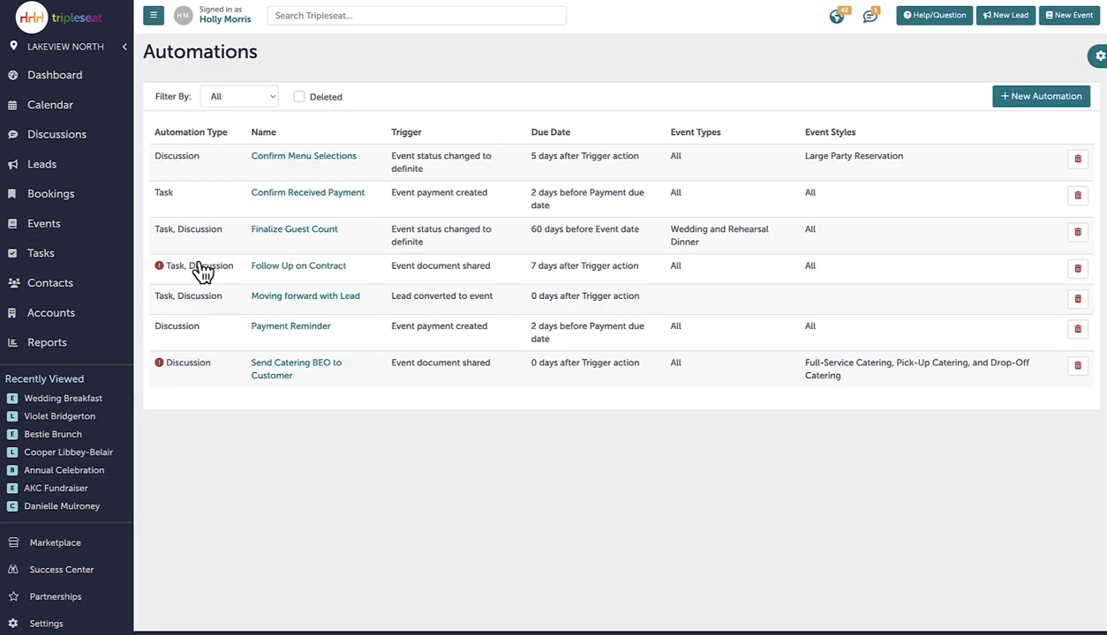
{"action": "mouse_move", "coordinate": [963, 96]}
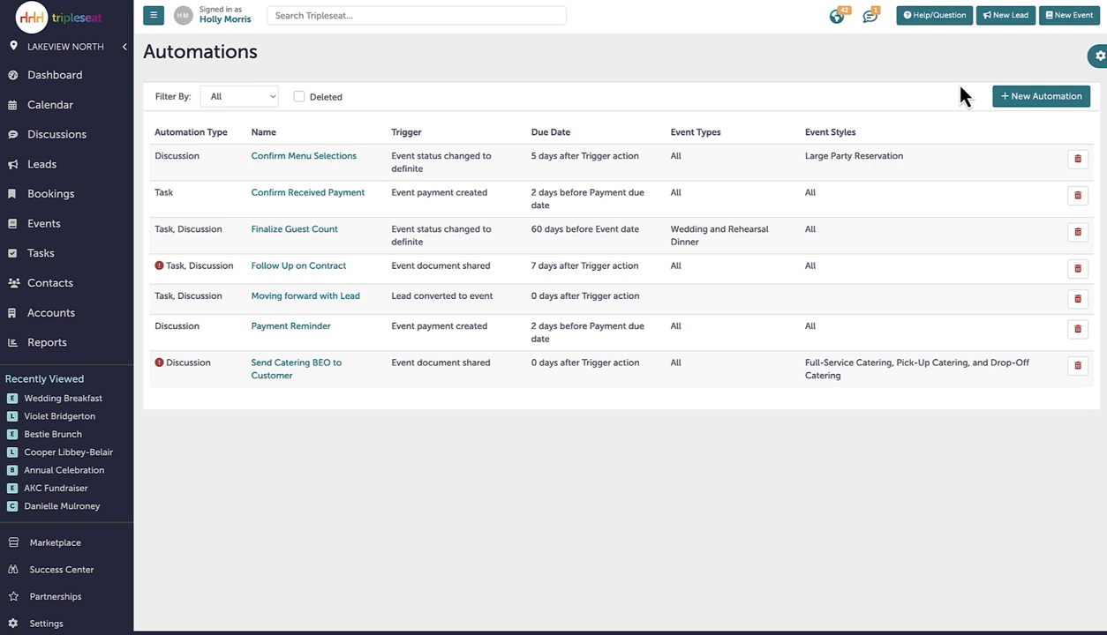
Step: Create automation 'Thank You and Rebook' for Lakeview Grill, Lakeview Portland and Lakeview Restaurant
{"action": "left_click", "coordinate": [1040, 96]}
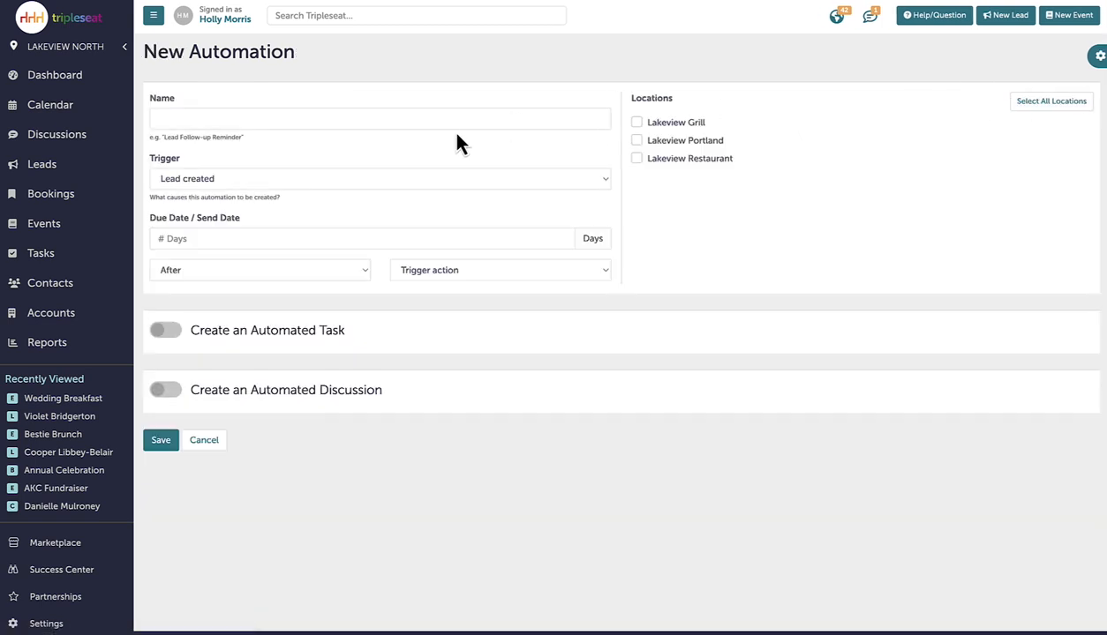
{"action": "type", "text": "Thank Y"}
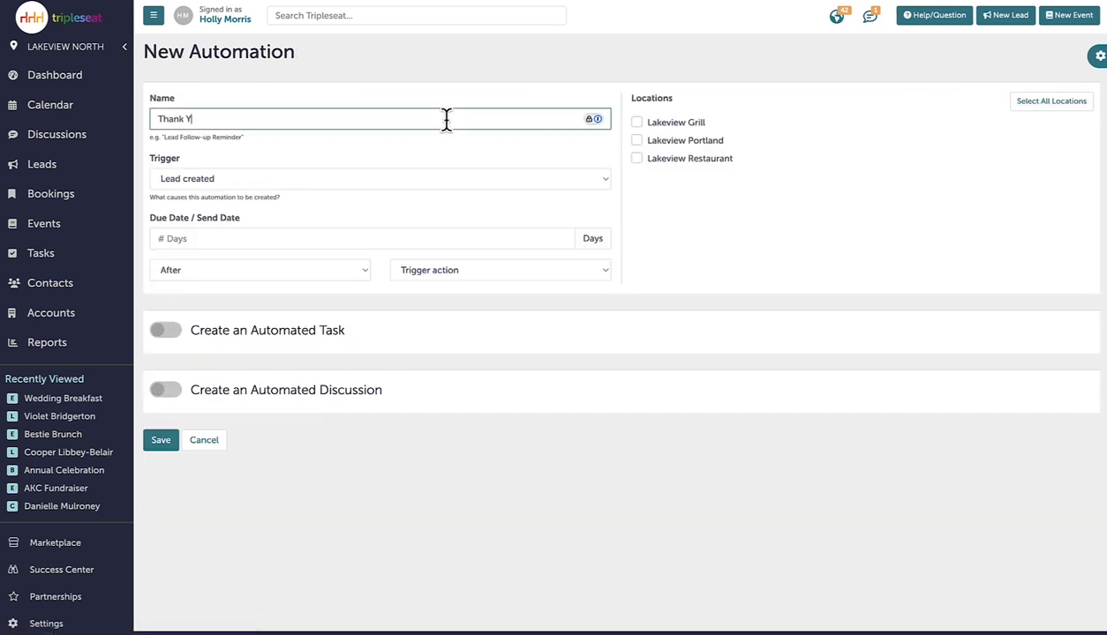
{"action": "type", "text": "ou and Rebo"}
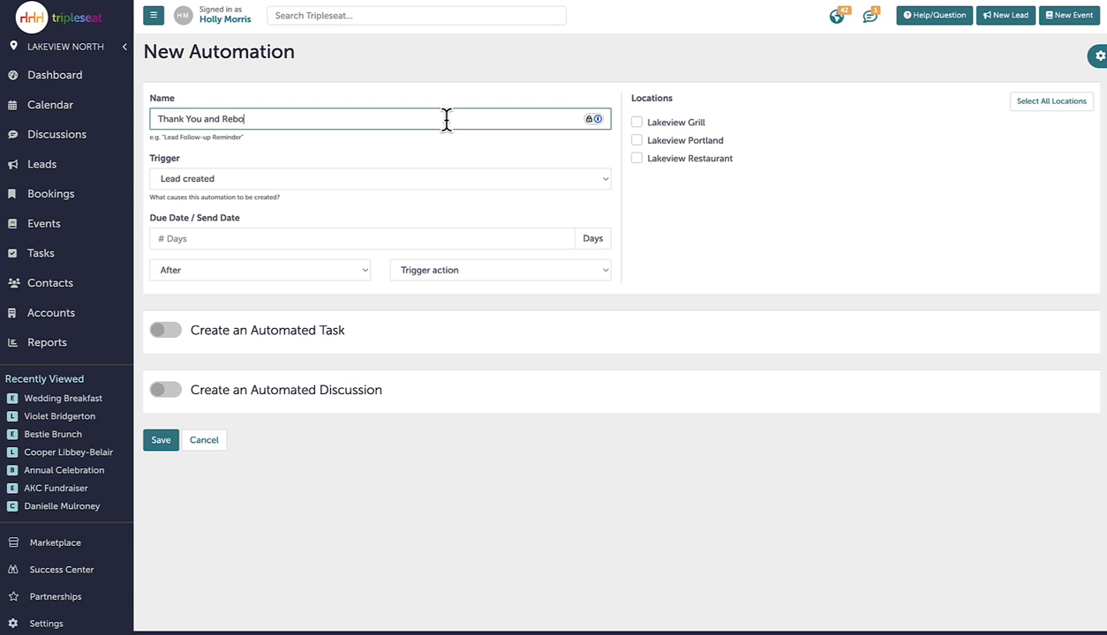
{"action": "left_click", "coordinate": [637, 122]}
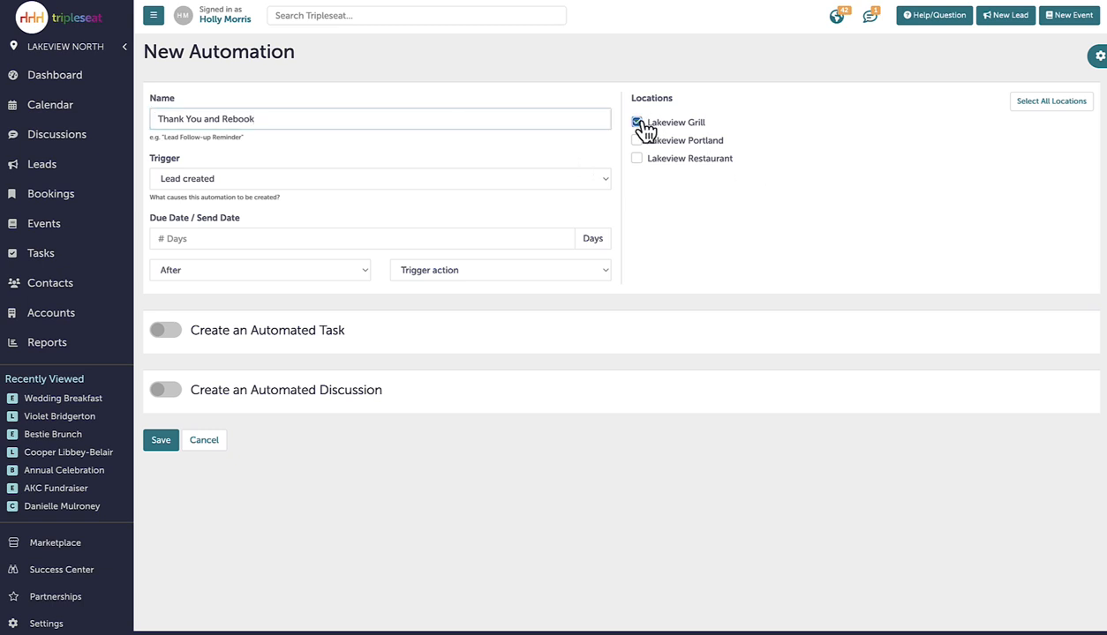
{"action": "left_click", "coordinate": [636, 140]}
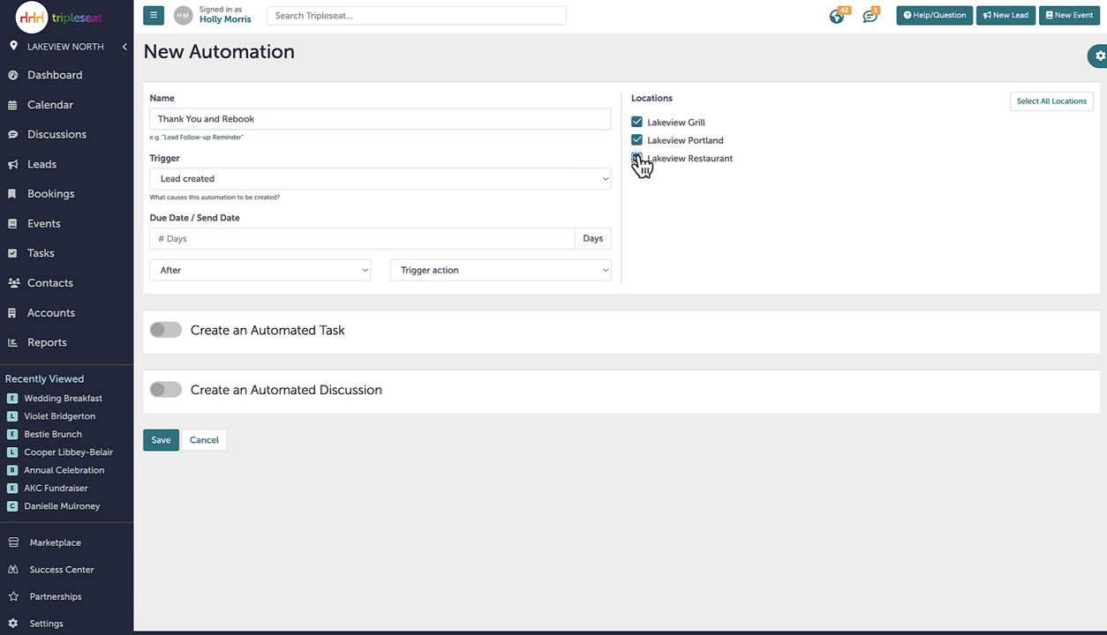
{"action": "left_click", "coordinate": [637, 158]}
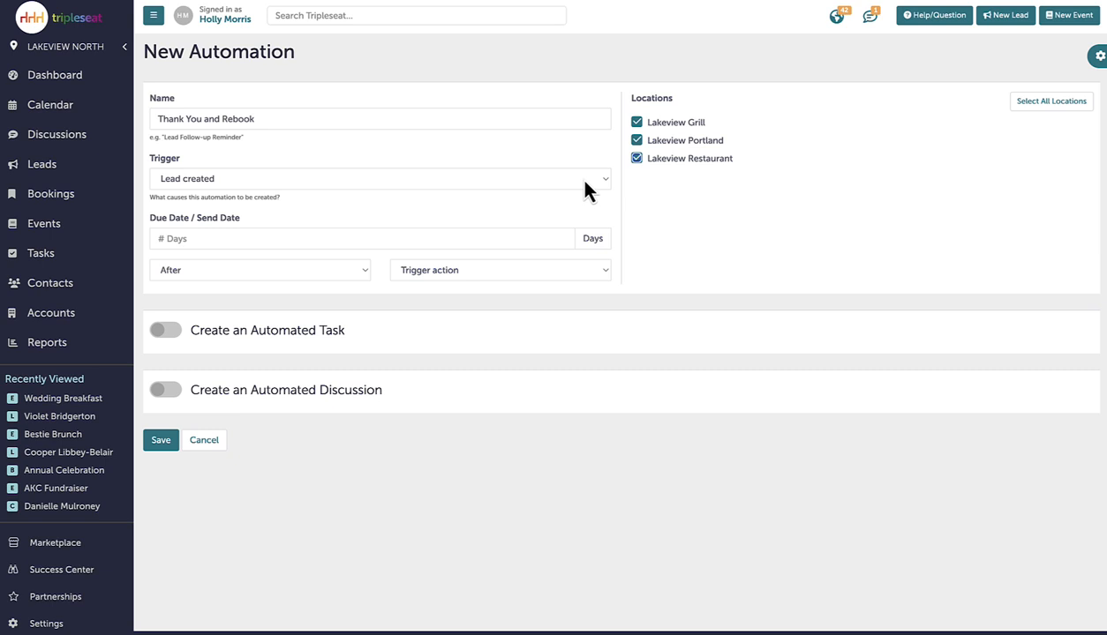
Step: Set the trigger to event status changed to closed, due 1 day after
{"action": "left_click", "coordinate": [379, 179]}
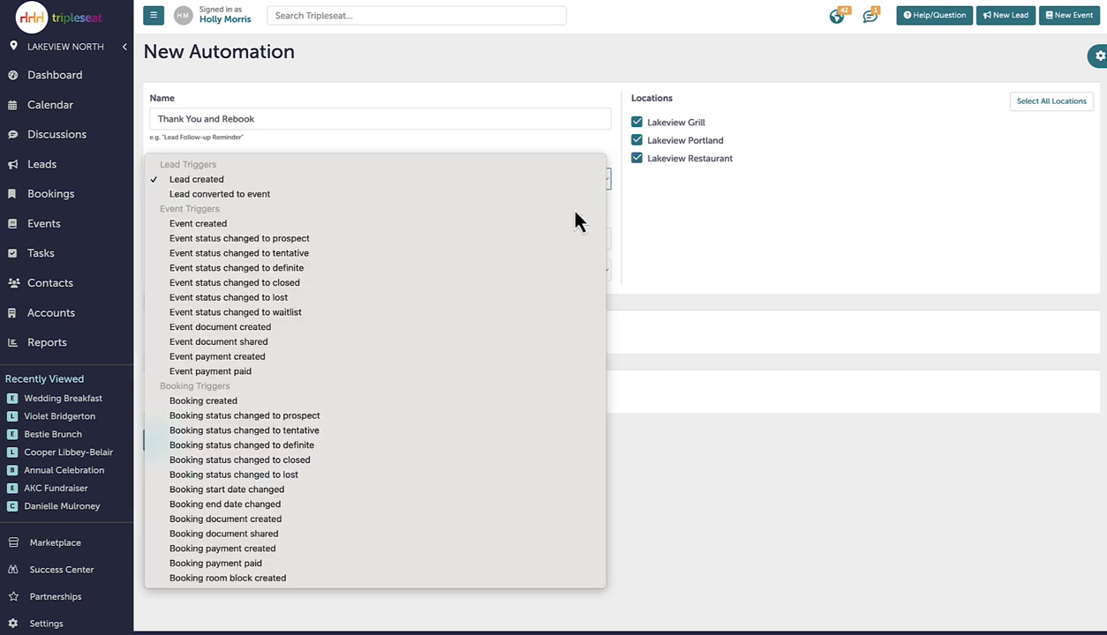
{"action": "left_click", "coordinate": [234, 282]}
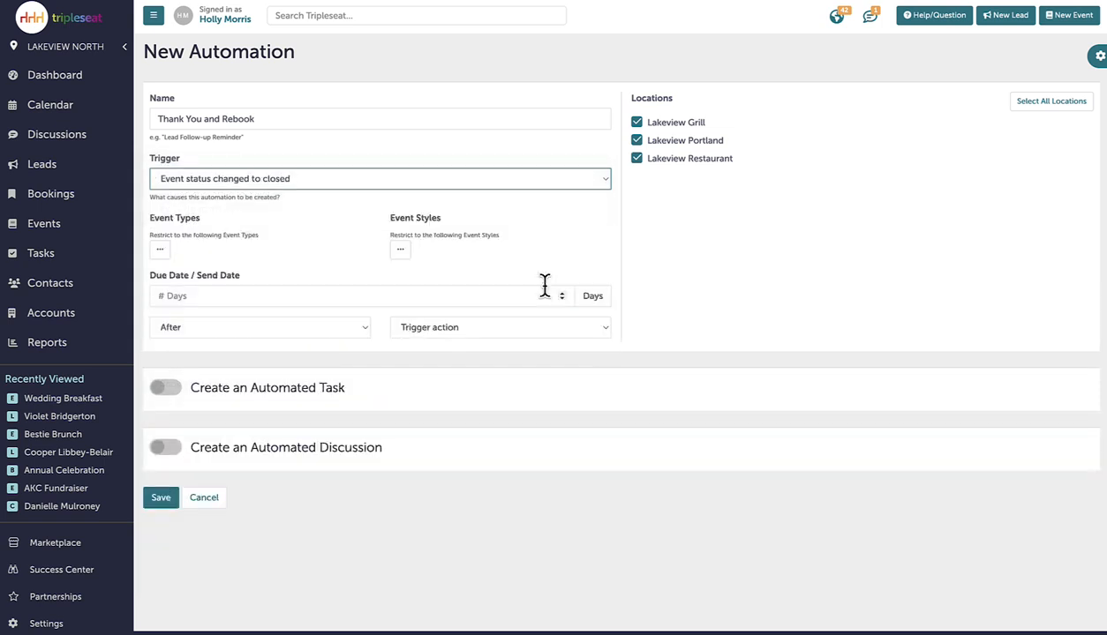
{"action": "mouse_move", "coordinate": [542, 296]}
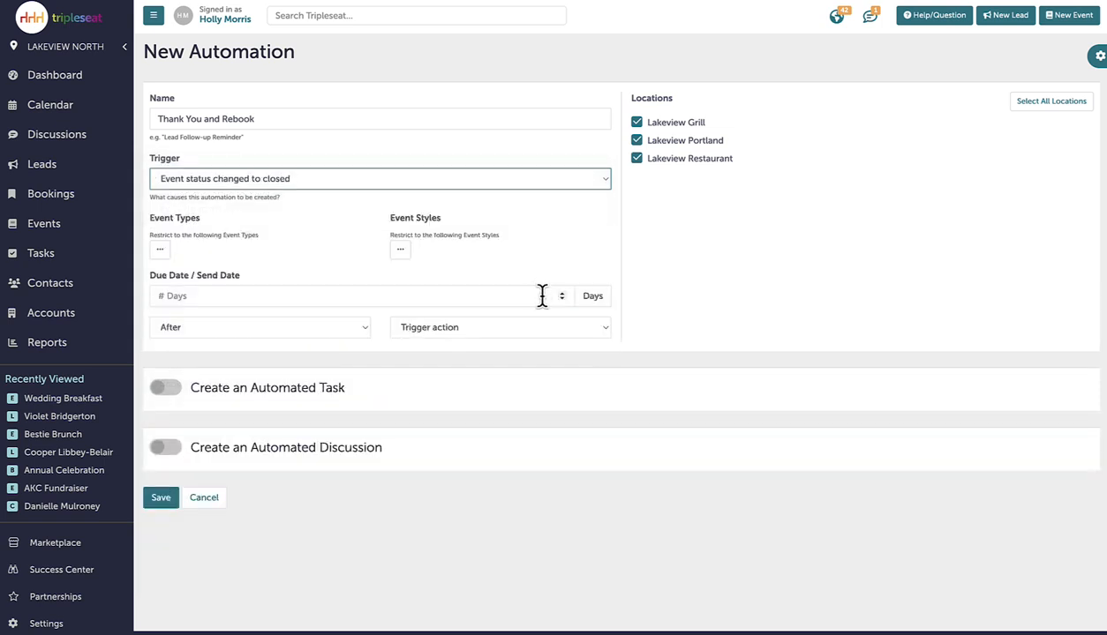
{"action": "type", "text": "1"}
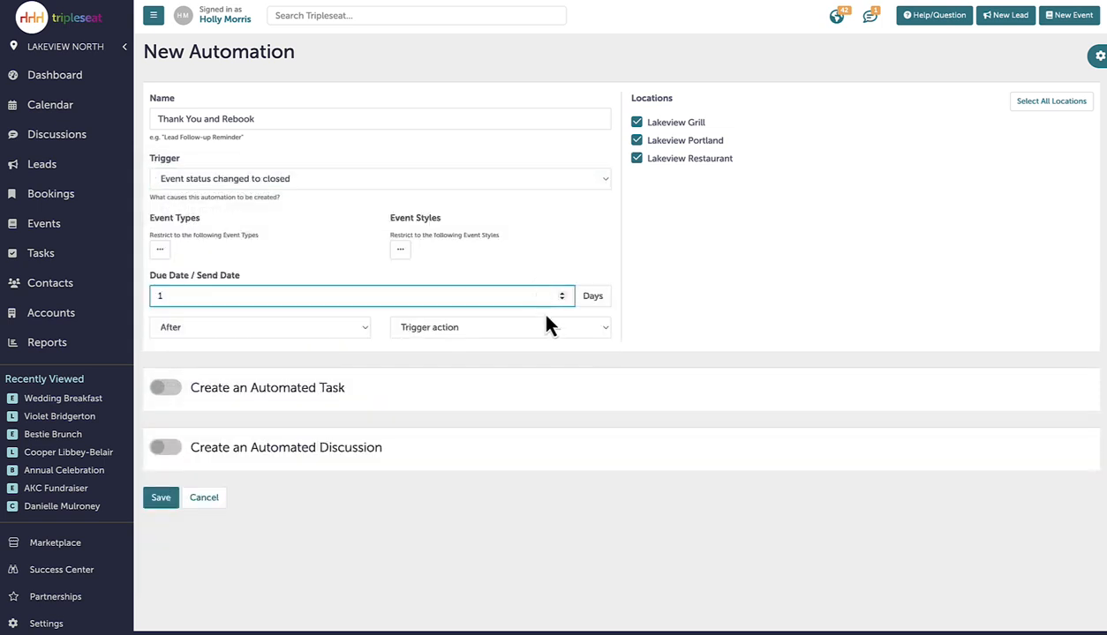
{"action": "left_click", "coordinate": [499, 327]}
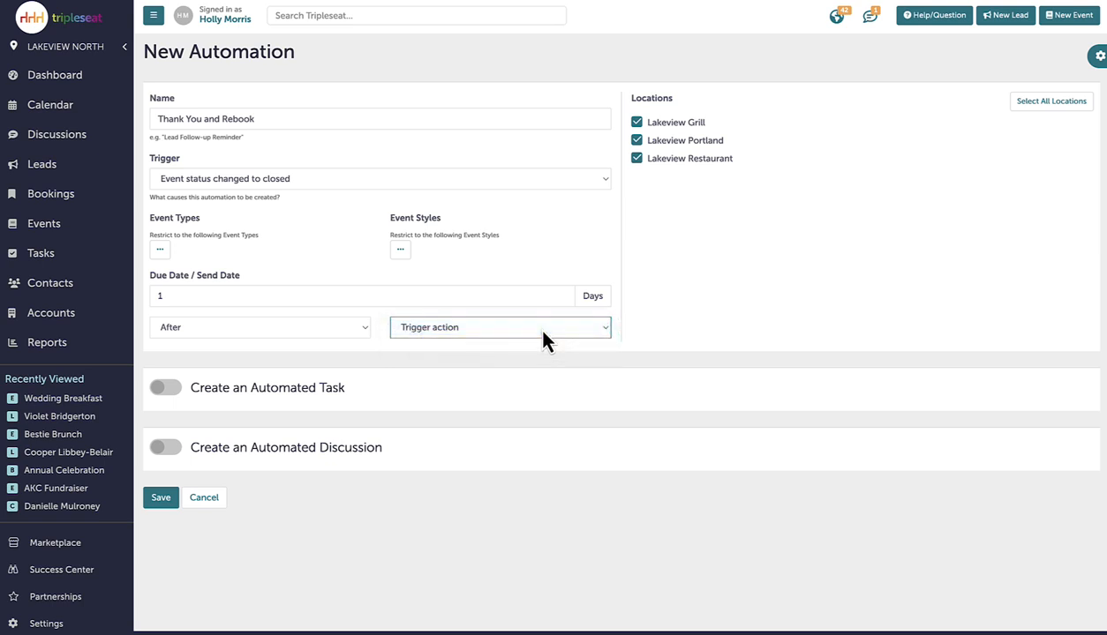
{"action": "mouse_move", "coordinate": [547, 349]}
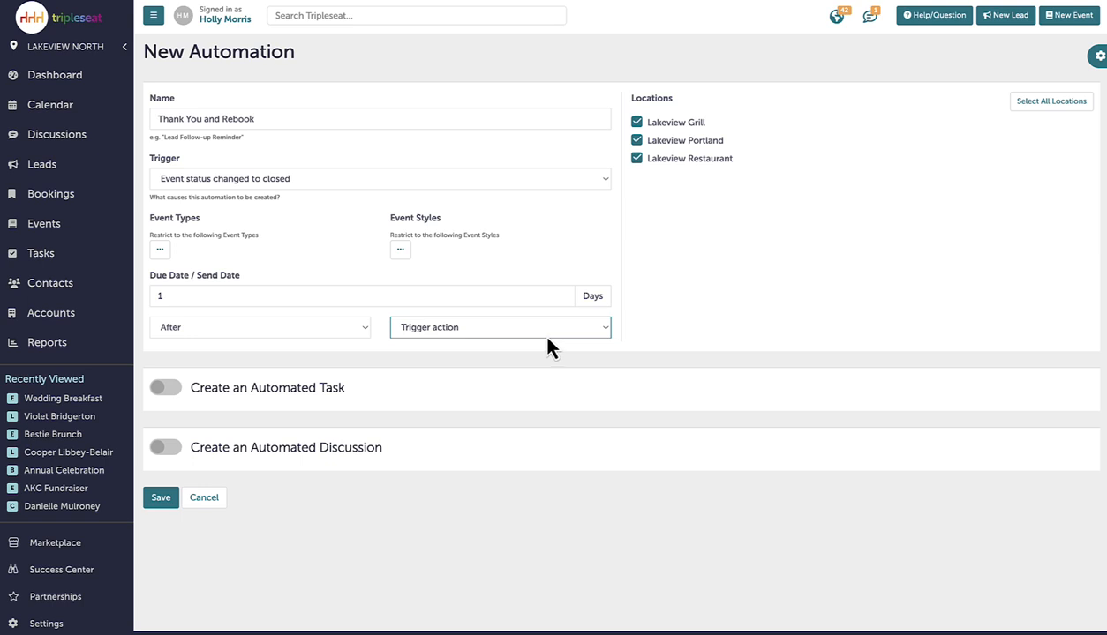
{"action": "mouse_move", "coordinate": [546, 353]}
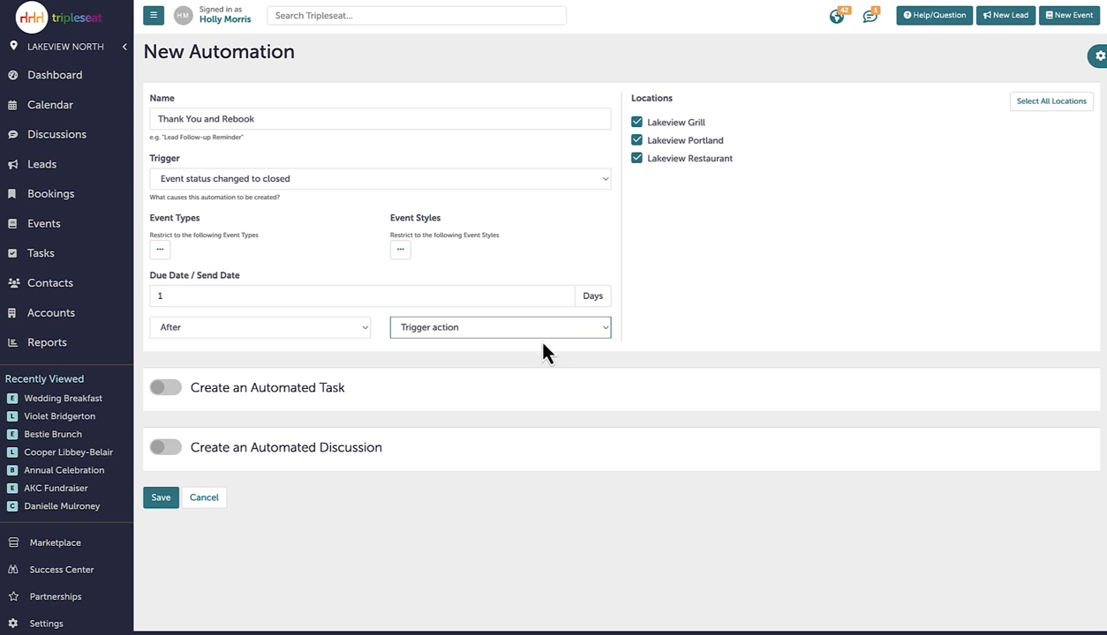
{"action": "mouse_move", "coordinate": [538, 357]}
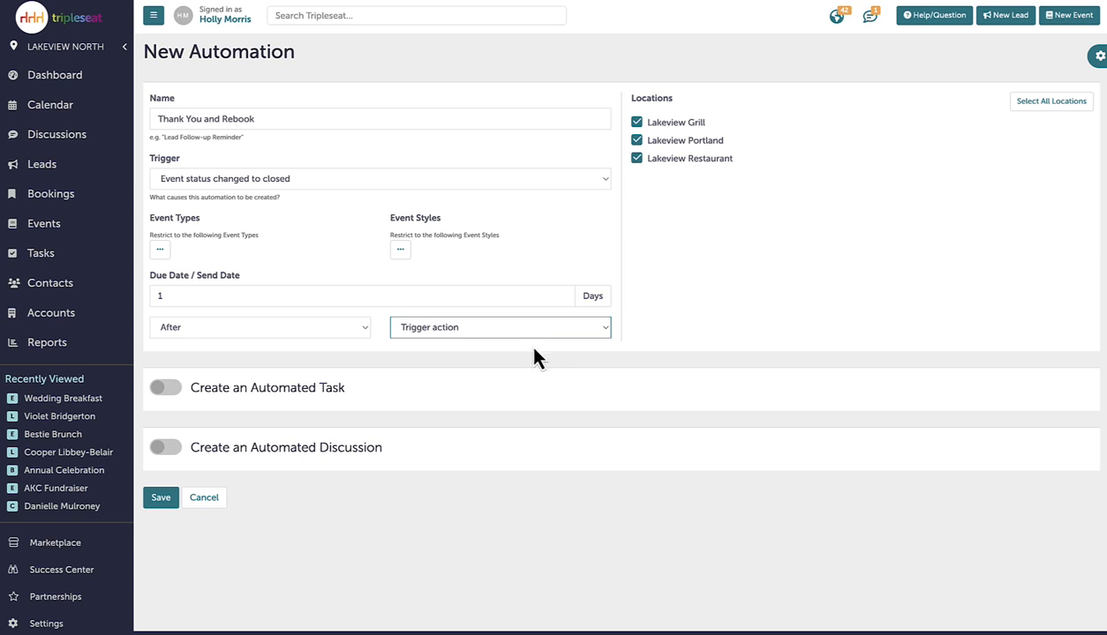
{"action": "mouse_move", "coordinate": [531, 365]}
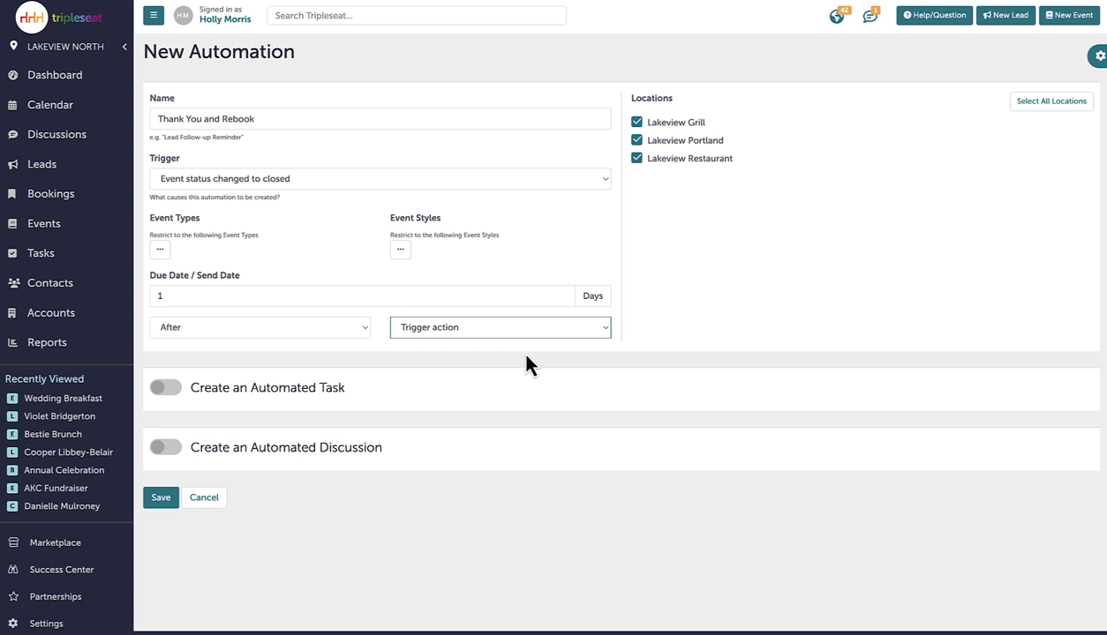
{"action": "mouse_move", "coordinate": [166, 453]}
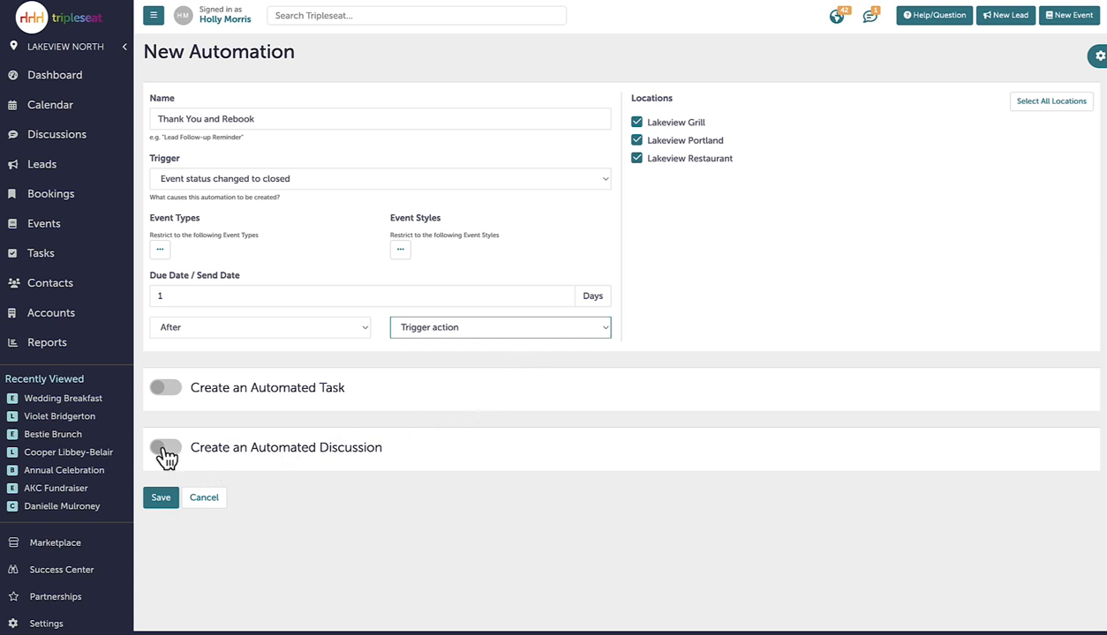
Step: Enable an automated discussion using the 'Thank you and Rebook' email template
{"action": "left_click", "coordinate": [165, 448]}
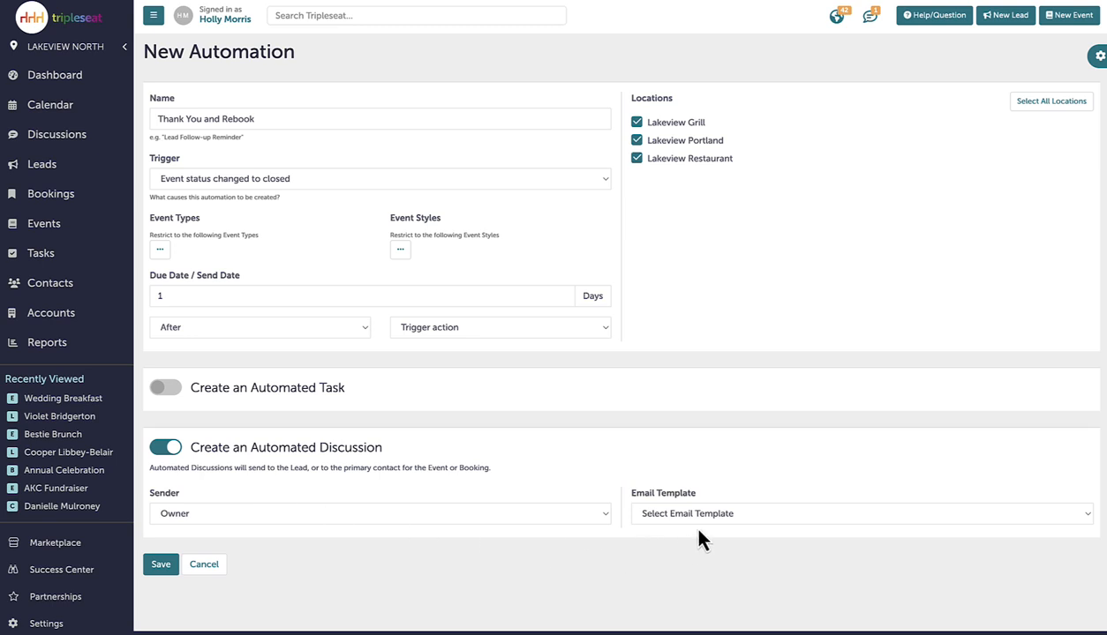
{"action": "left_click", "coordinate": [860, 513]}
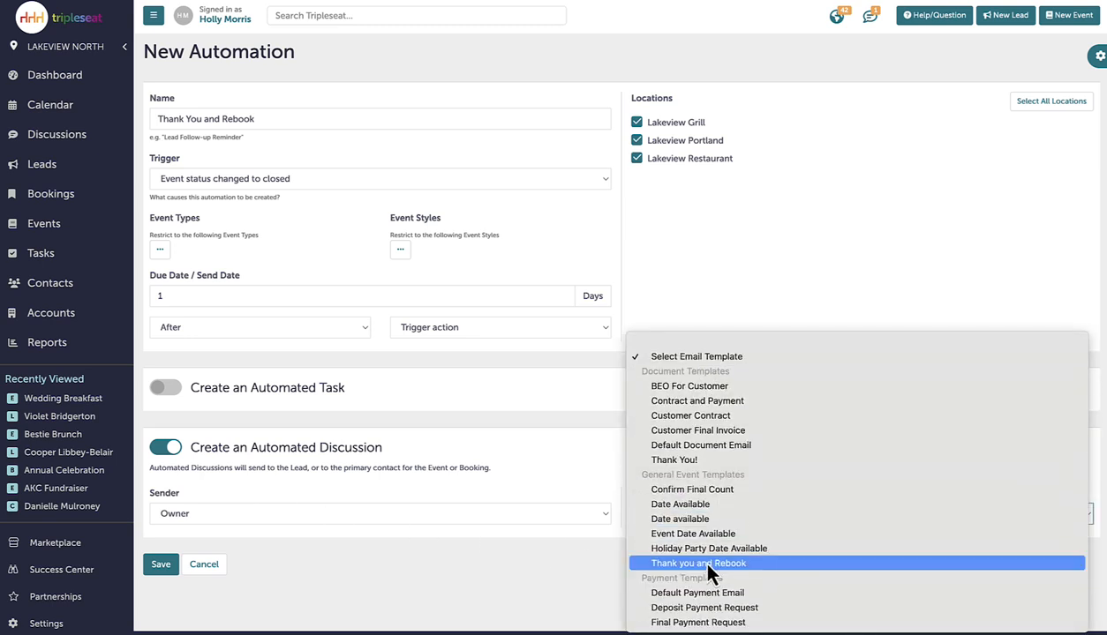
{"action": "left_click", "coordinate": [698, 563]}
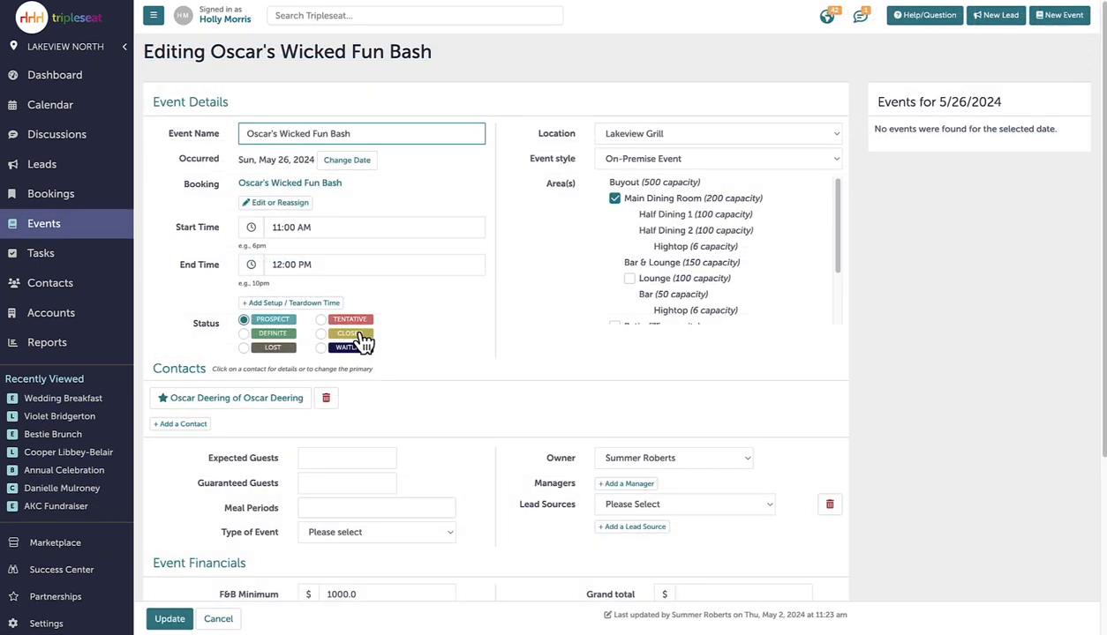
Step: Set Oscar's Wicked Fun Bash to Closed, save it, and view its pending Thank You and Rebook email
{"action": "left_click", "coordinate": [320, 334]}
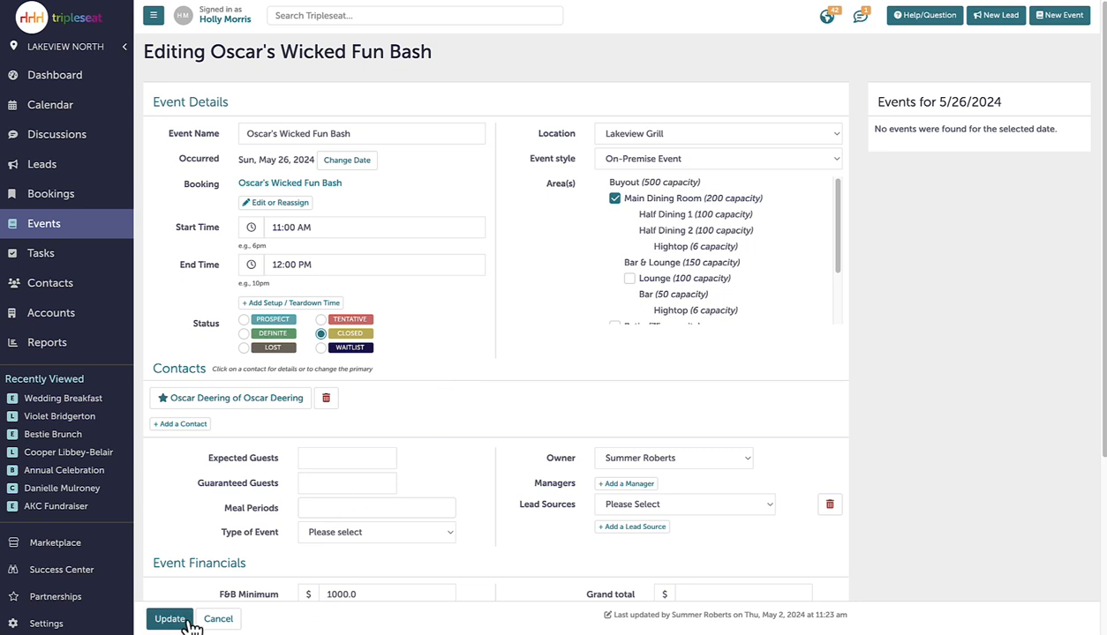
{"action": "left_click", "coordinate": [168, 619]}
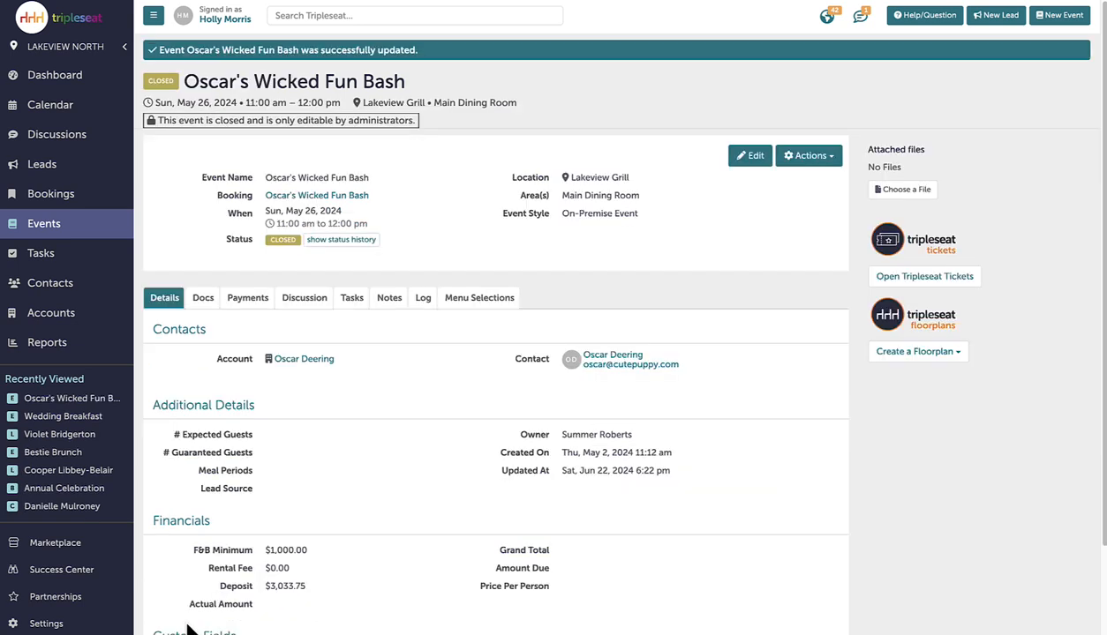
{"action": "left_click", "coordinate": [303, 298]}
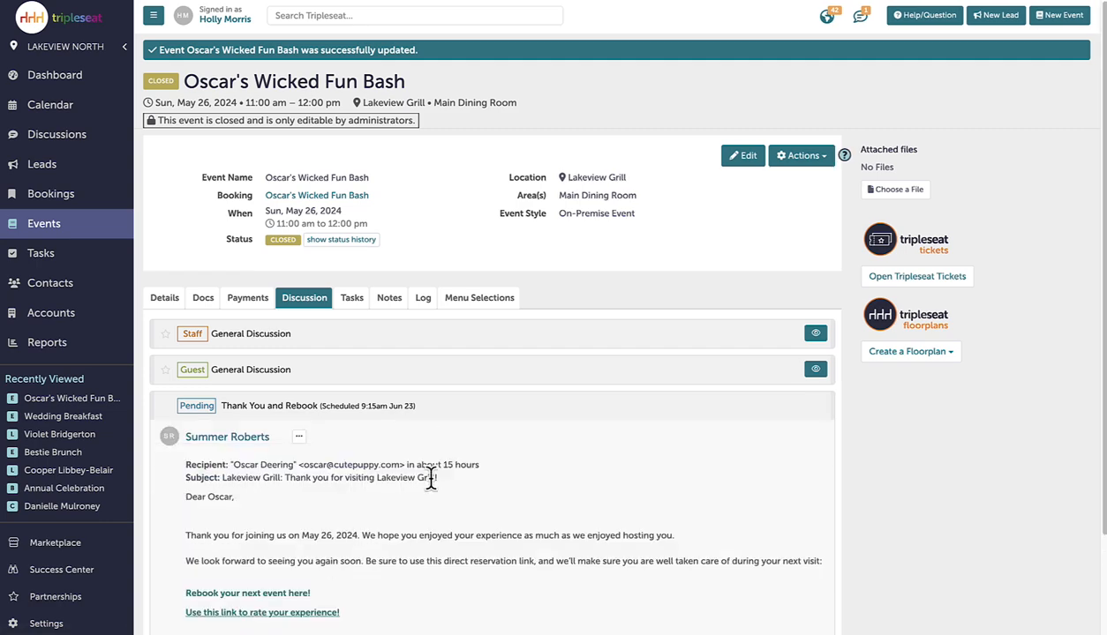
{"action": "scroll", "scroll_direction": "down", "scroll_amount": 3}
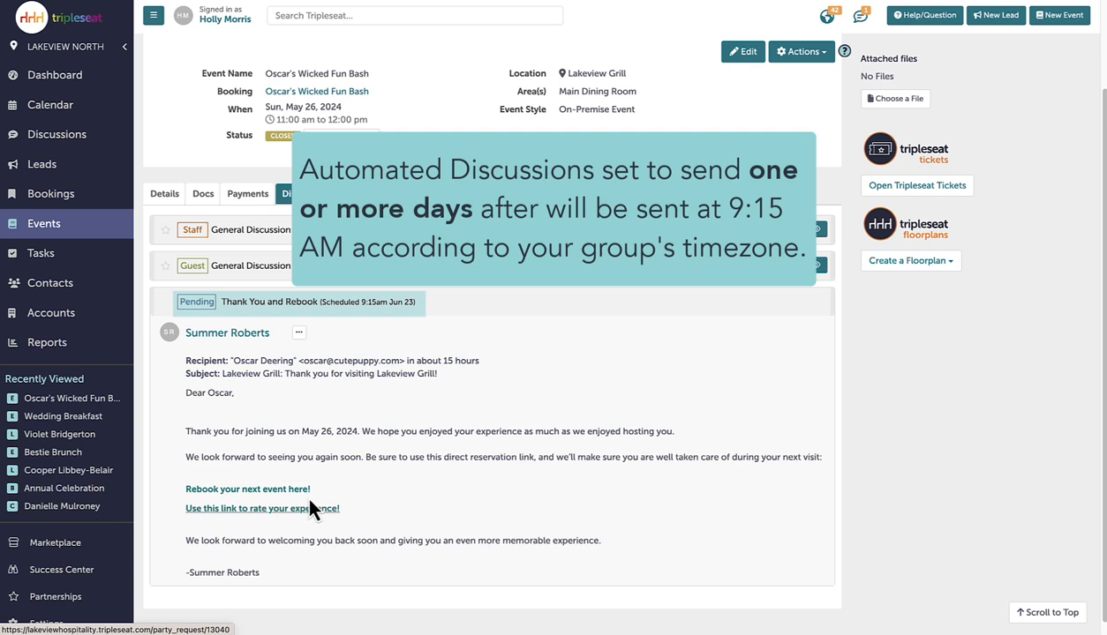
{"action": "mouse_move", "coordinate": [319, 526]}
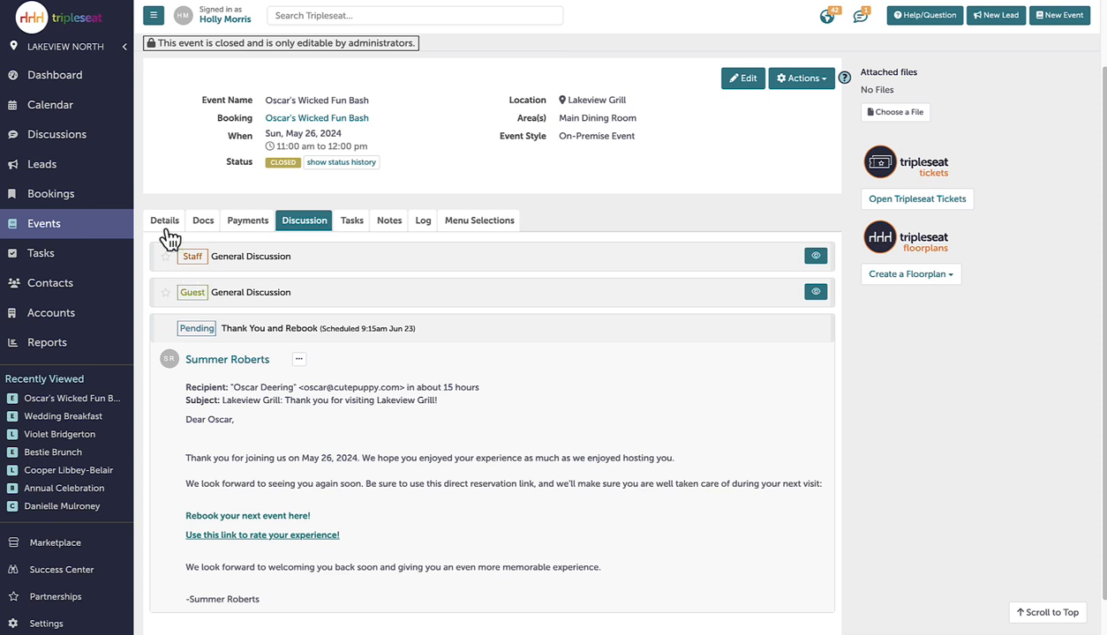
Step: Show the Discussion Center's Pending list and select Bestie Brunch's pending Lead Welcome email to Cooper
{"action": "left_click", "coordinate": [57, 134]}
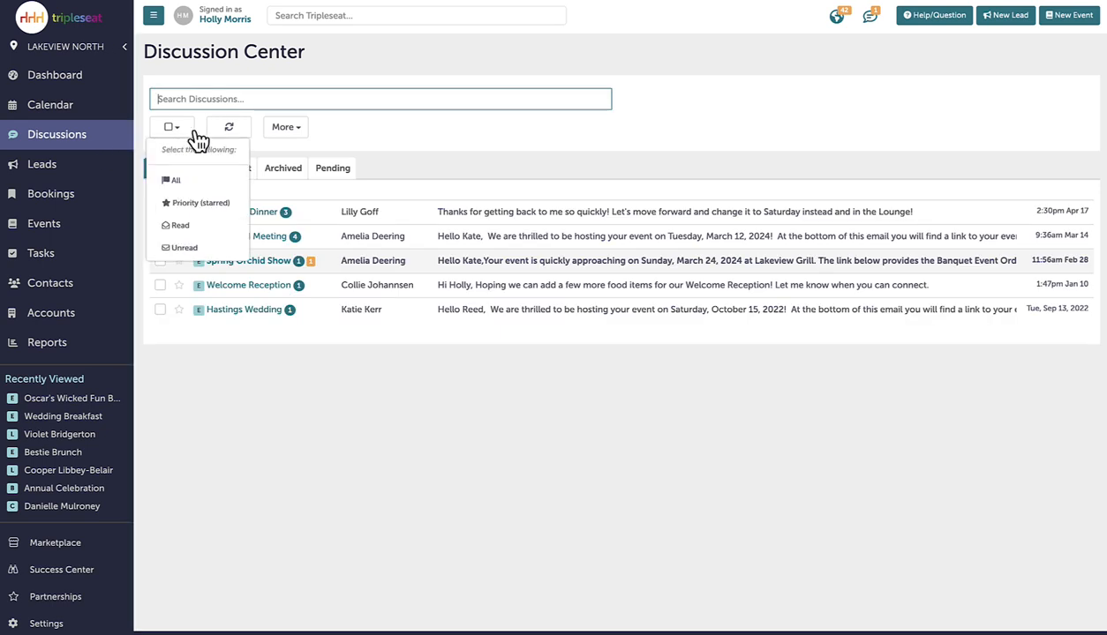
{"action": "left_click", "coordinate": [332, 168]}
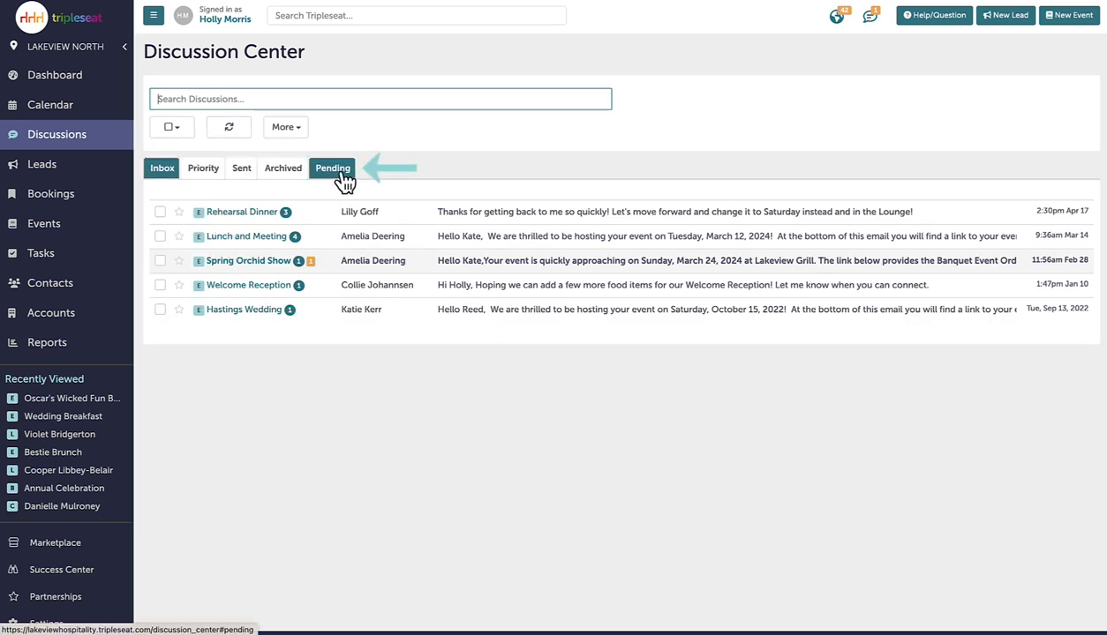
{"action": "left_click", "coordinate": [332, 167]}
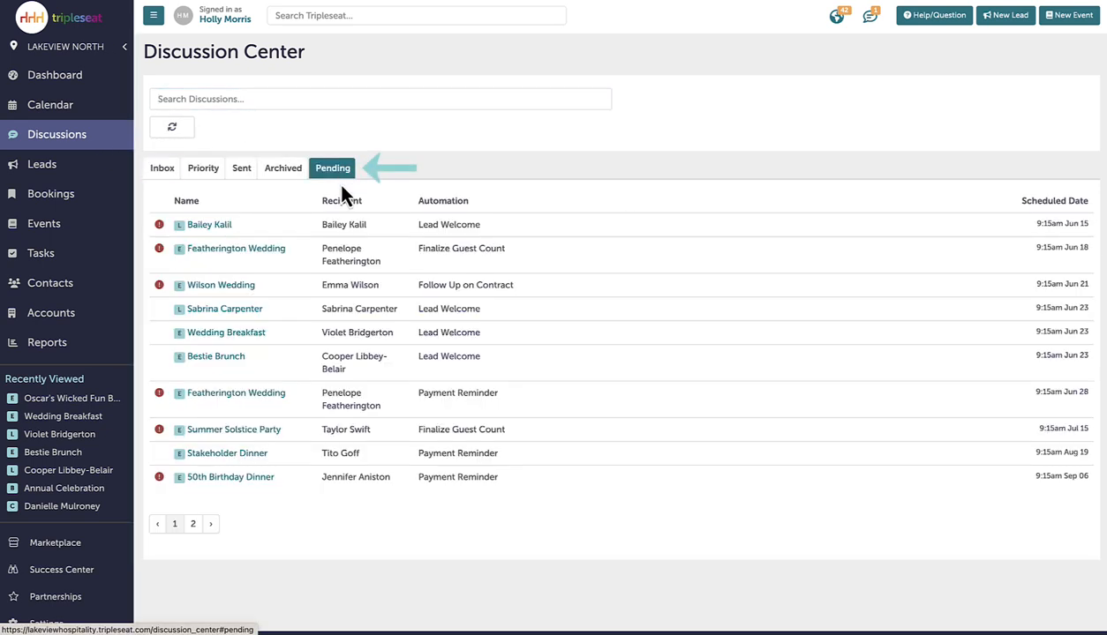
{"action": "mouse_move", "coordinate": [260, 325]}
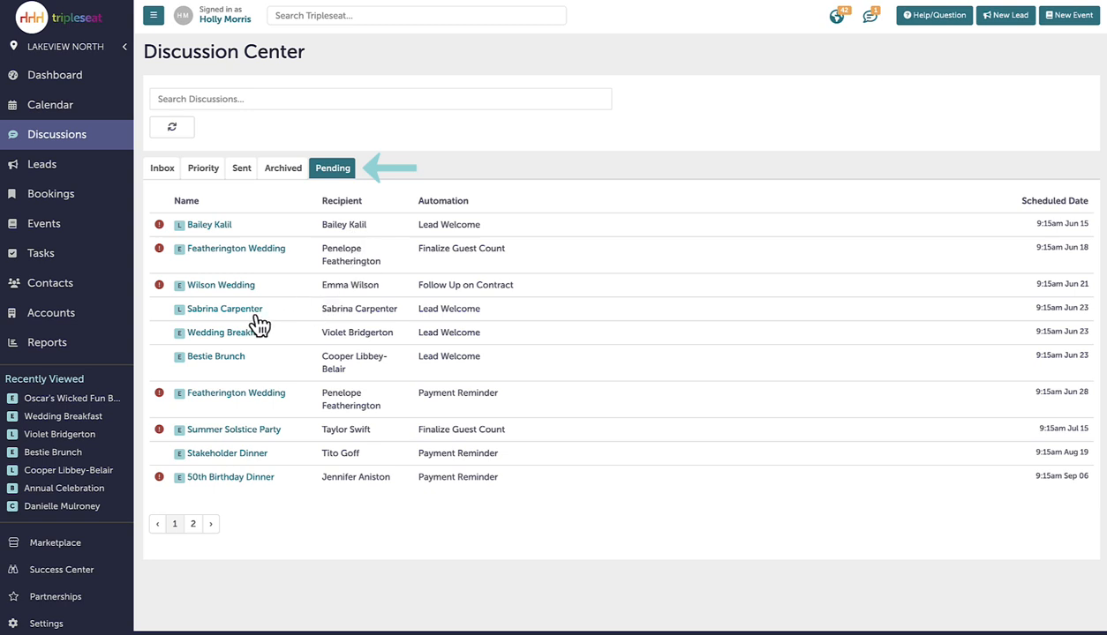
{"action": "left_click", "coordinate": [215, 356]}
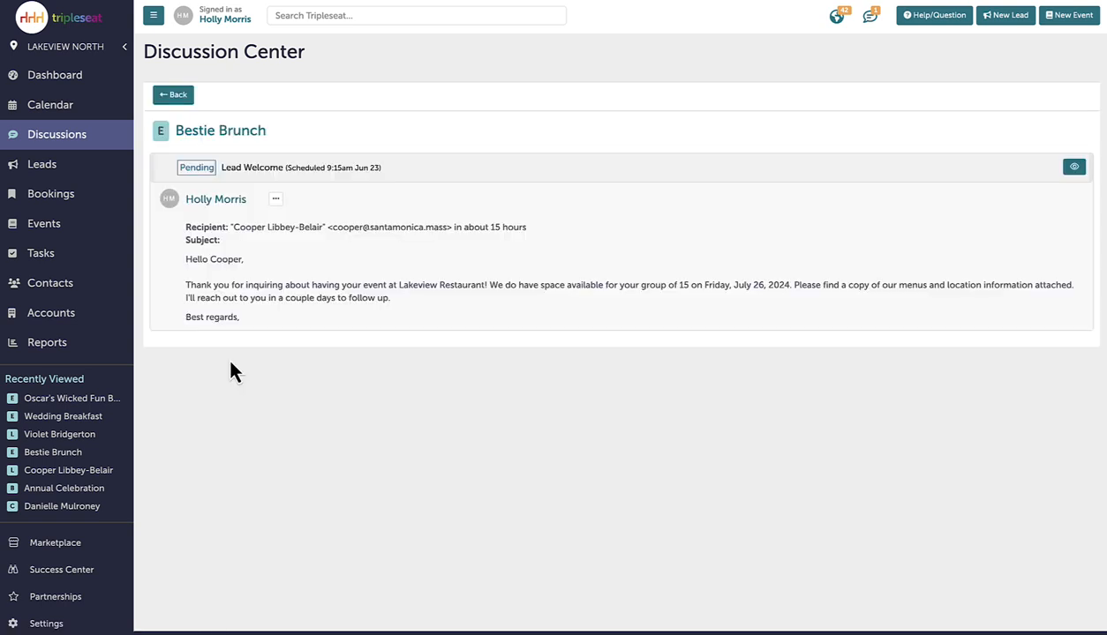
{"action": "left_click", "coordinate": [276, 198]}
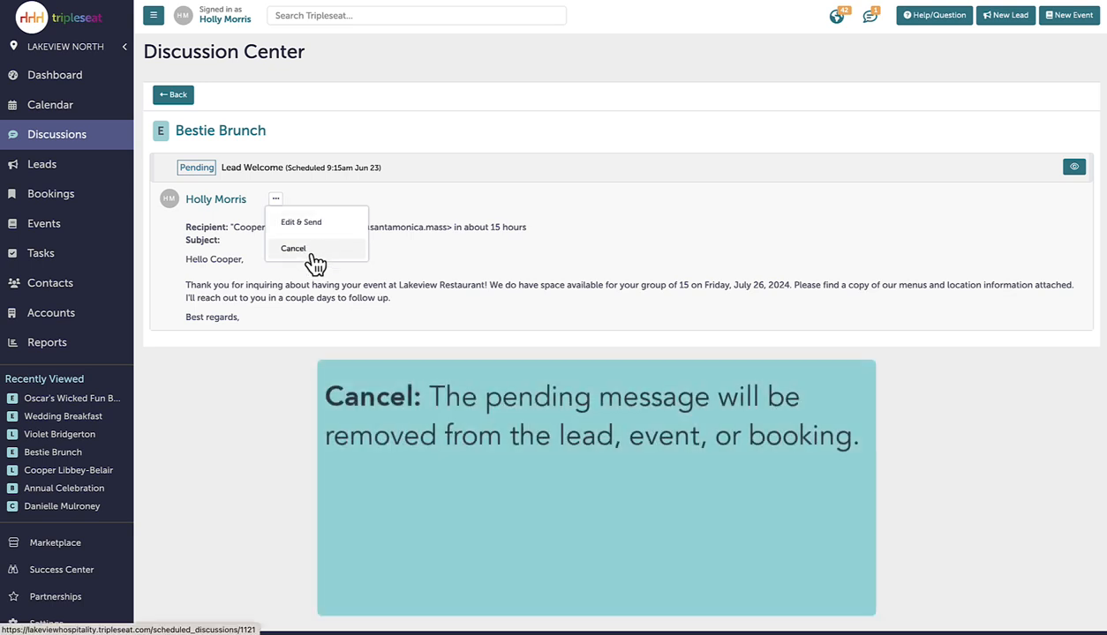
{"action": "left_click", "coordinate": [292, 248]}
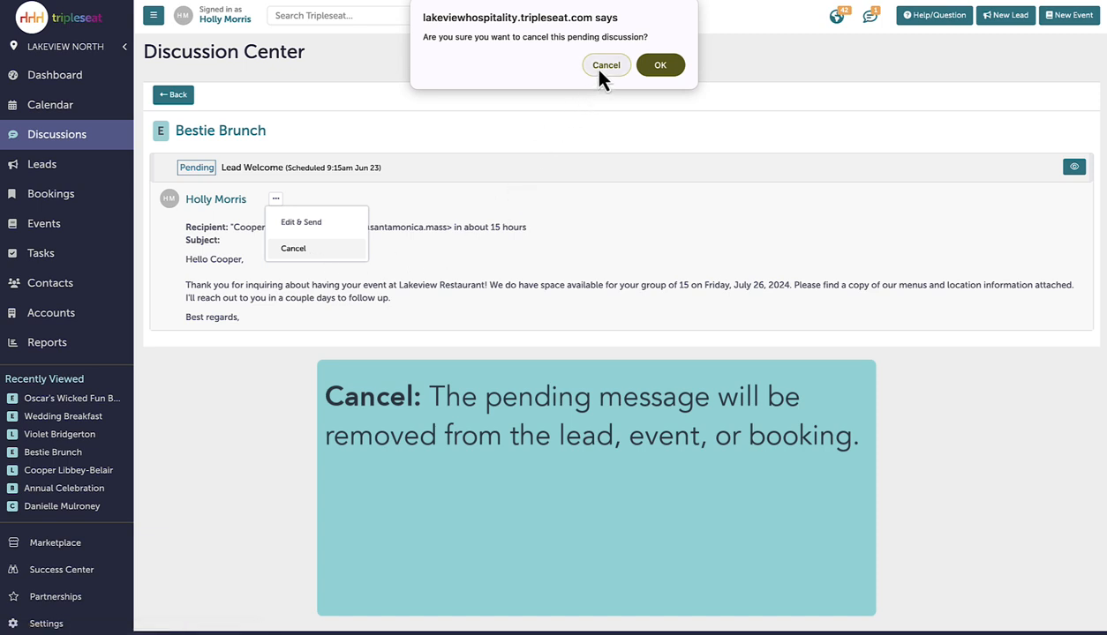
{"action": "left_click", "coordinate": [606, 64]}
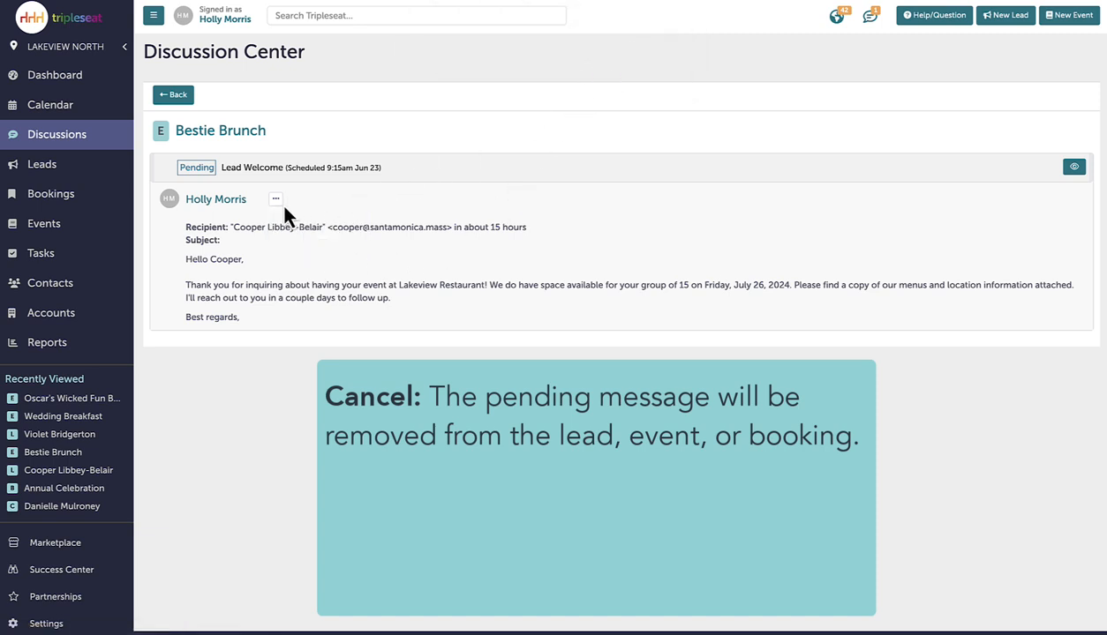
{"action": "left_click", "coordinate": [276, 199]}
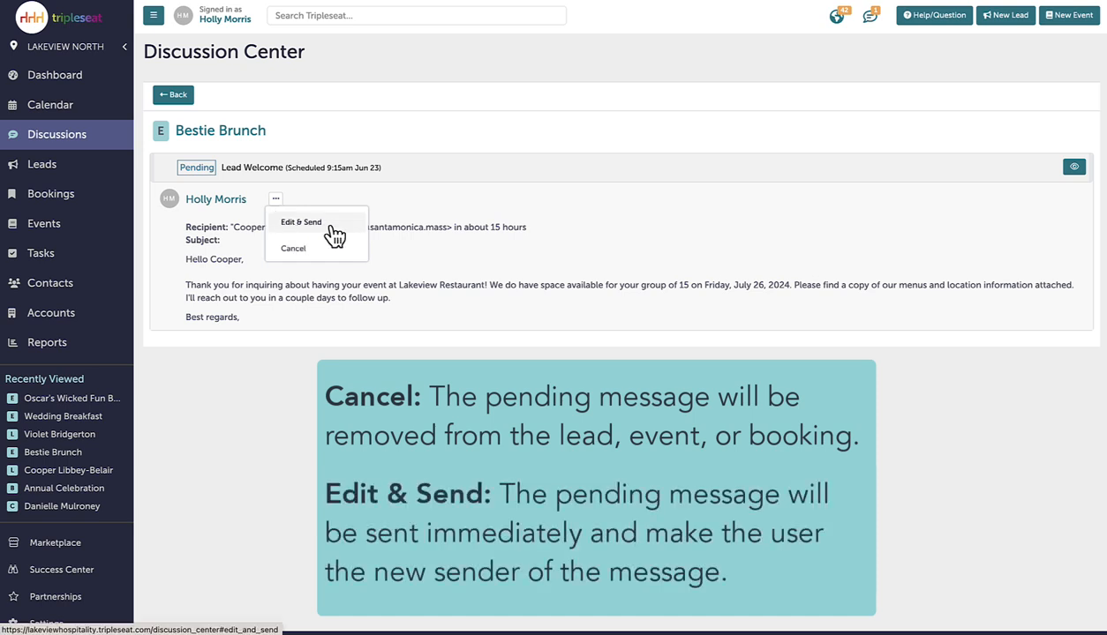
Step: Send Bestie Brunch's pending Lead Welcome email to Cooper immediately from the Email Editor
{"action": "left_click", "coordinate": [301, 221]}
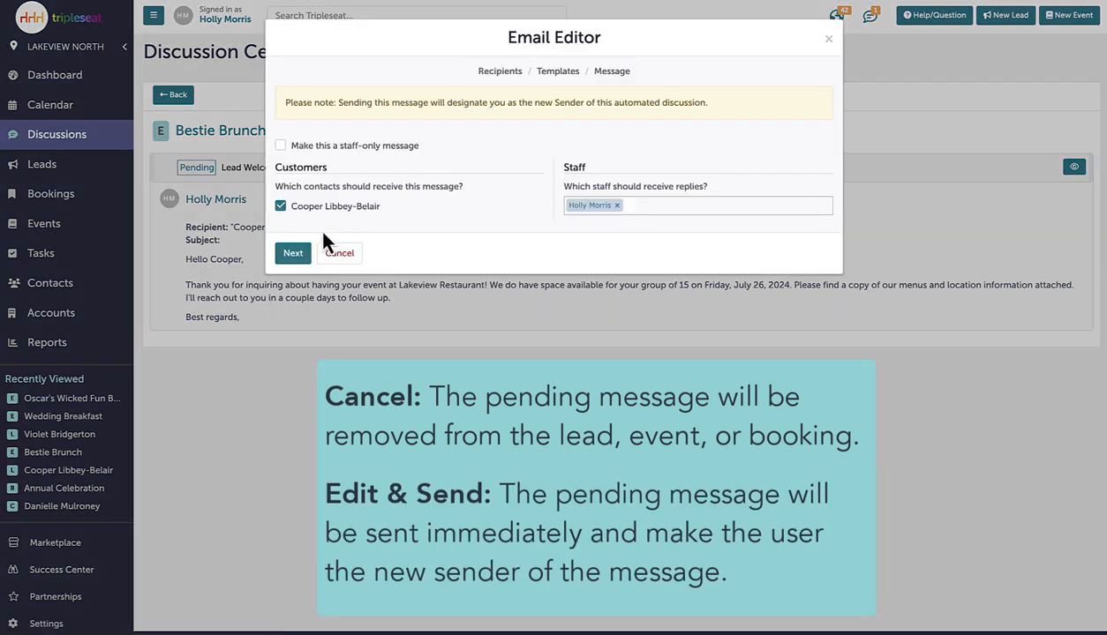
{"action": "left_click", "coordinate": [292, 253]}
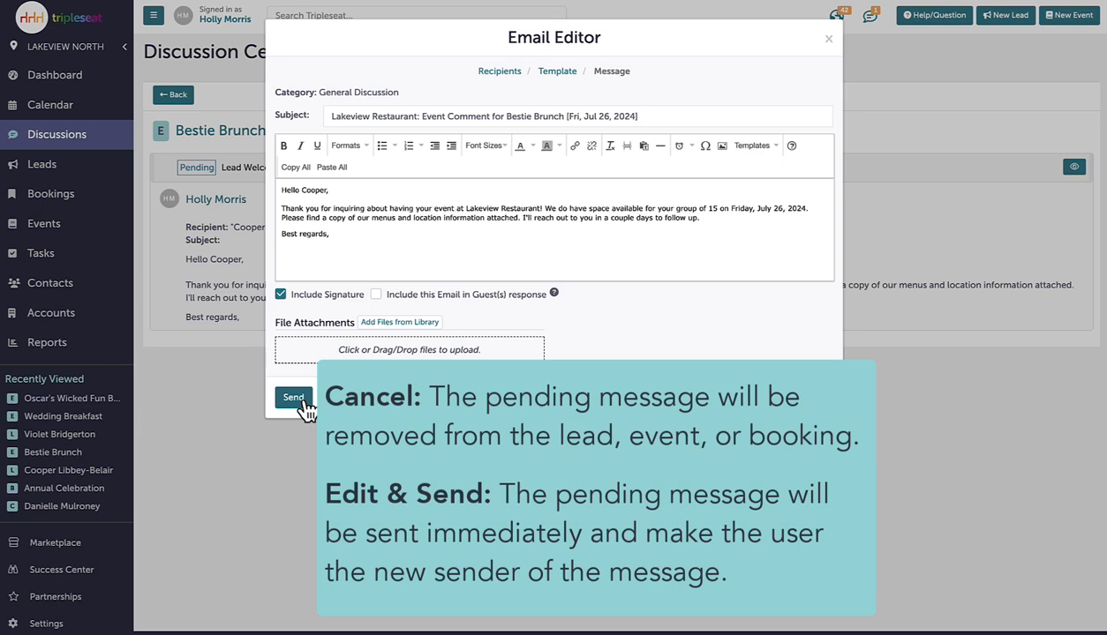
{"action": "left_click", "coordinate": [292, 397]}
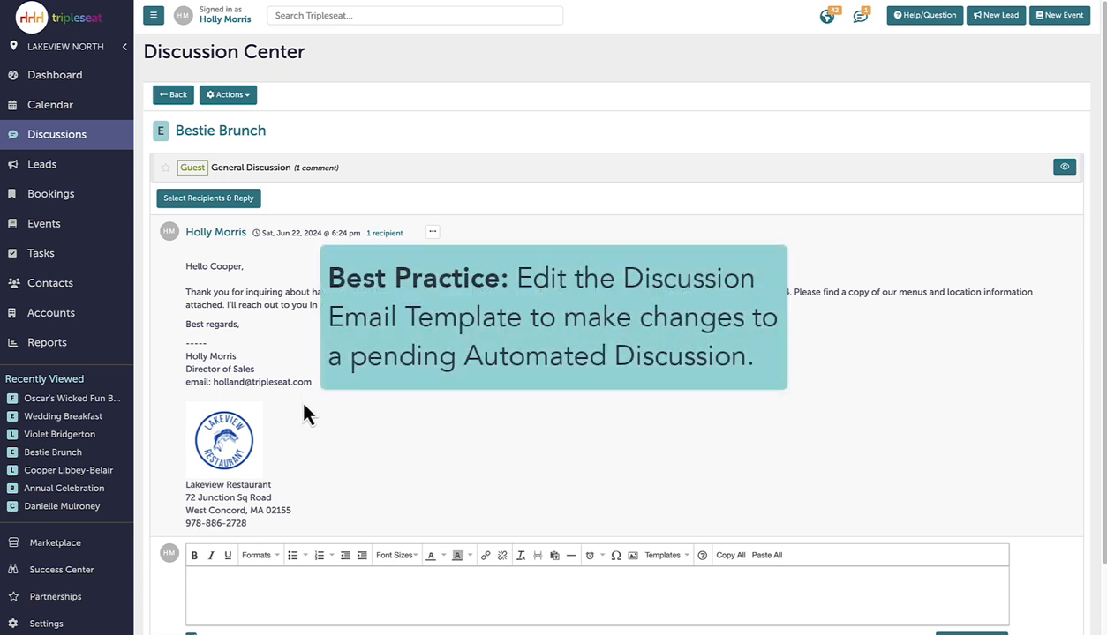
Step: Expand Oscar's pending Thank You and Rebook email, then go to the Email Templates list
{"action": "left_click", "coordinate": [72, 398]}
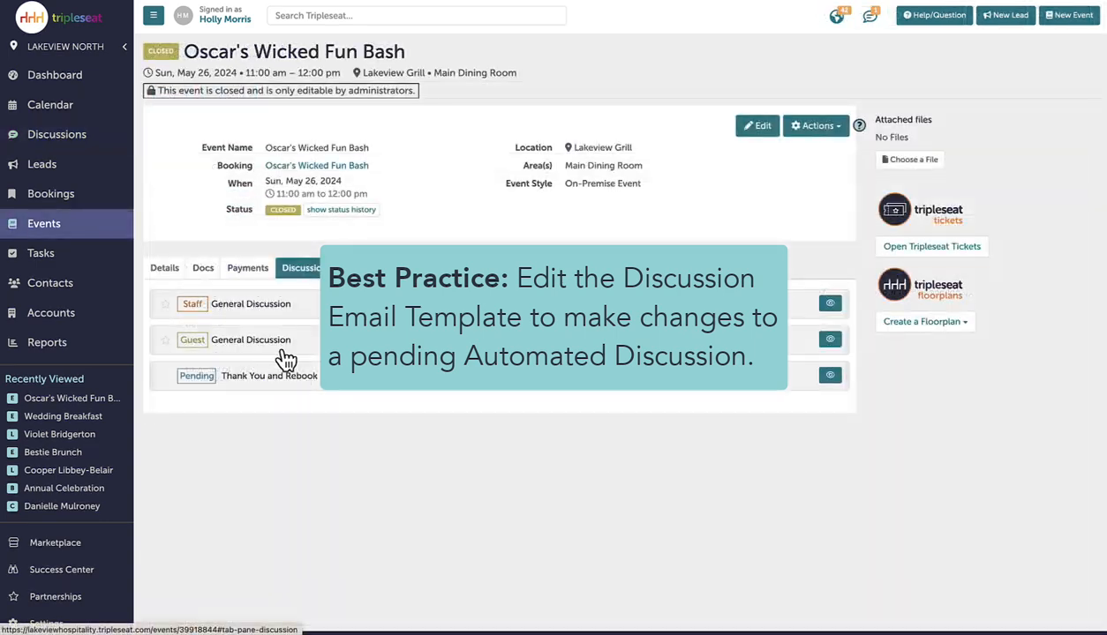
{"action": "left_click", "coordinate": [269, 376]}
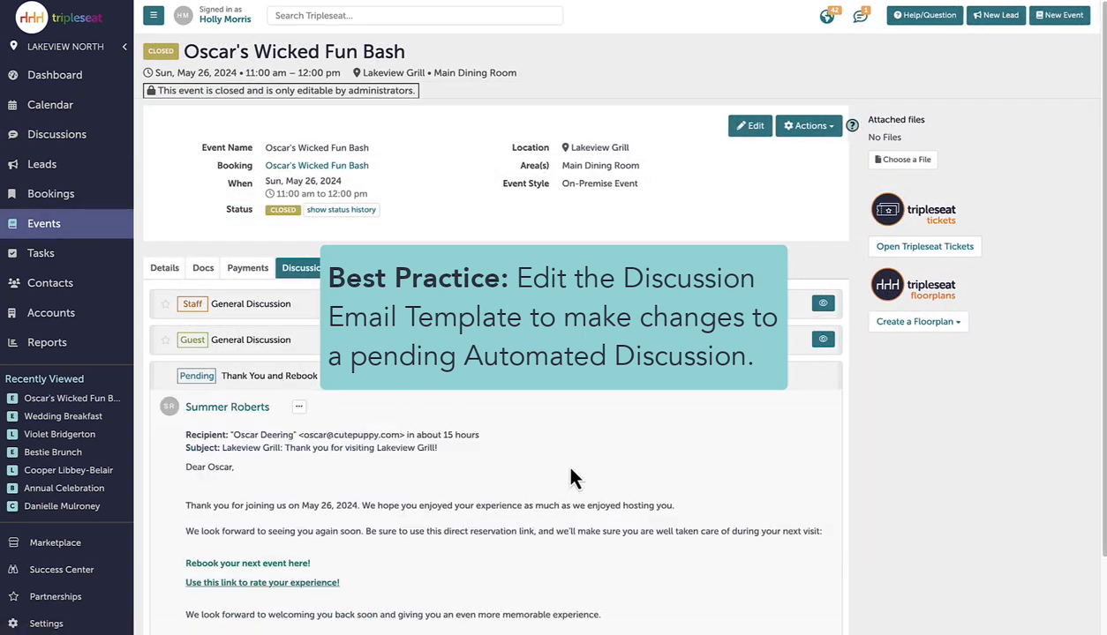
{"action": "scroll", "scroll_direction": "down", "scroll_amount": 3}
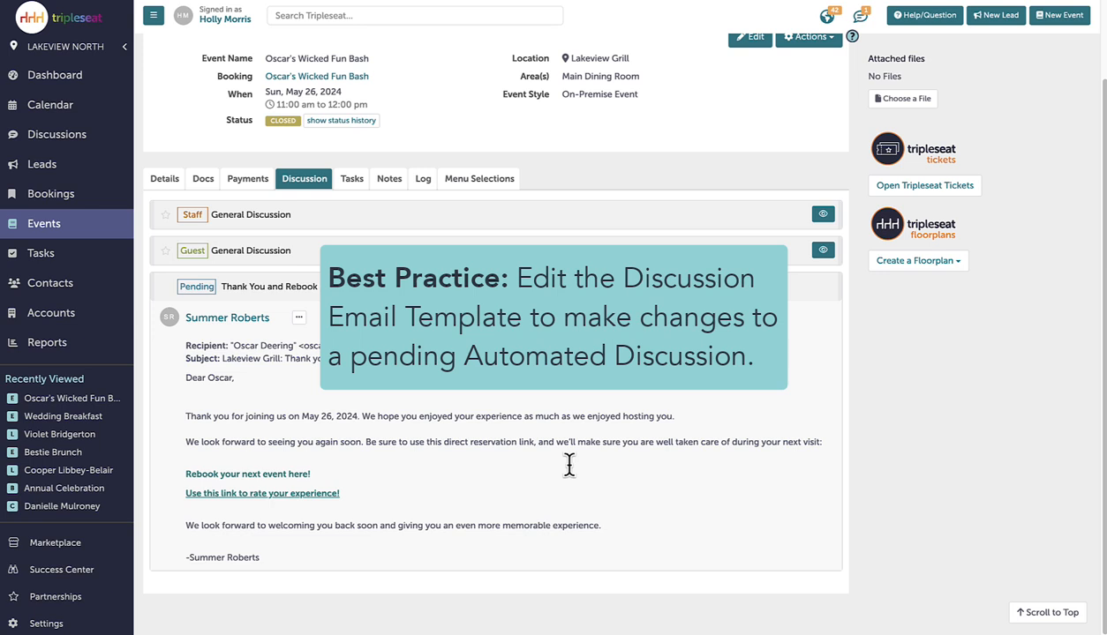
{"action": "mouse_move", "coordinate": [574, 479]}
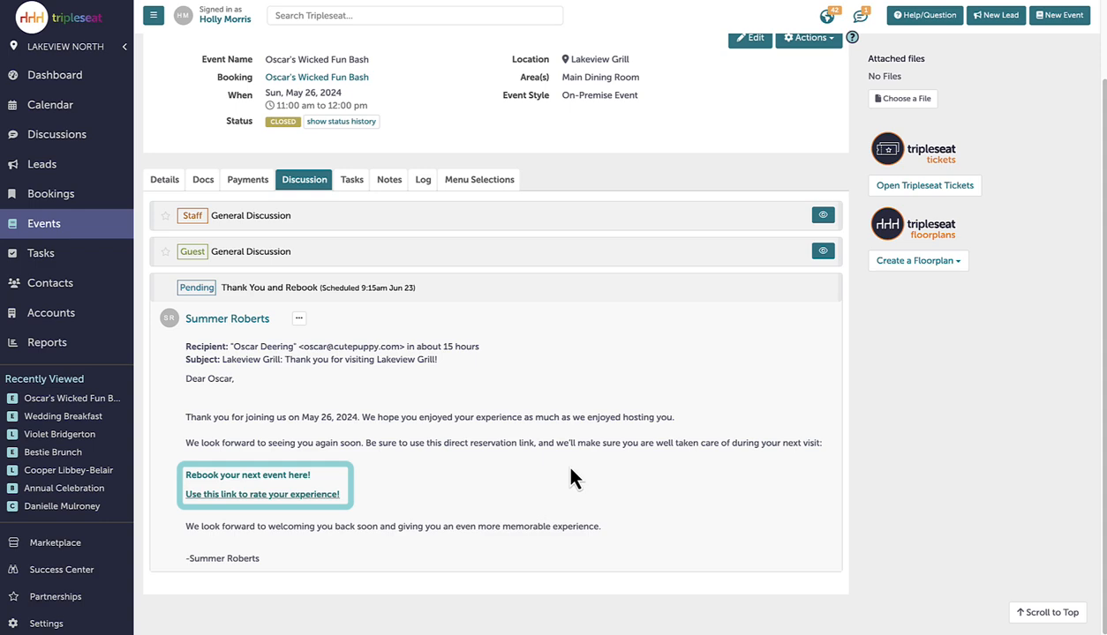
{"action": "left_click", "coordinate": [46, 624]}
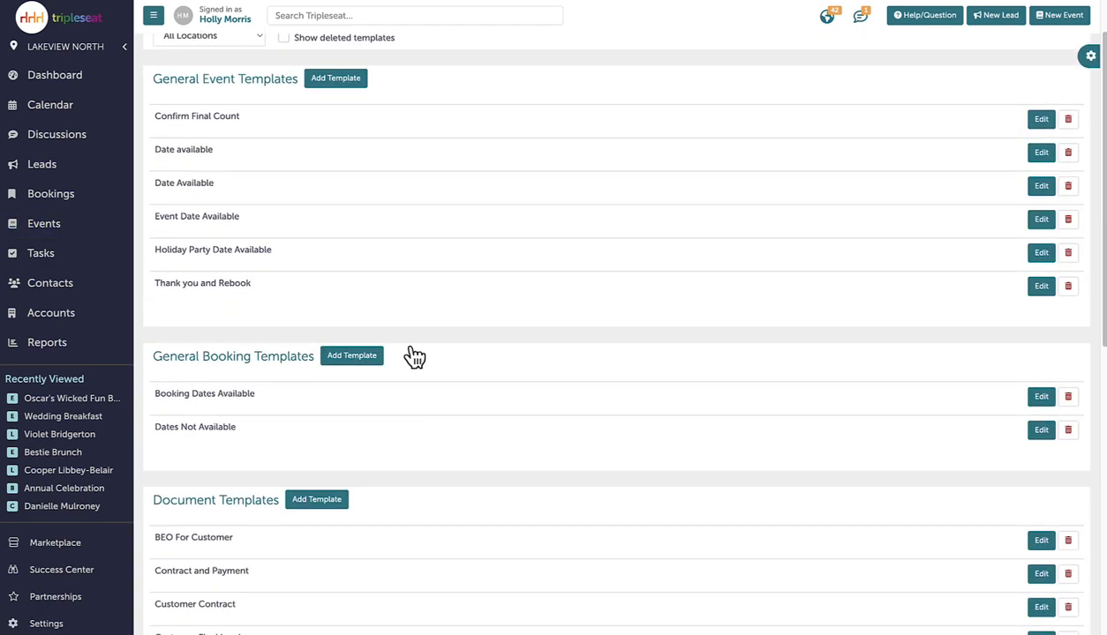
Step: Add a 'Want to book directly with us? Click here!' link to Thank you and Rebook, save, and reopen Oscar's event
{"action": "left_click", "coordinate": [1040, 285]}
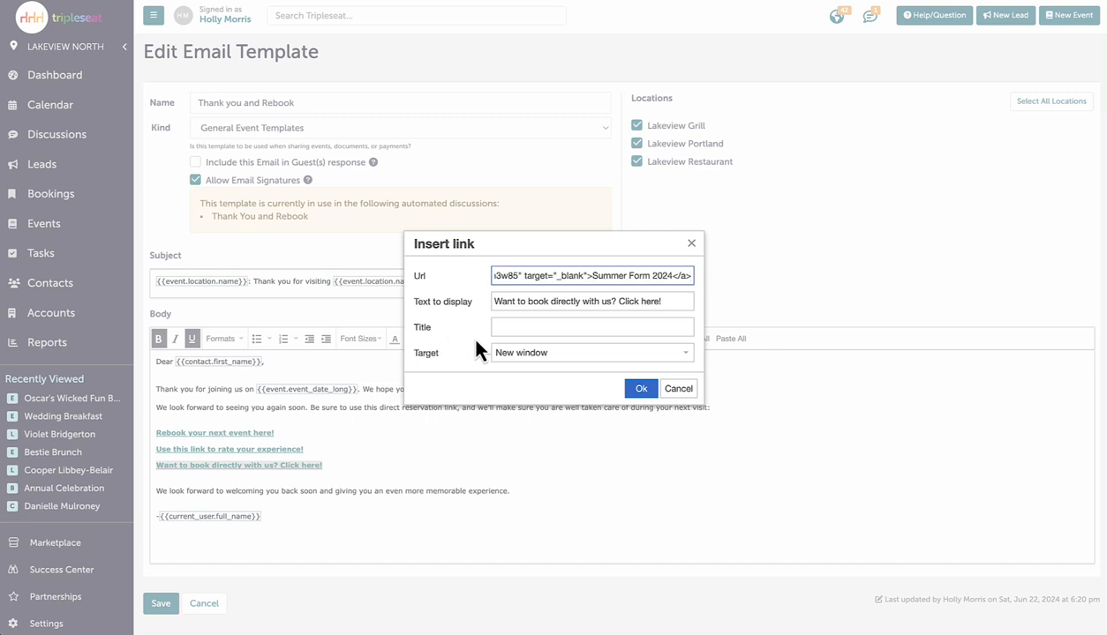
{"action": "left_click", "coordinate": [641, 389]}
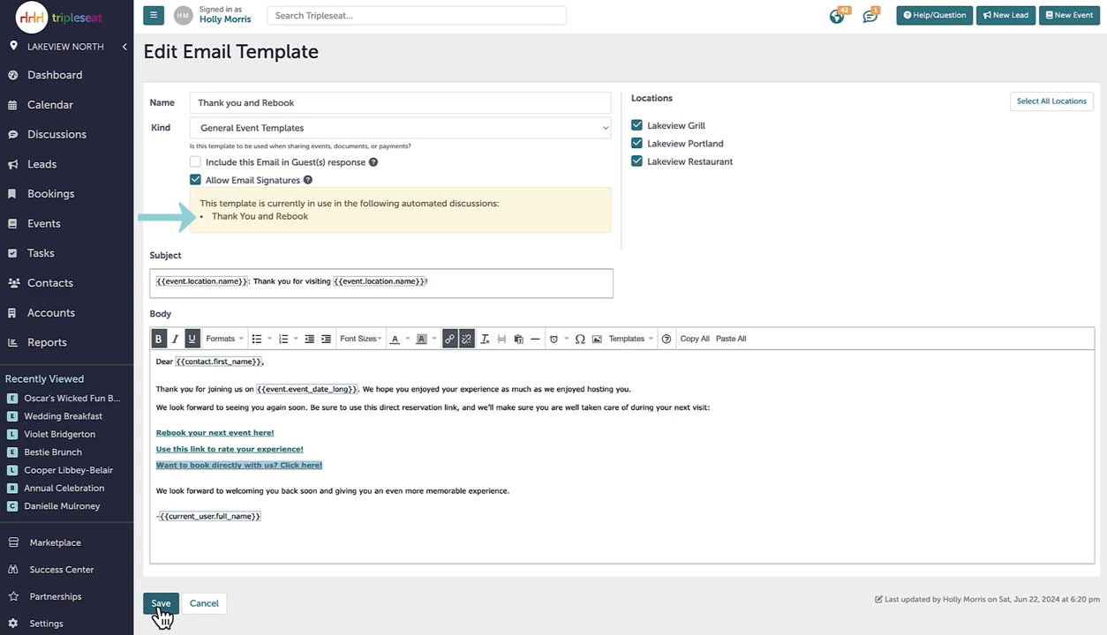
{"action": "left_click", "coordinate": [160, 604]}
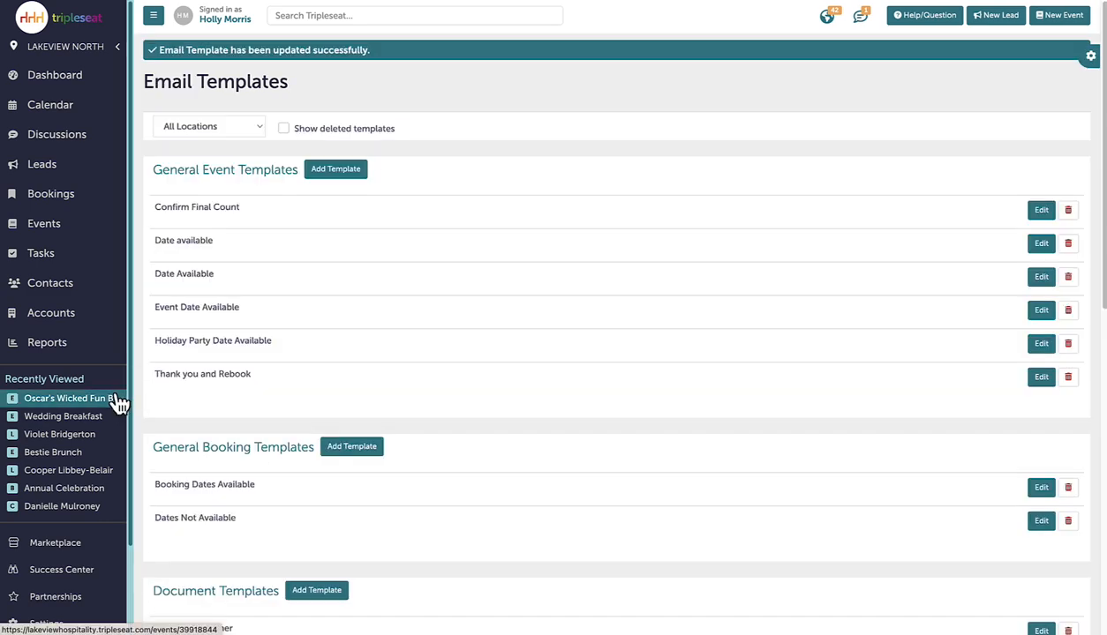
{"action": "left_click", "coordinate": [70, 398]}
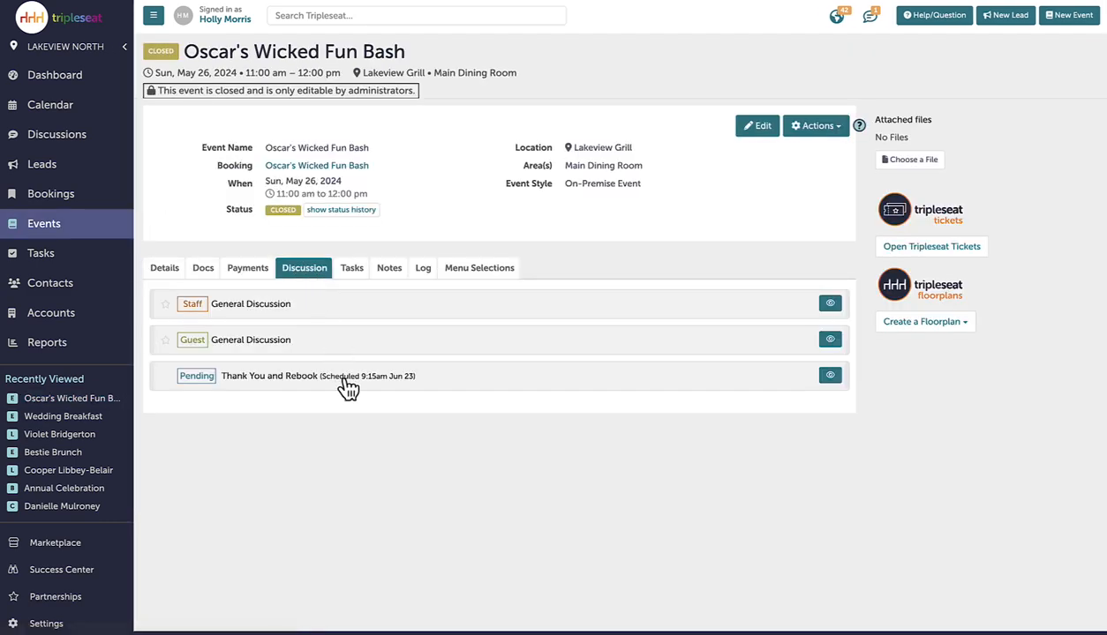
Step: Read the warnings on two non-triggering automations and open Finalize Guest Count for editing
{"action": "left_click", "coordinate": [318, 376]}
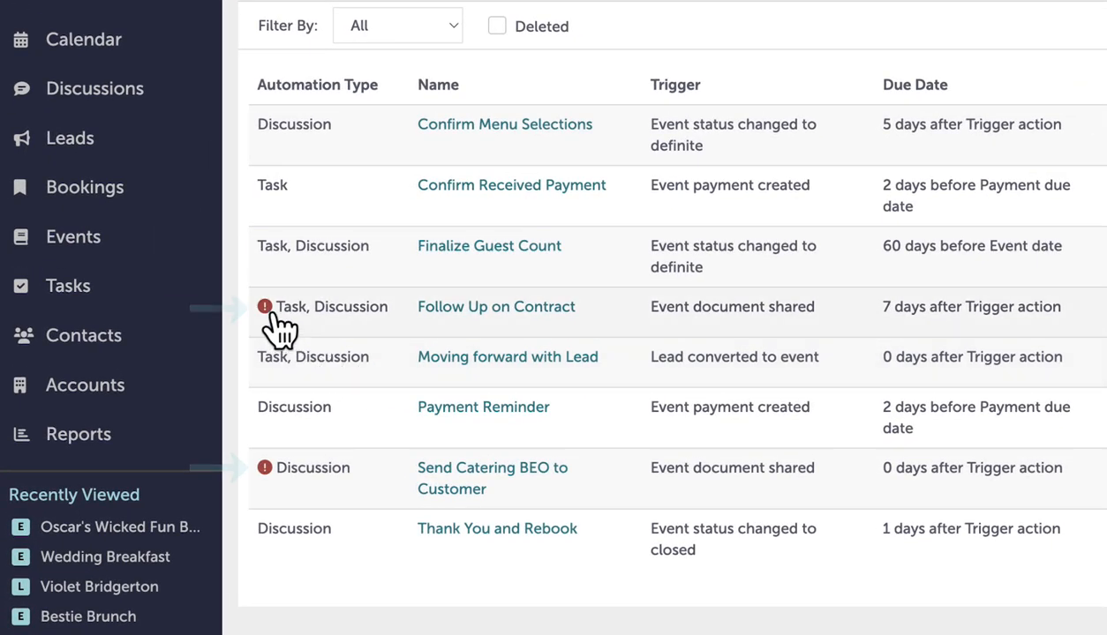
{"action": "mouse_move", "coordinate": [264, 306]}
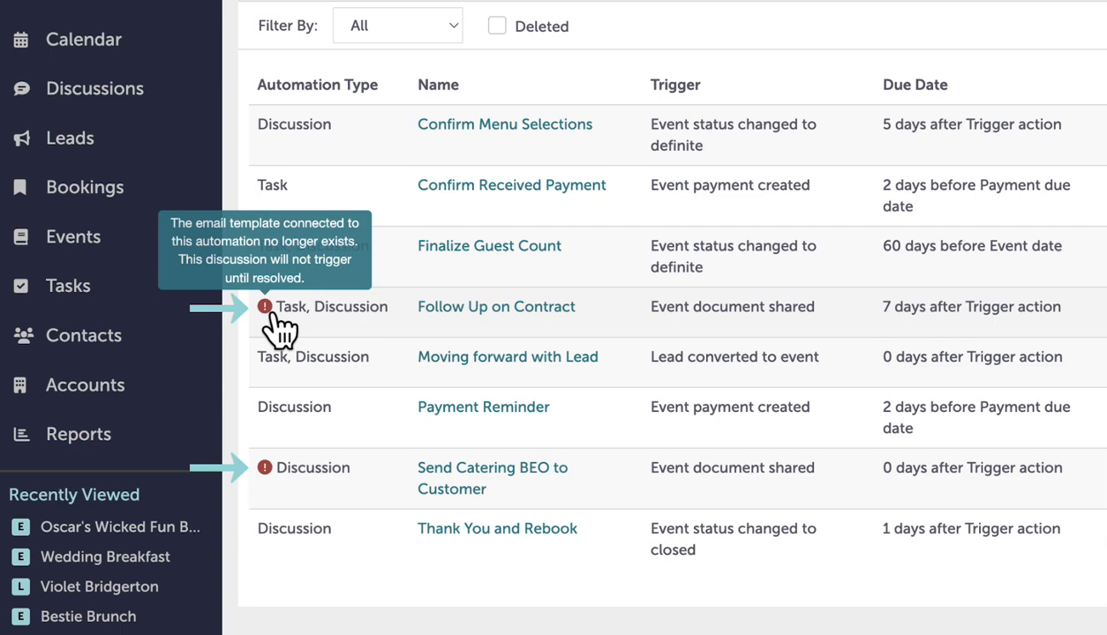
{"action": "mouse_move", "coordinate": [267, 468]}
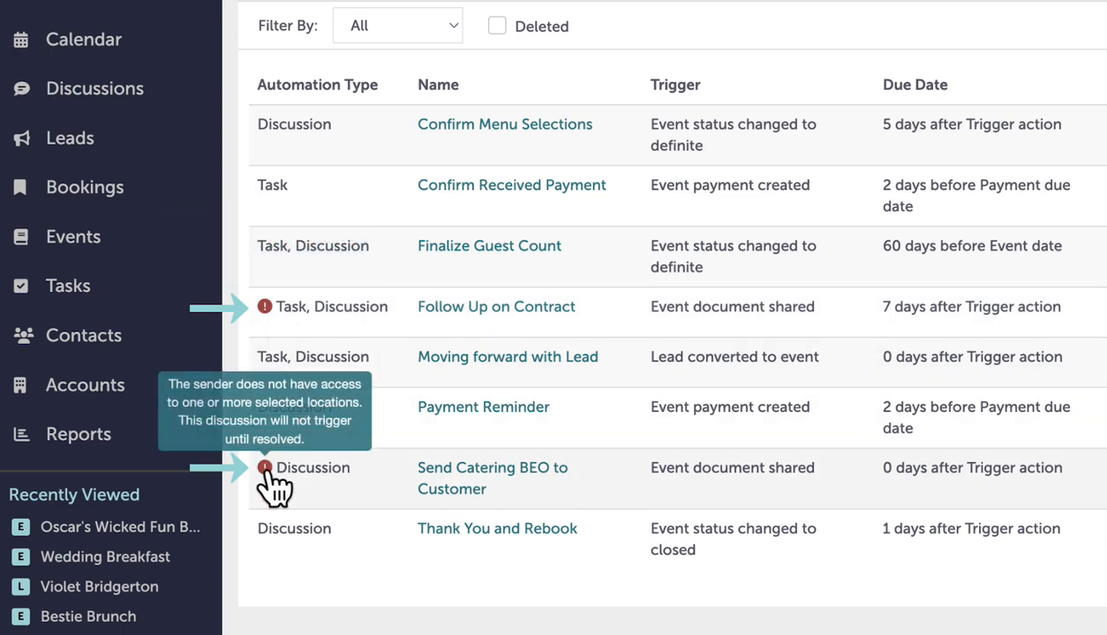
{"action": "scroll", "scroll_direction": "down", "scroll_amount": 3}
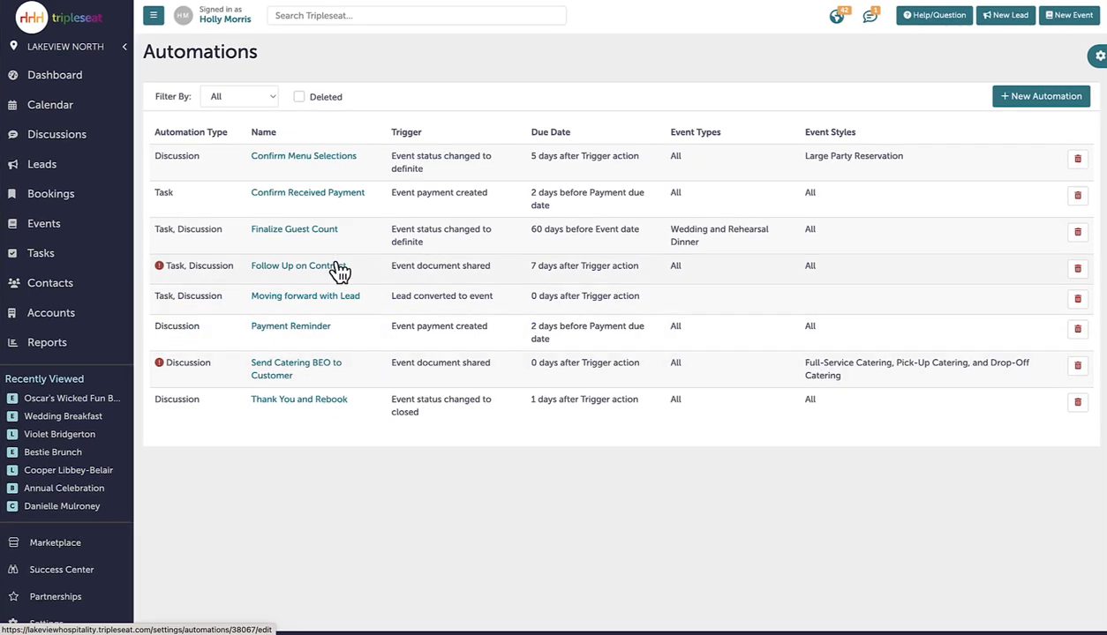
{"action": "left_click", "coordinate": [294, 228]}
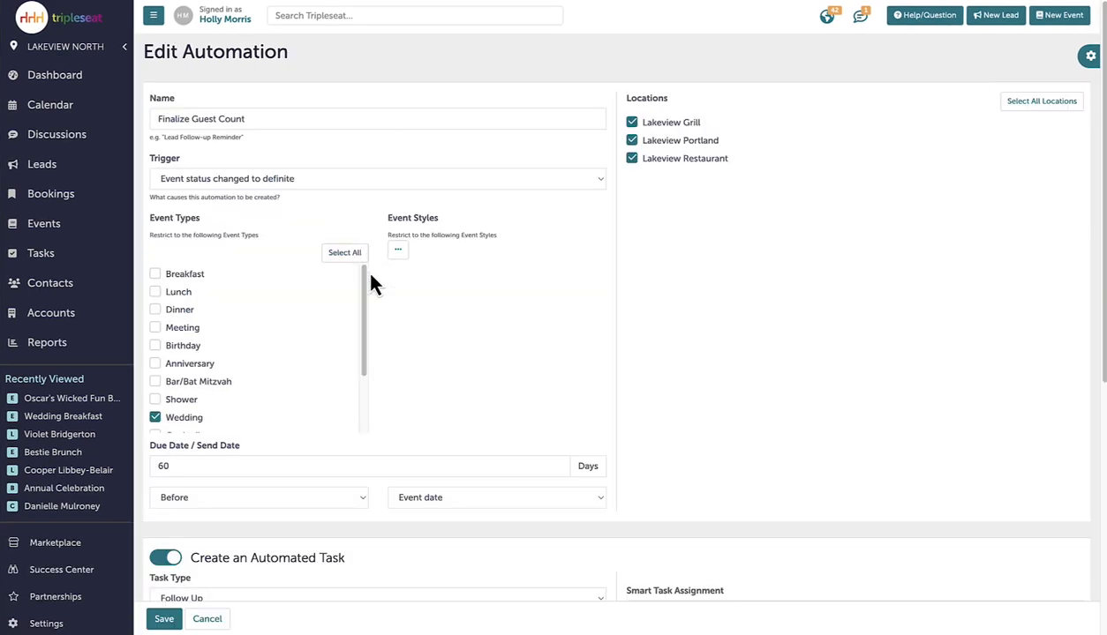
Step: Try saving Finalize Guest Count with another sender, get inactive-sender errors, then open pending discussions
{"action": "scroll", "scroll_direction": "down", "scroll_amount": 3}
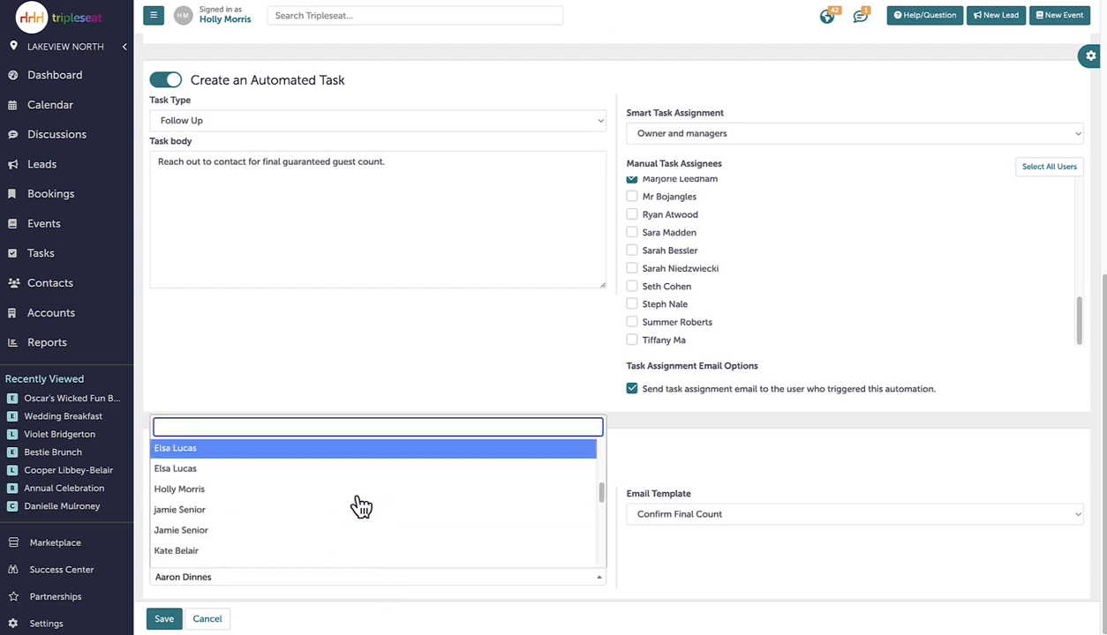
{"action": "left_click", "coordinate": [164, 619]}
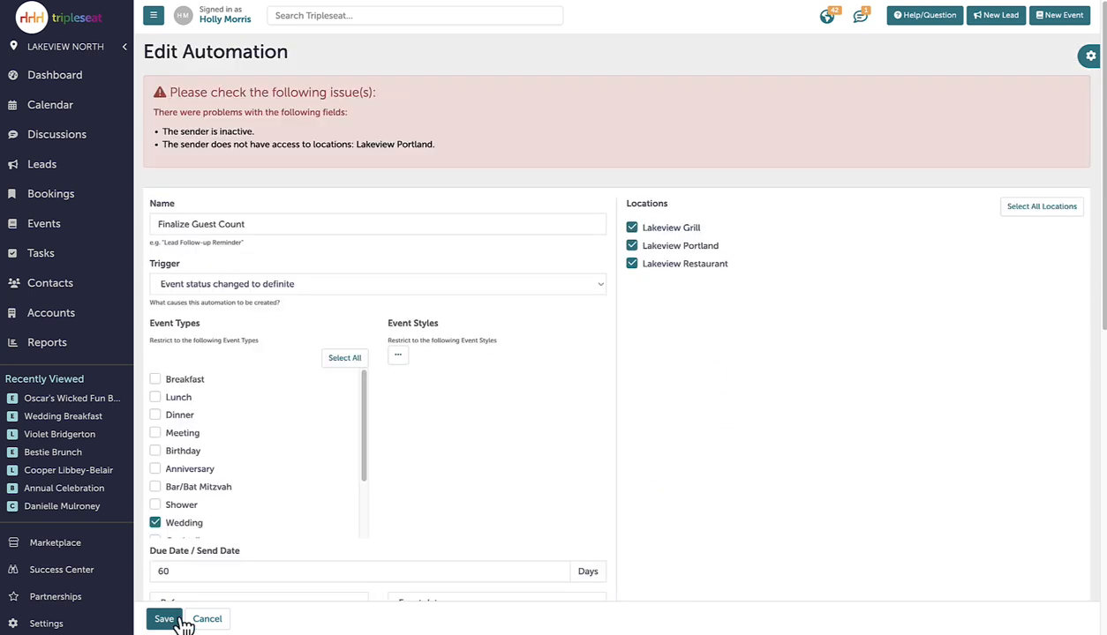
{"action": "mouse_move", "coordinate": [359, 404]}
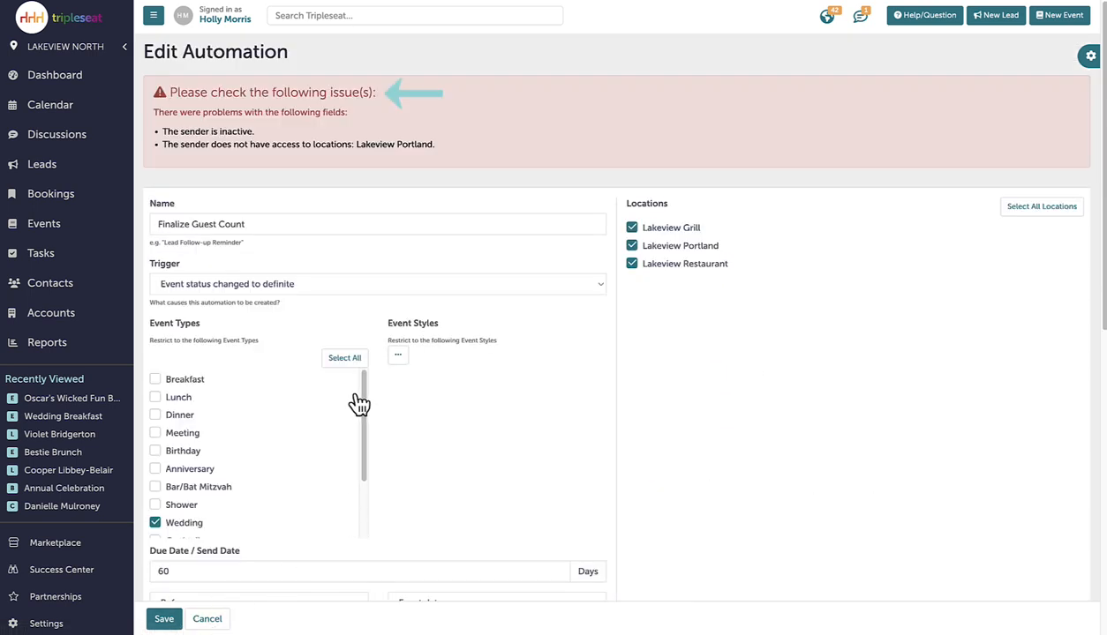
{"action": "mouse_move", "coordinate": [55, 134]}
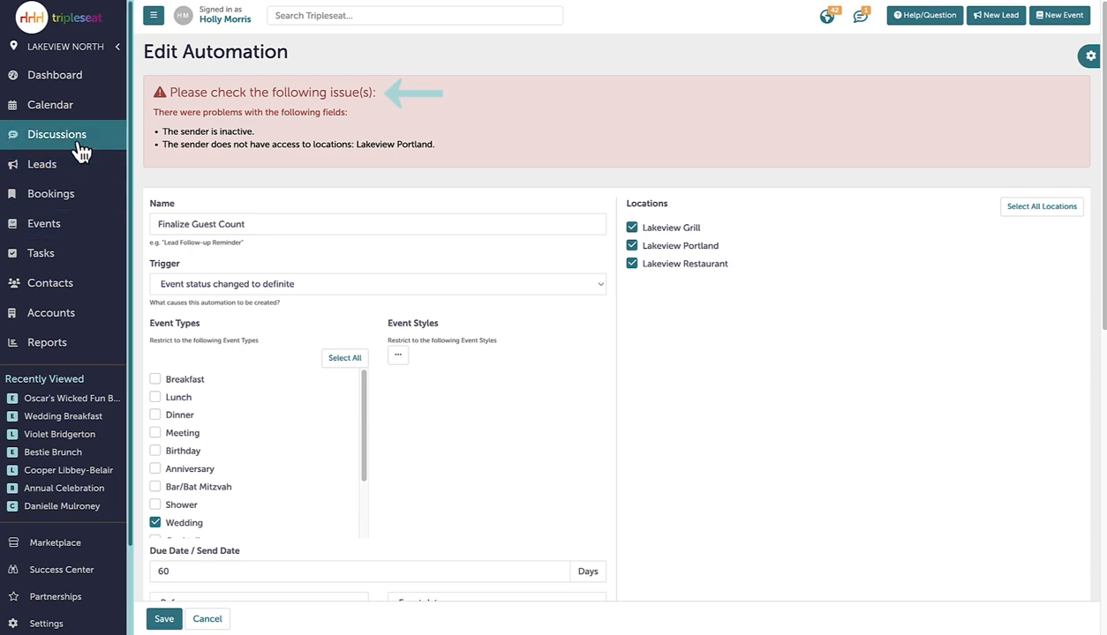
{"action": "left_click", "coordinate": [56, 134]}
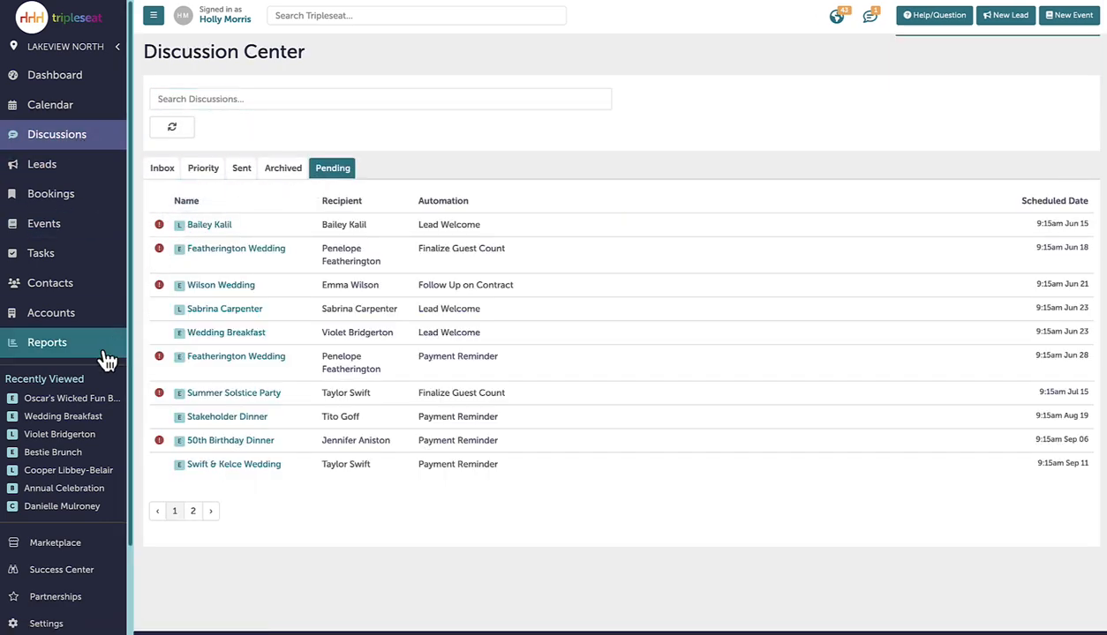
Step: Scroll Reports to the Pending Automated Discussions Report, then bring up the Support help window
{"action": "left_click", "coordinate": [47, 342]}
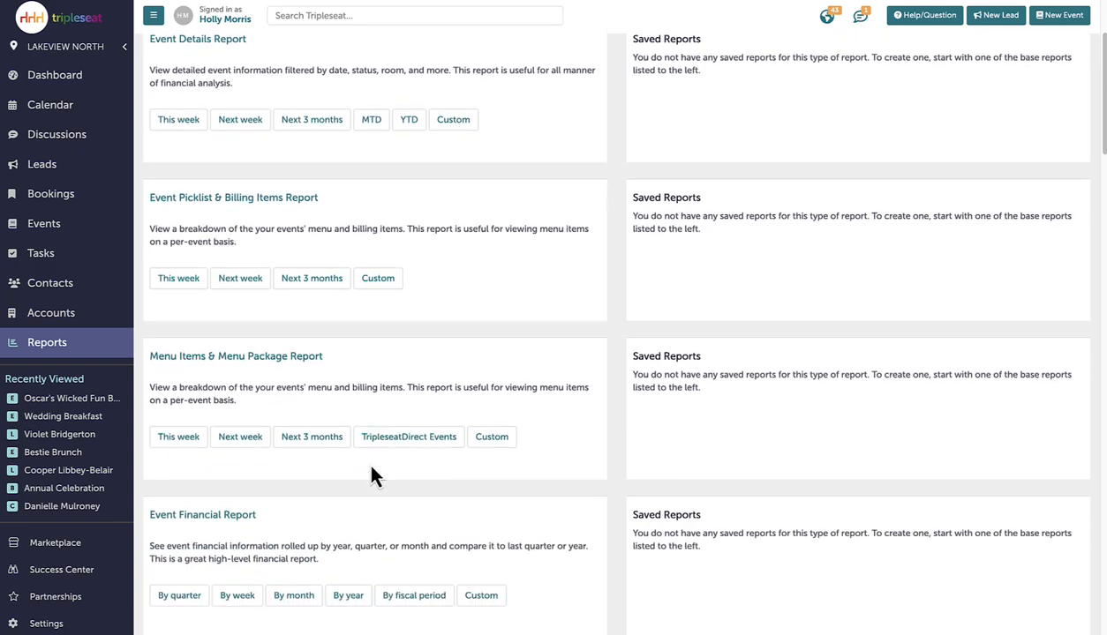
{"action": "scroll", "scroll_direction": "down", "scroll_amount": 3}
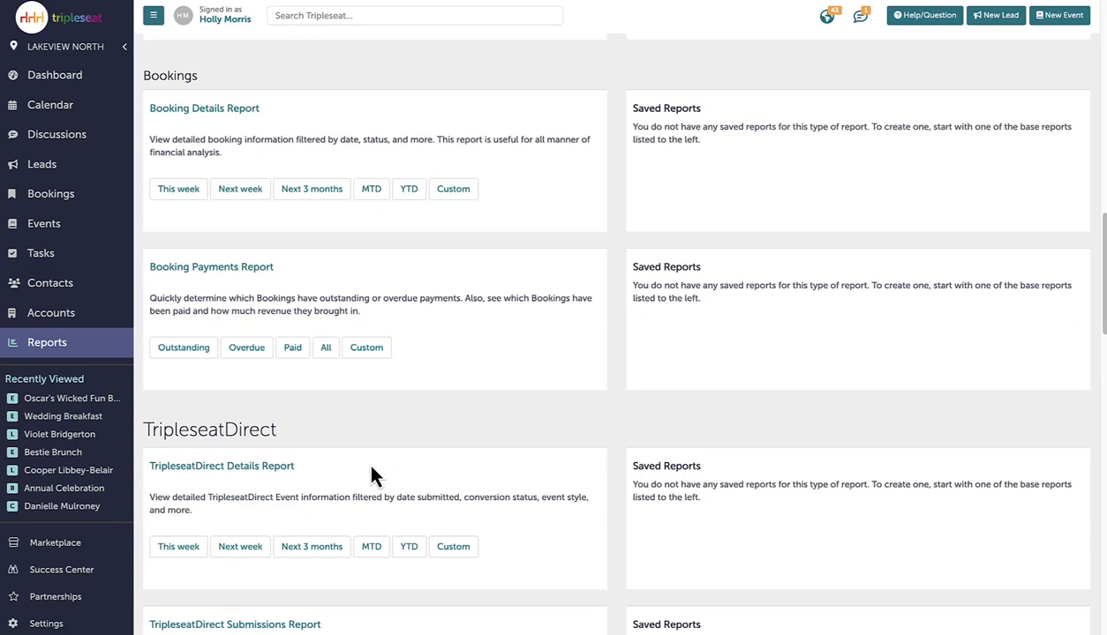
{"action": "scroll", "scroll_direction": "down", "scroll_amount": 3}
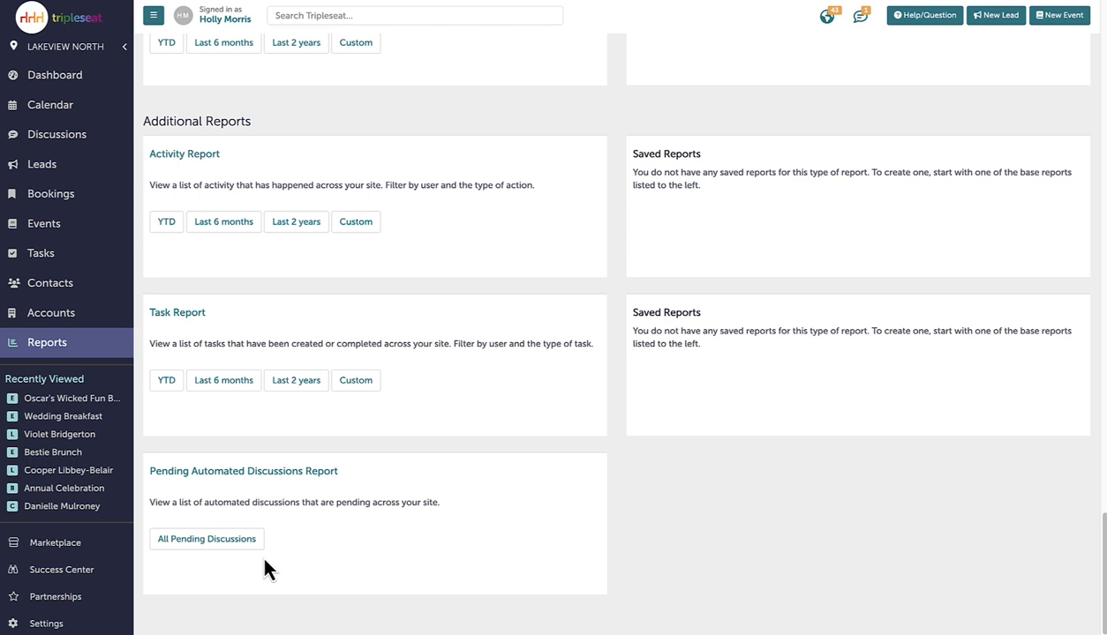
{"action": "left_click", "coordinate": [924, 15]}
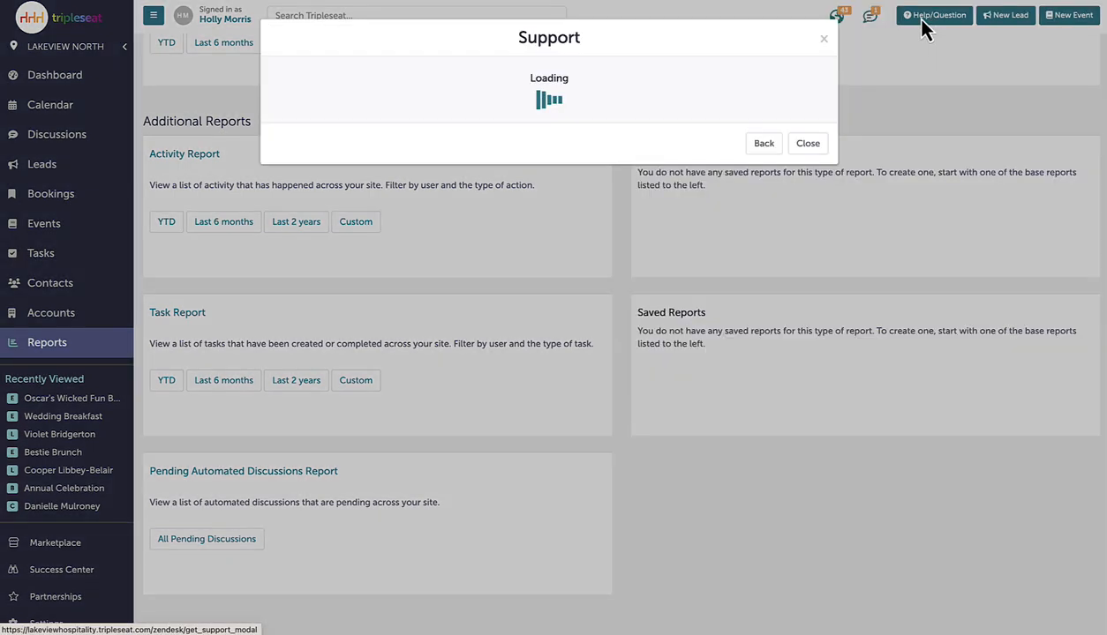